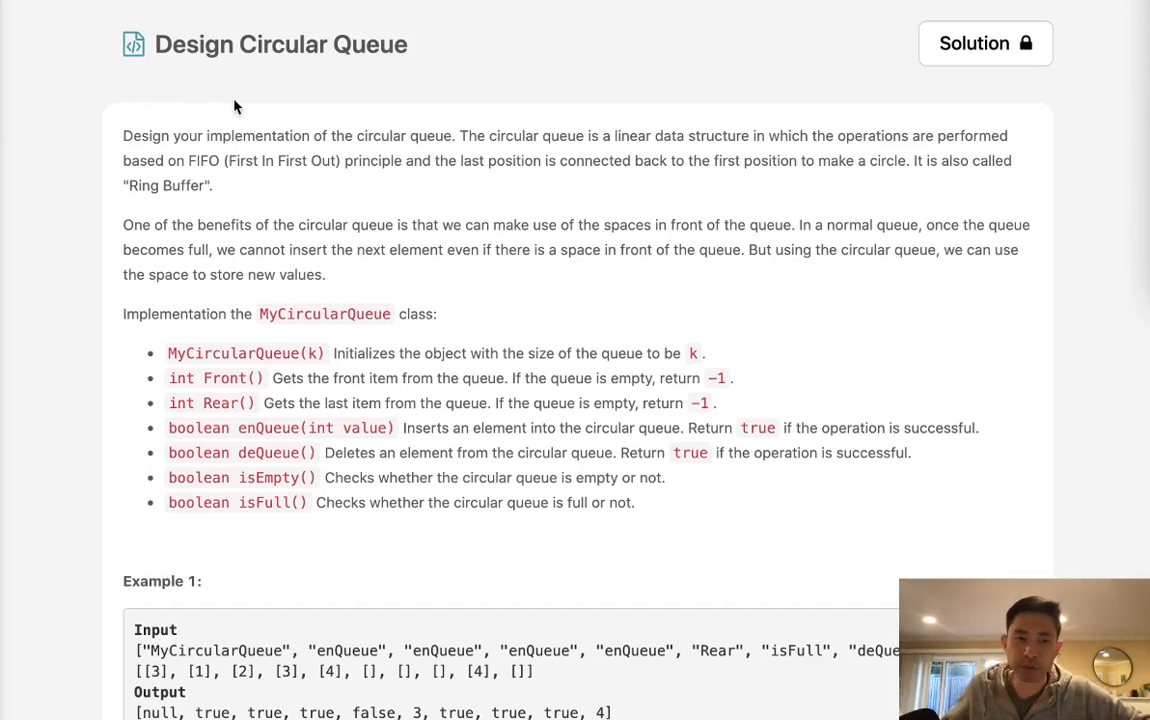
mouse_move(313, 63)
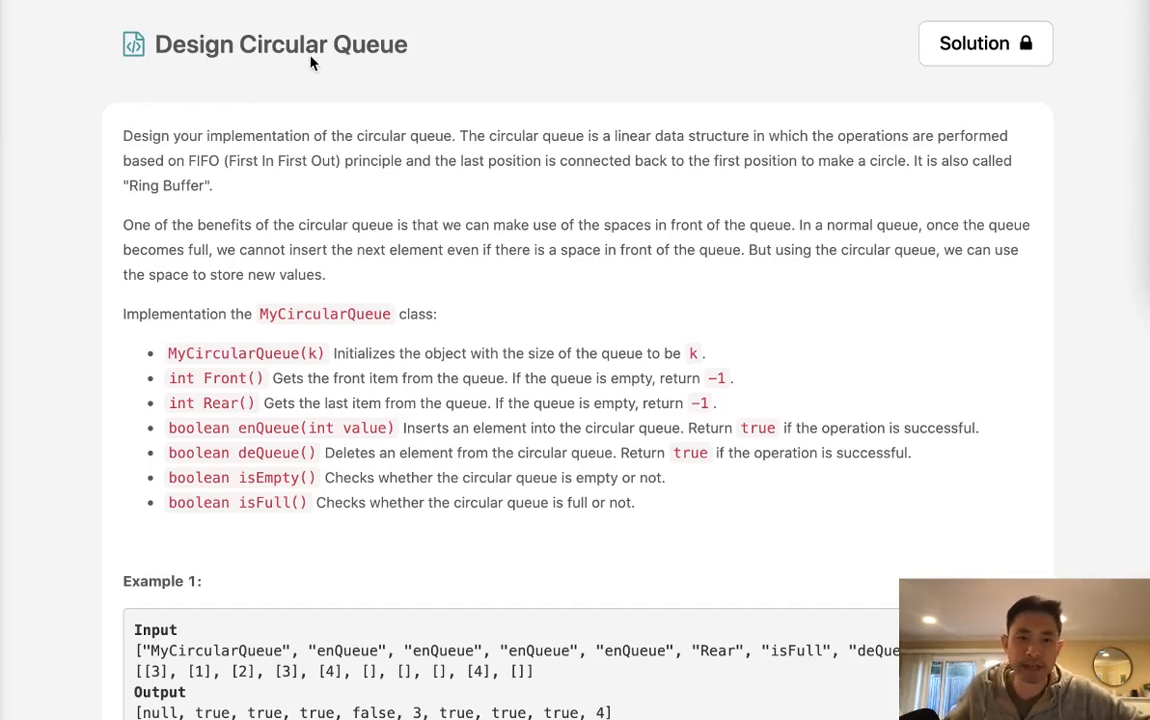
mouse_move(270, 160)
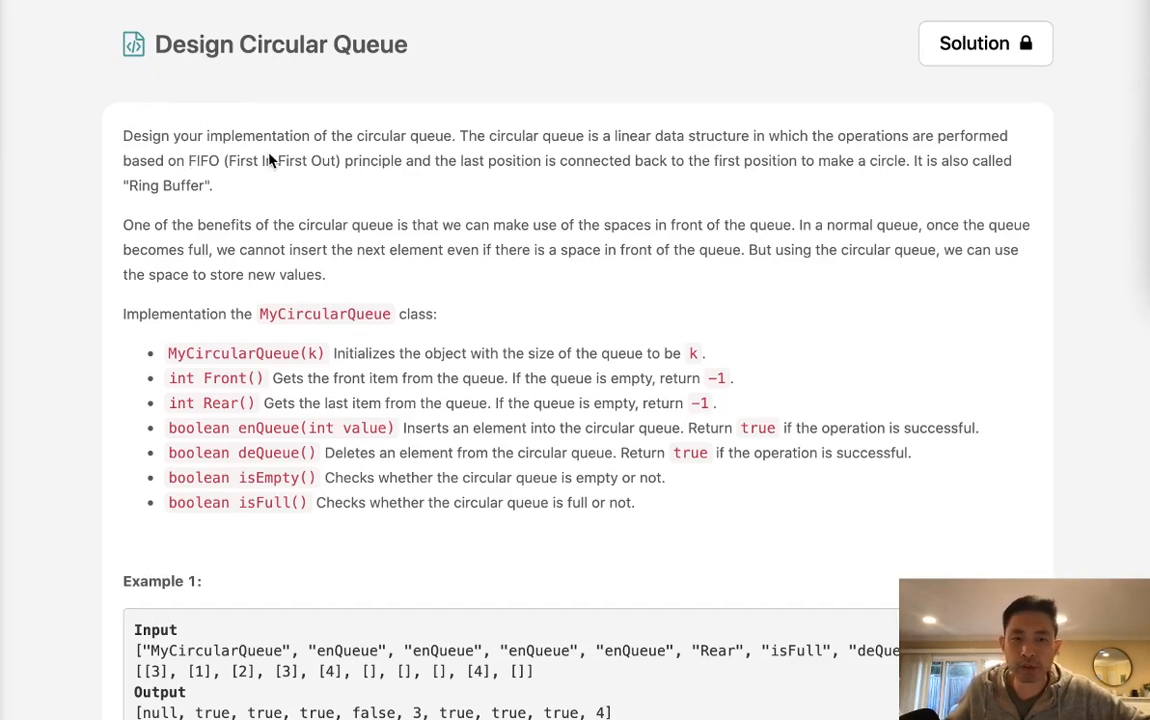
mouse_move(500, 158)
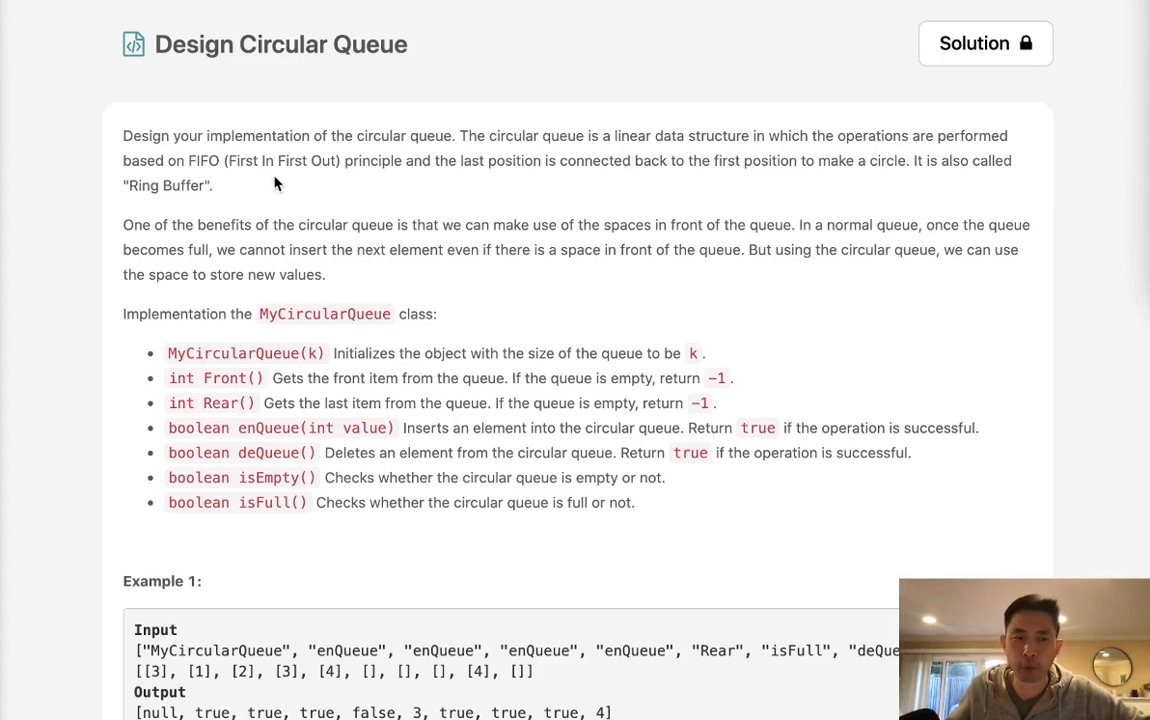
mouse_move(300, 202)
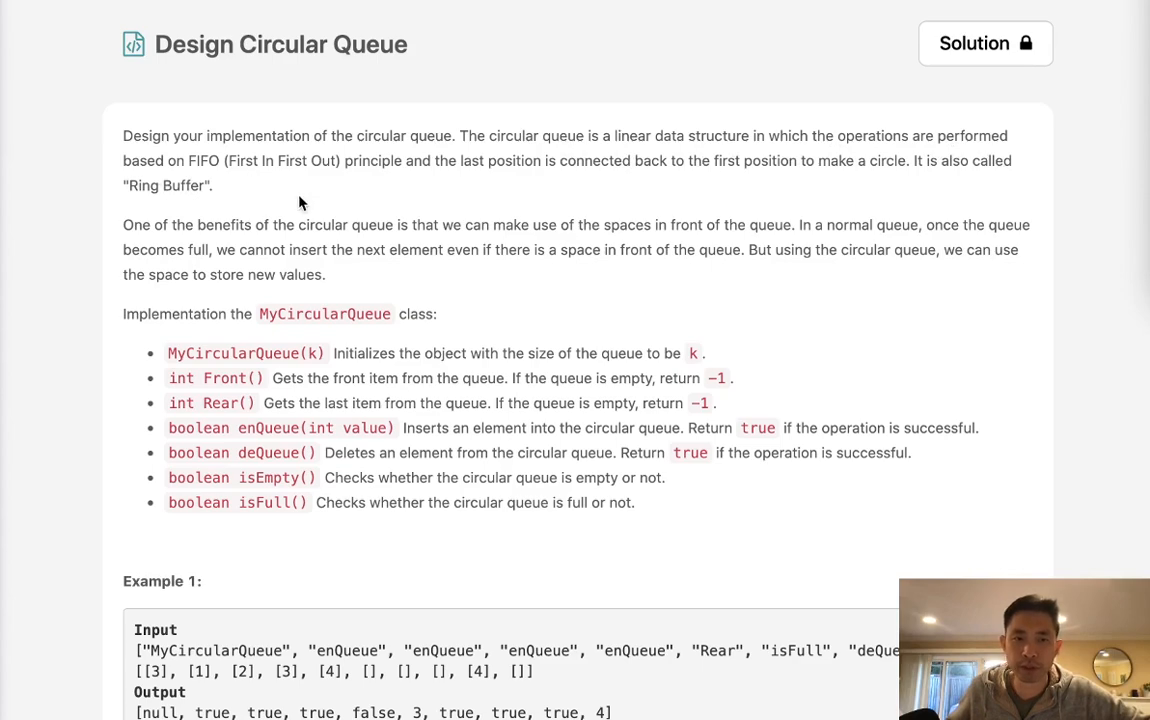
mouse_move(511, 192)
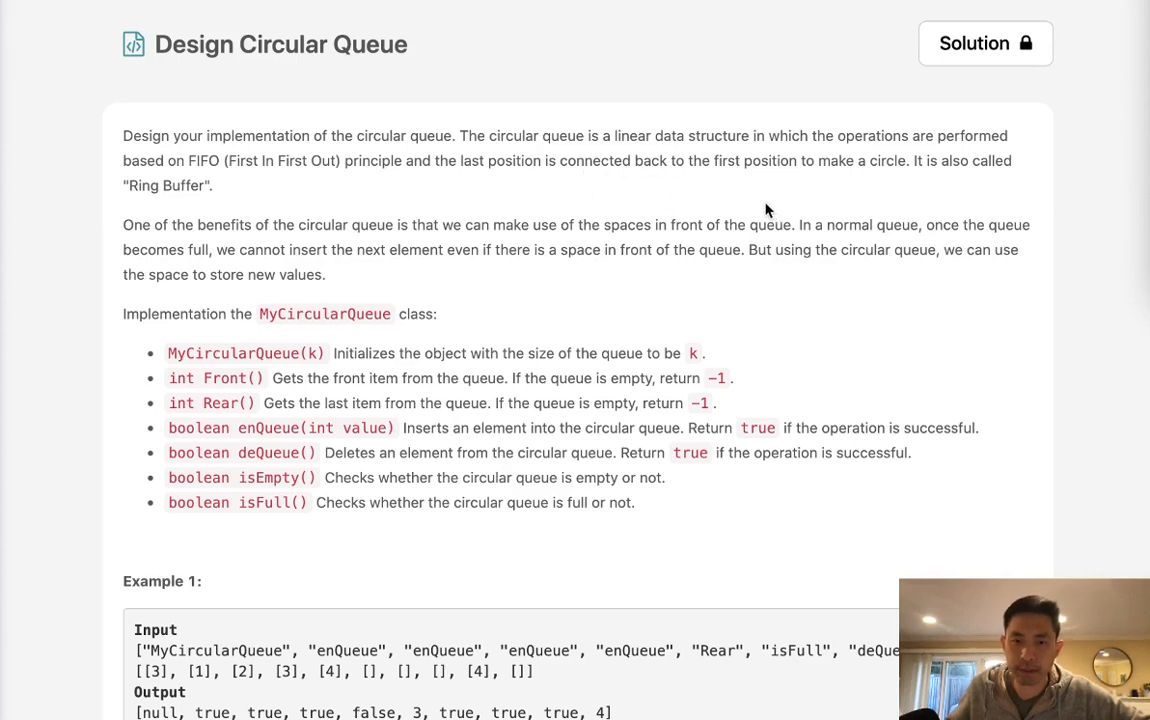
mouse_move(283, 435)
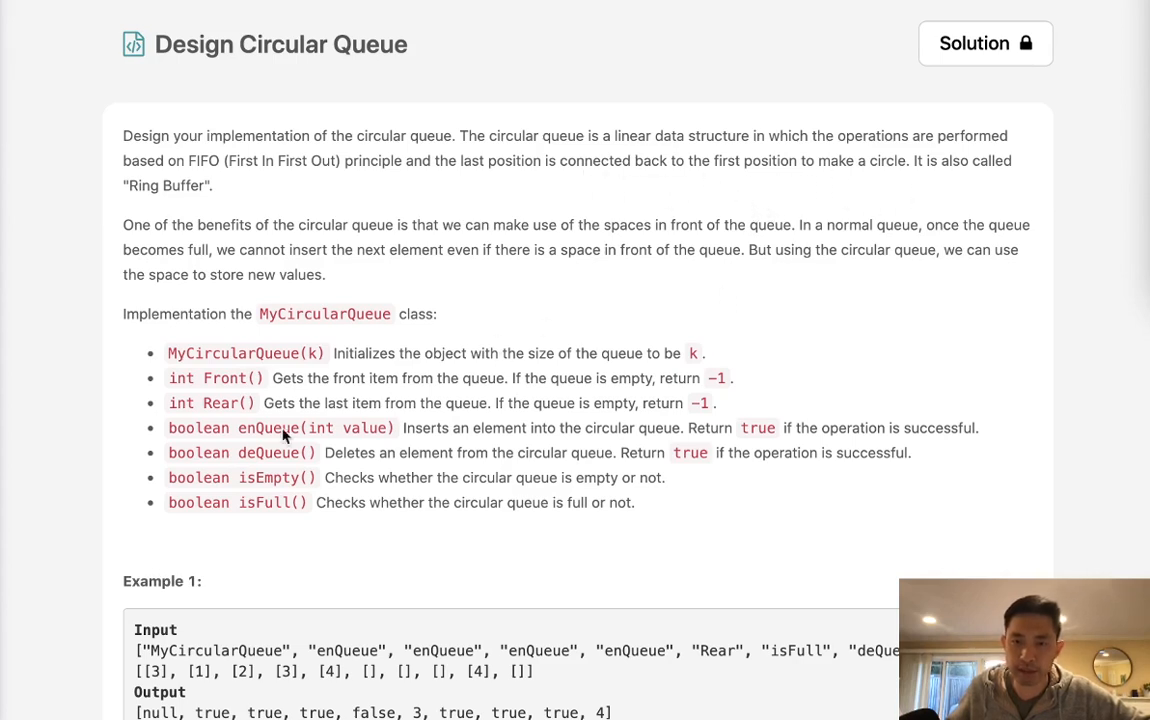
mouse_move(350, 330)
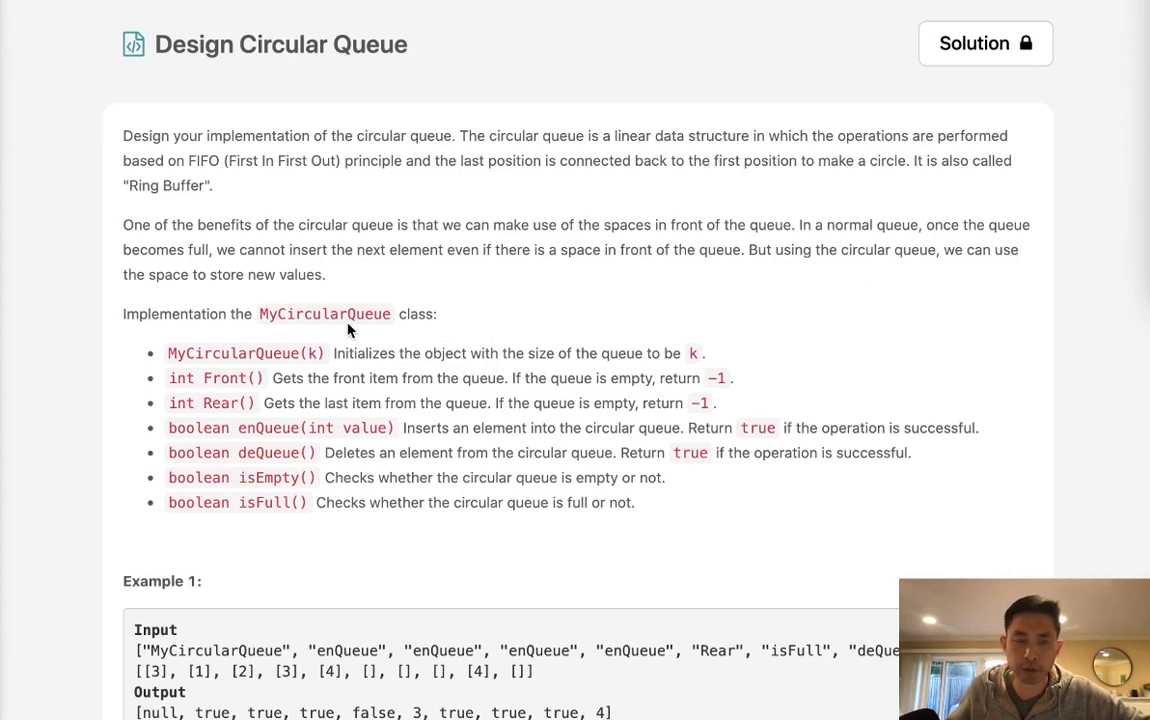
mouse_move(537, 266)
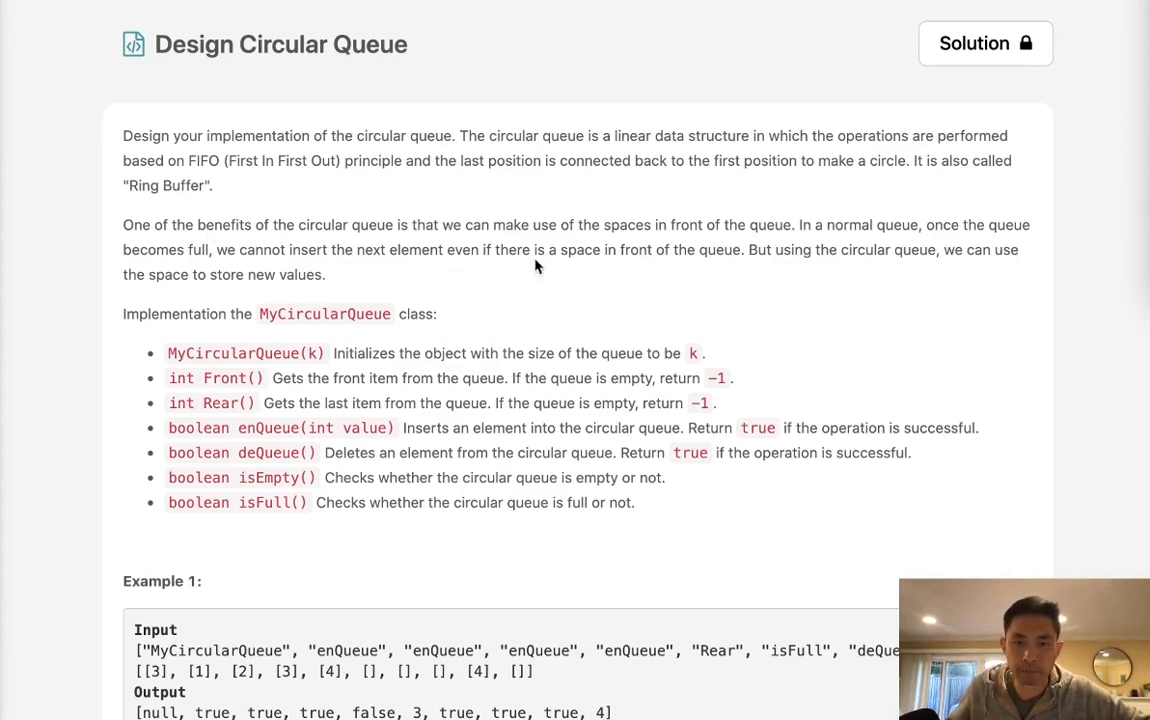
mouse_move(448, 293)
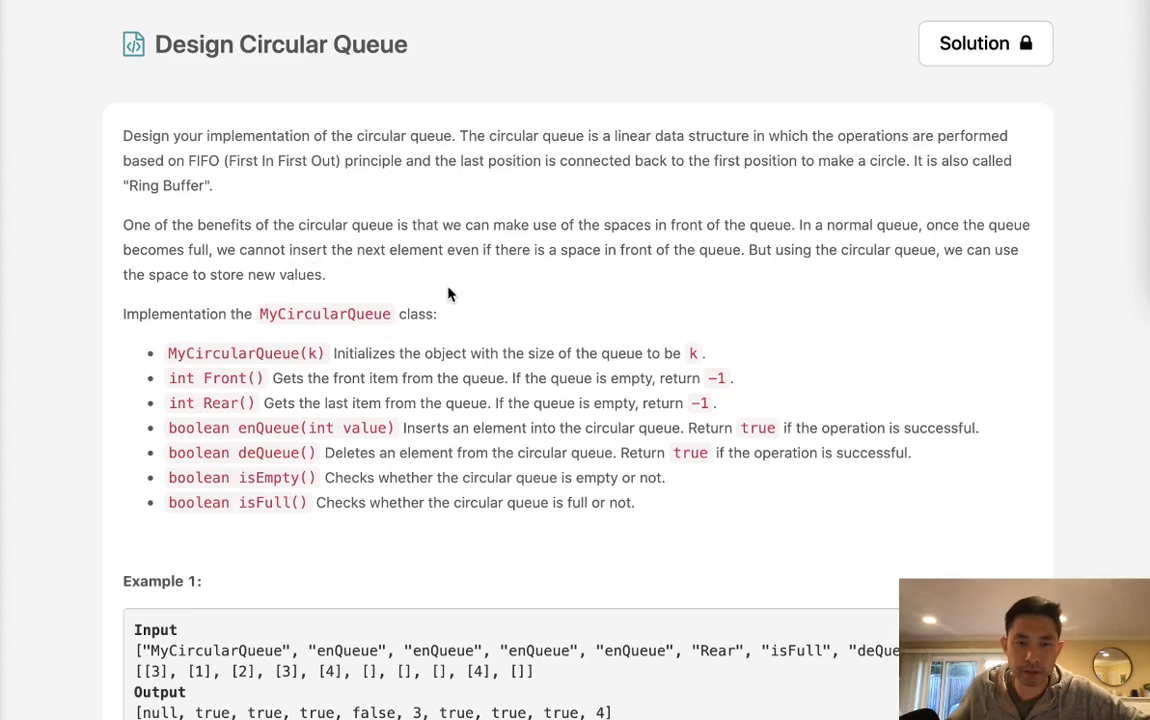
- Scroll to the Python3 editor and type a [None,None,None] placeholder under __init__
scroll(down, 3)
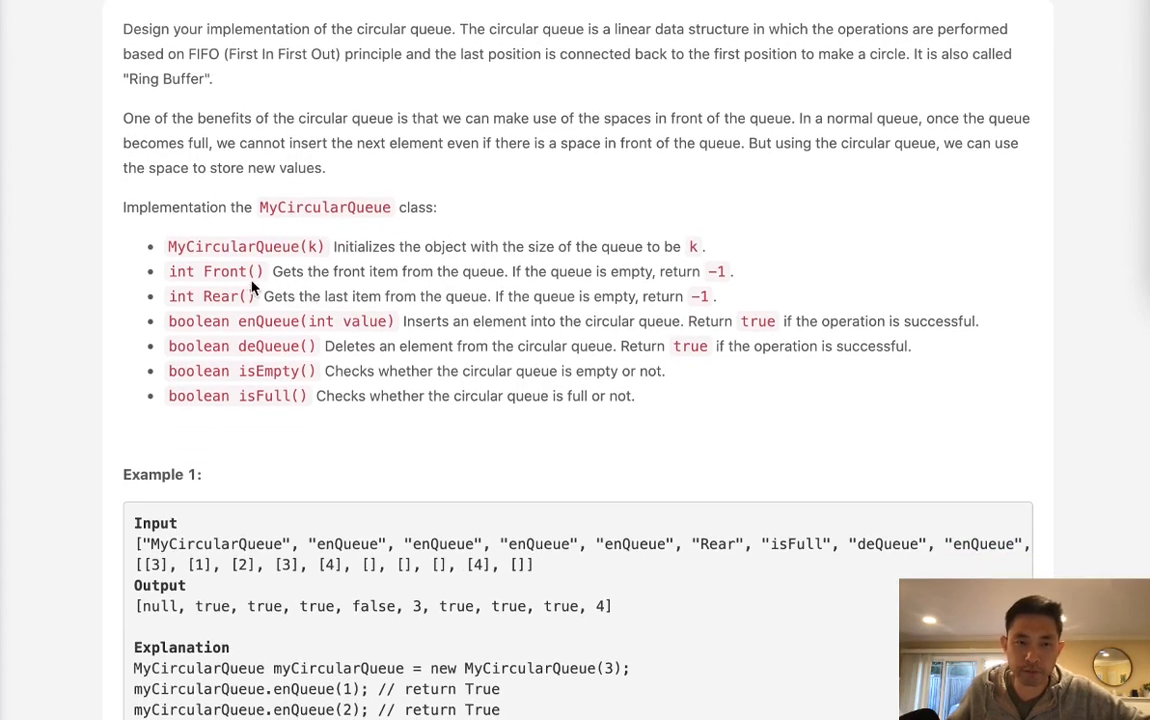
mouse_move(418, 318)
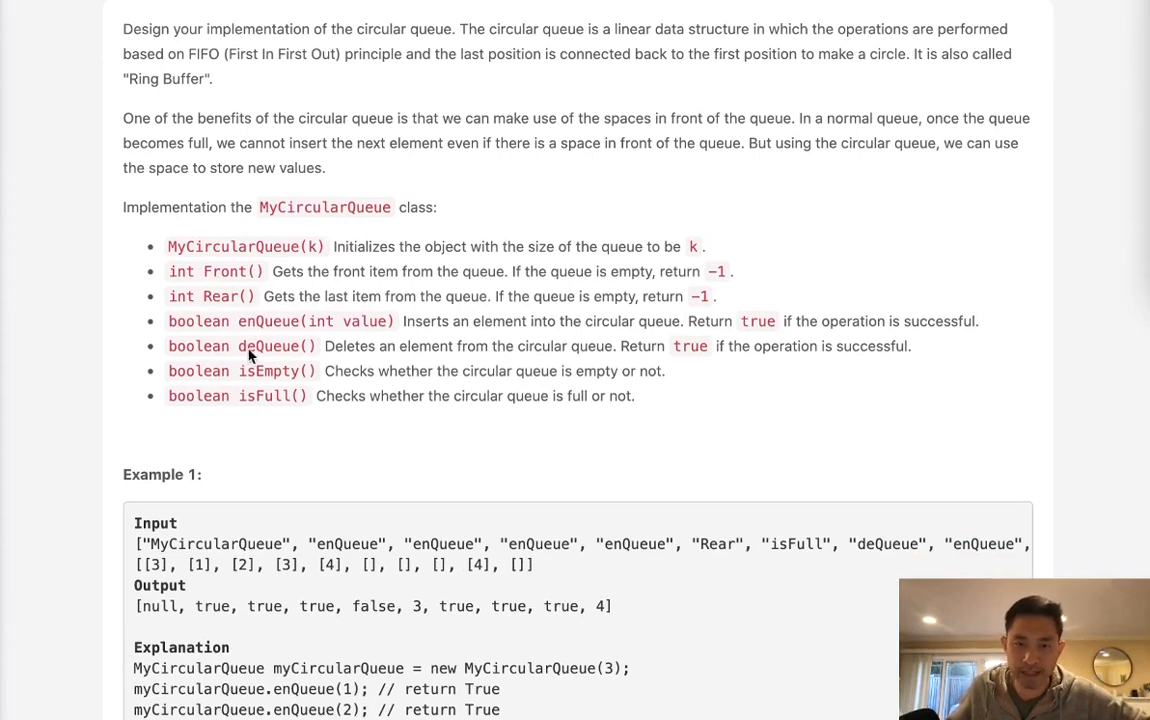
mouse_move(310, 308)
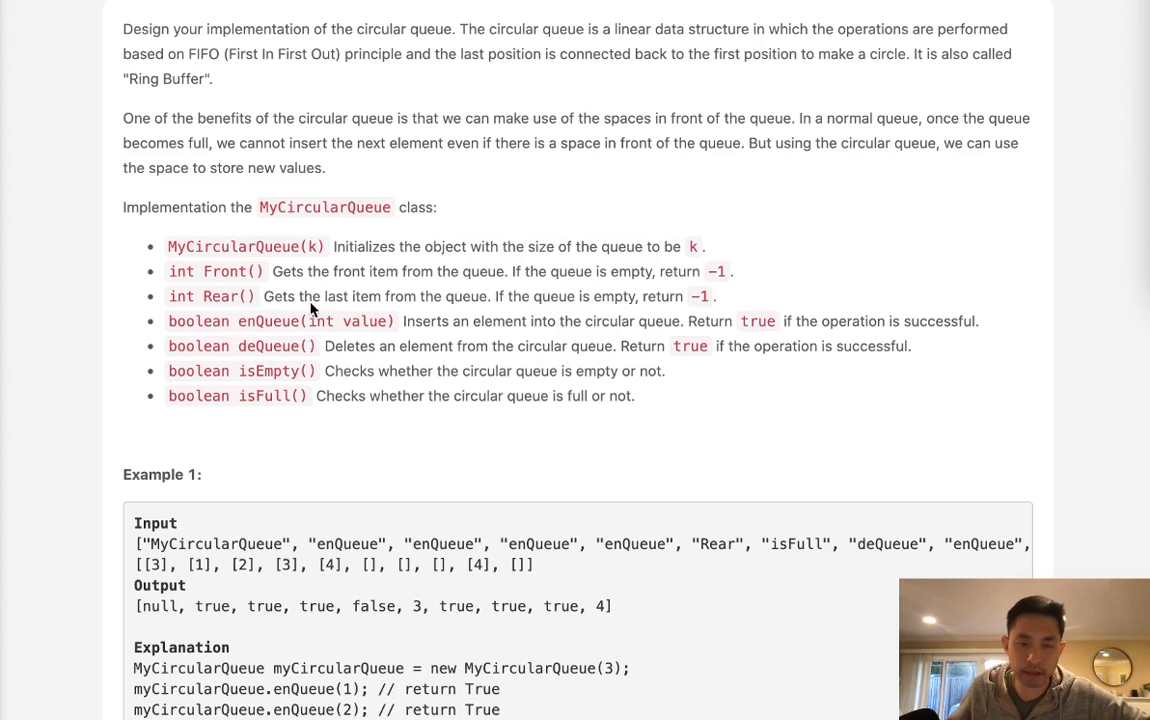
mouse_move(570, 382)
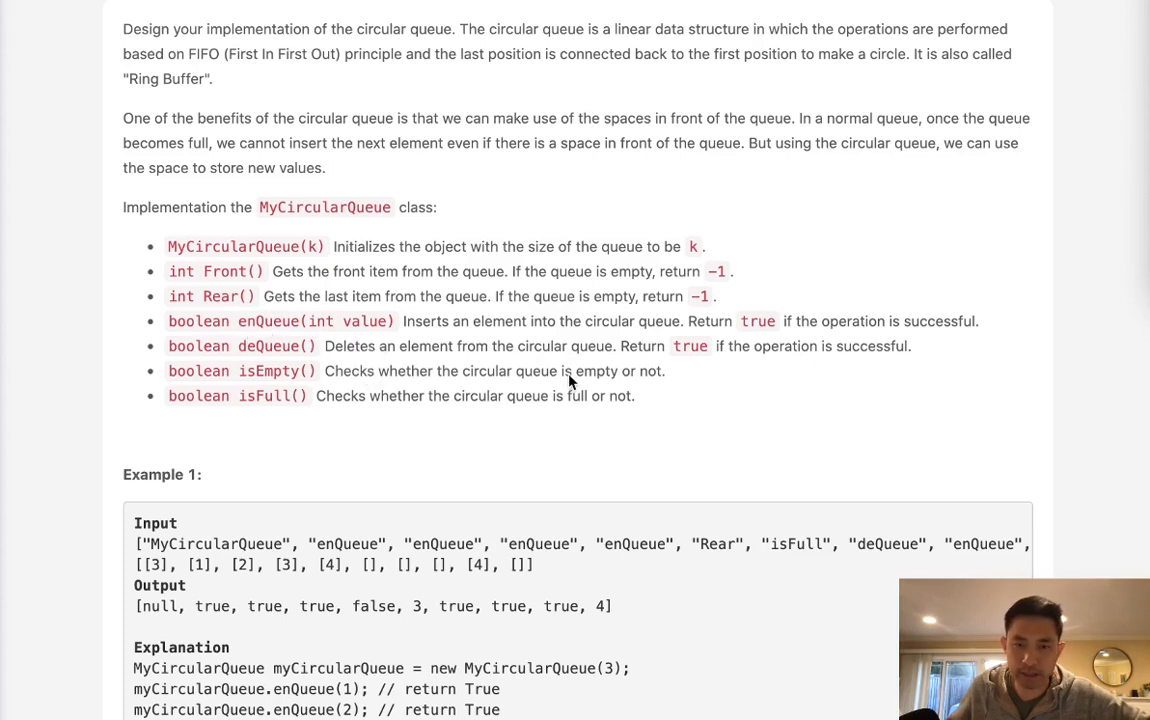
mouse_move(370, 370)
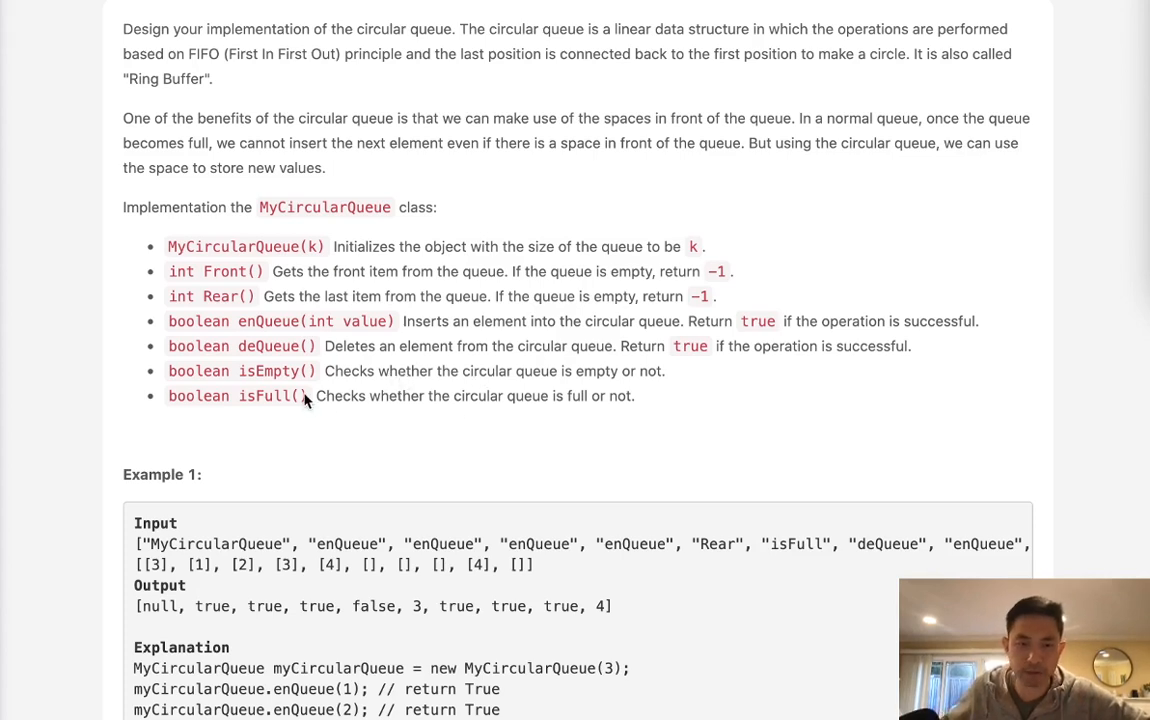
mouse_move(566, 232)
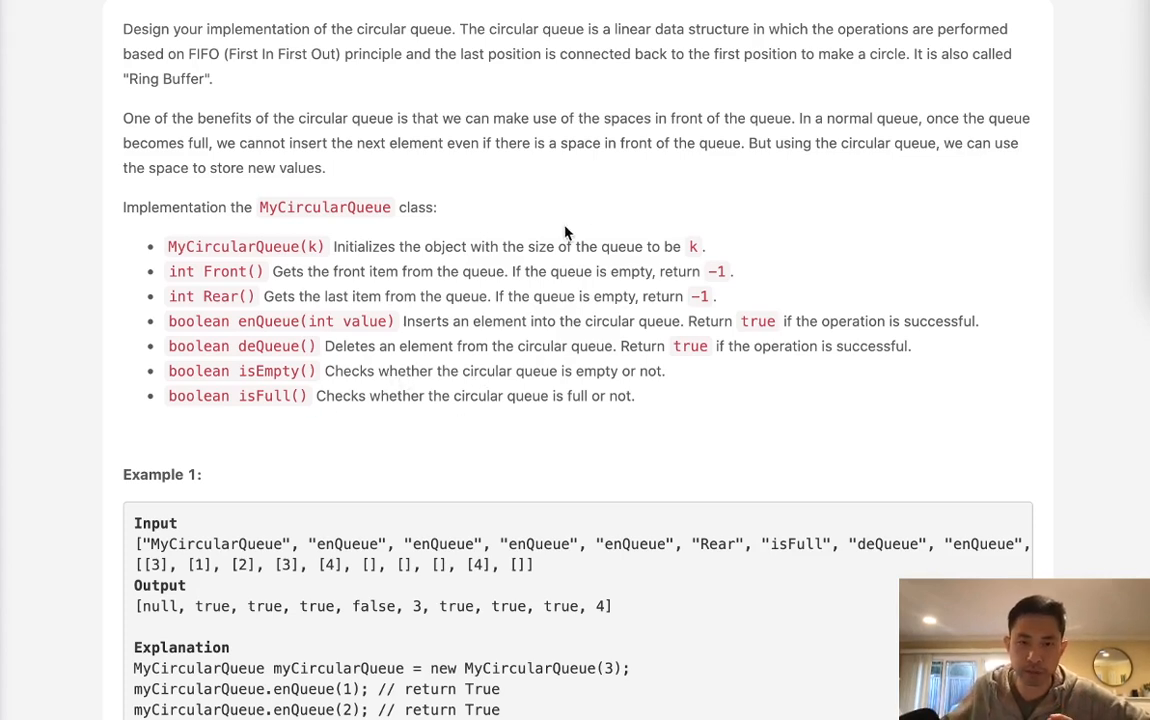
mouse_move(723, 262)
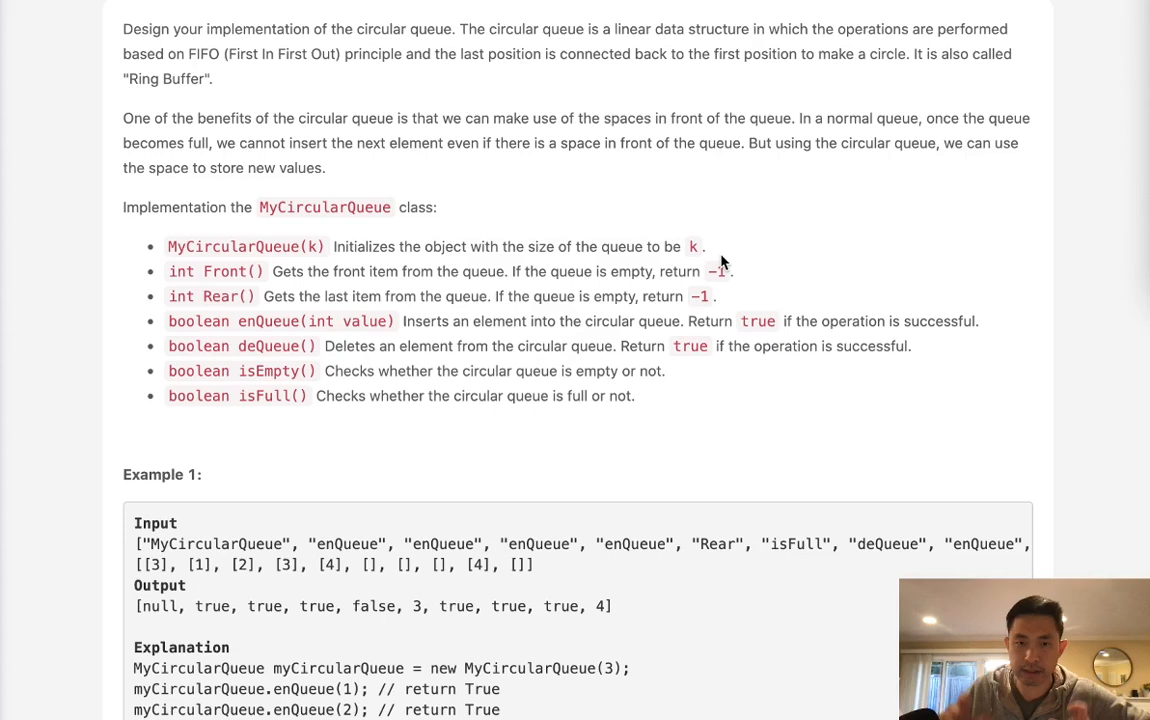
mouse_move(507, 426)
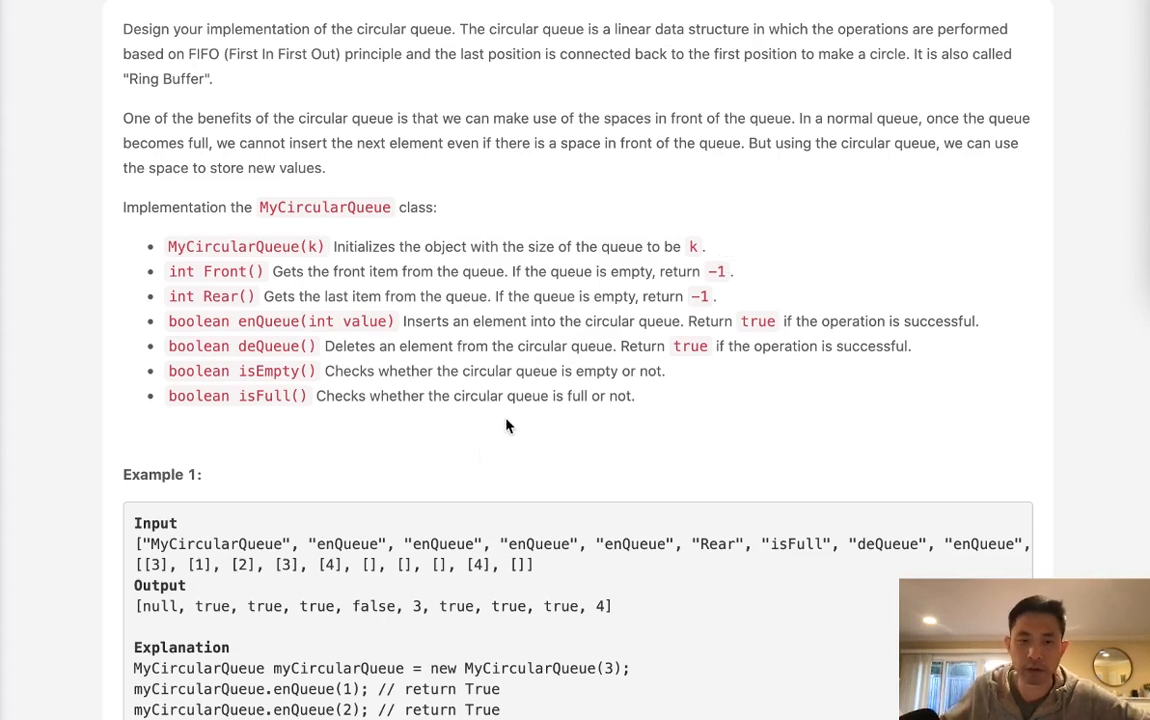
scroll(down, 3)
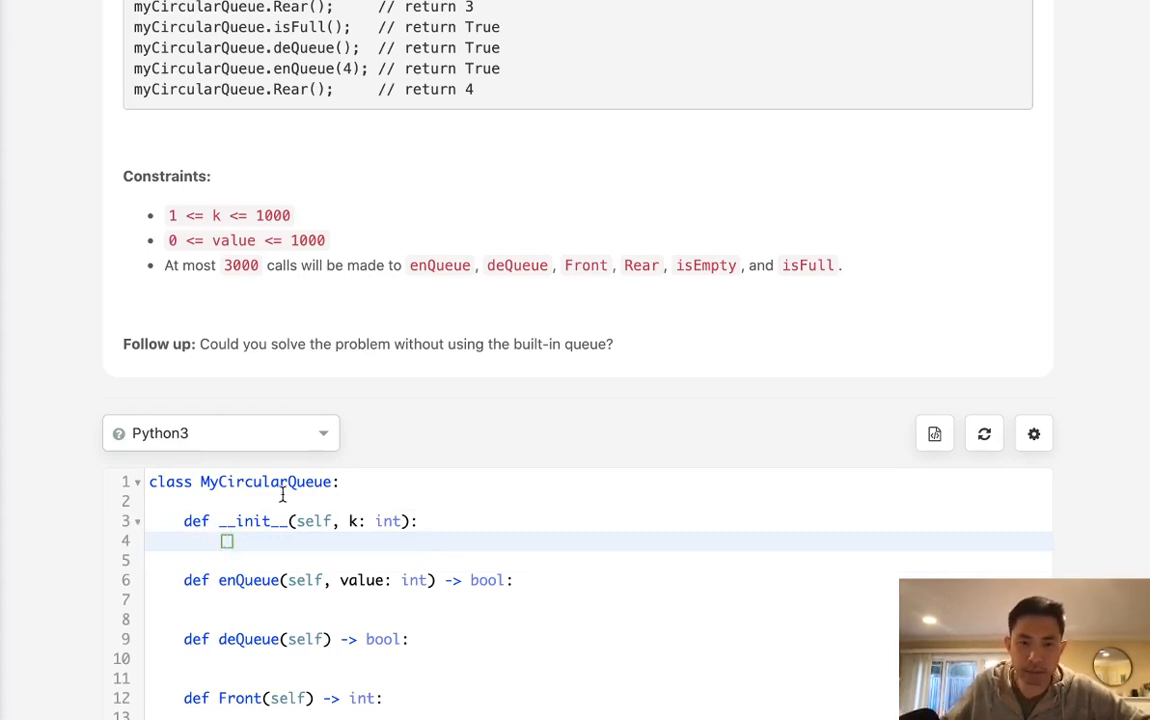
text([None,None,None)
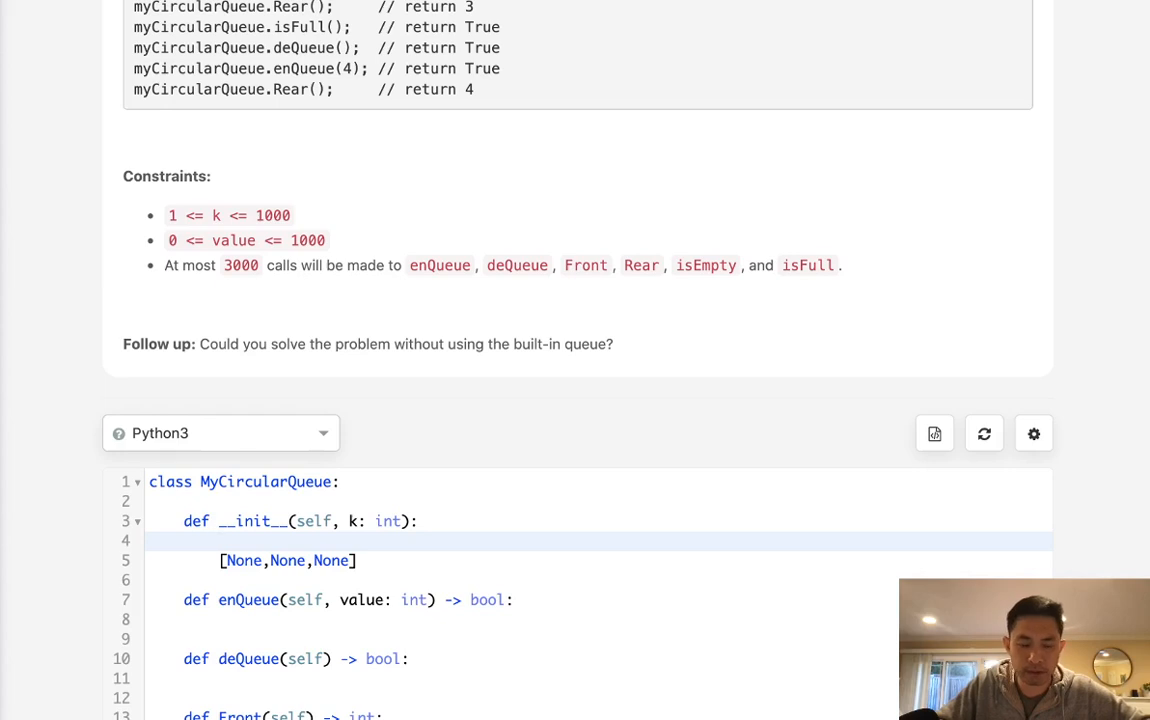
- Add a '#head,tail' comment above the None list and select the first None
text(#head)
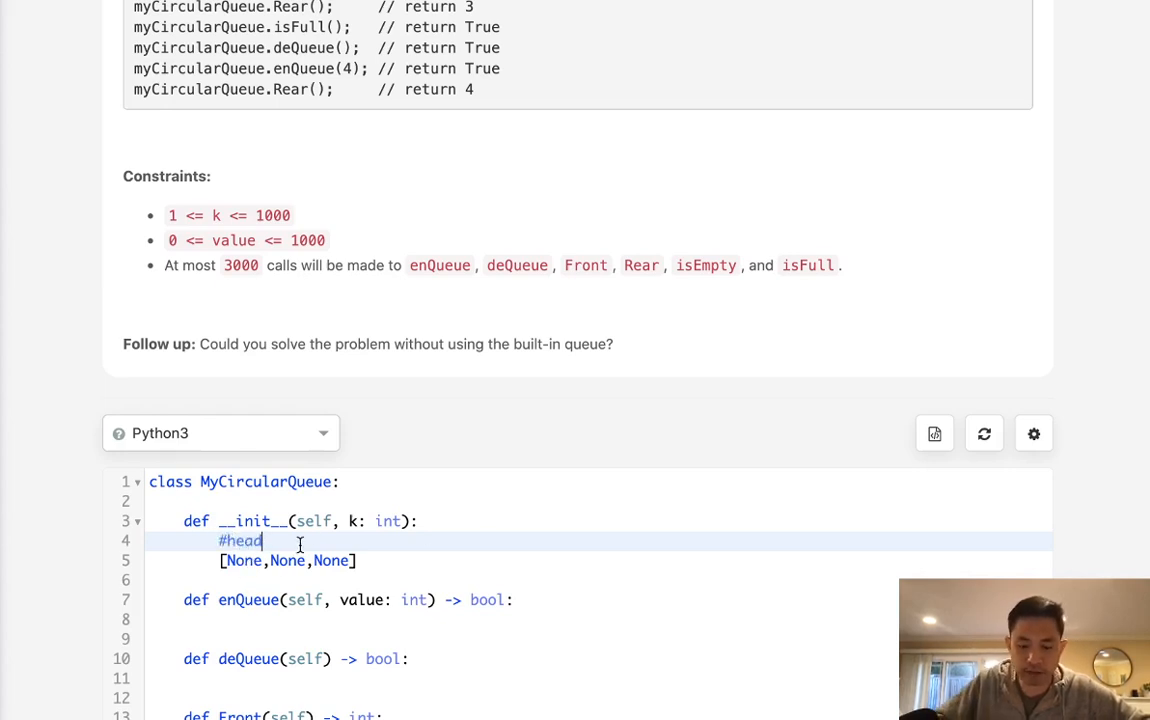
text(,tail)
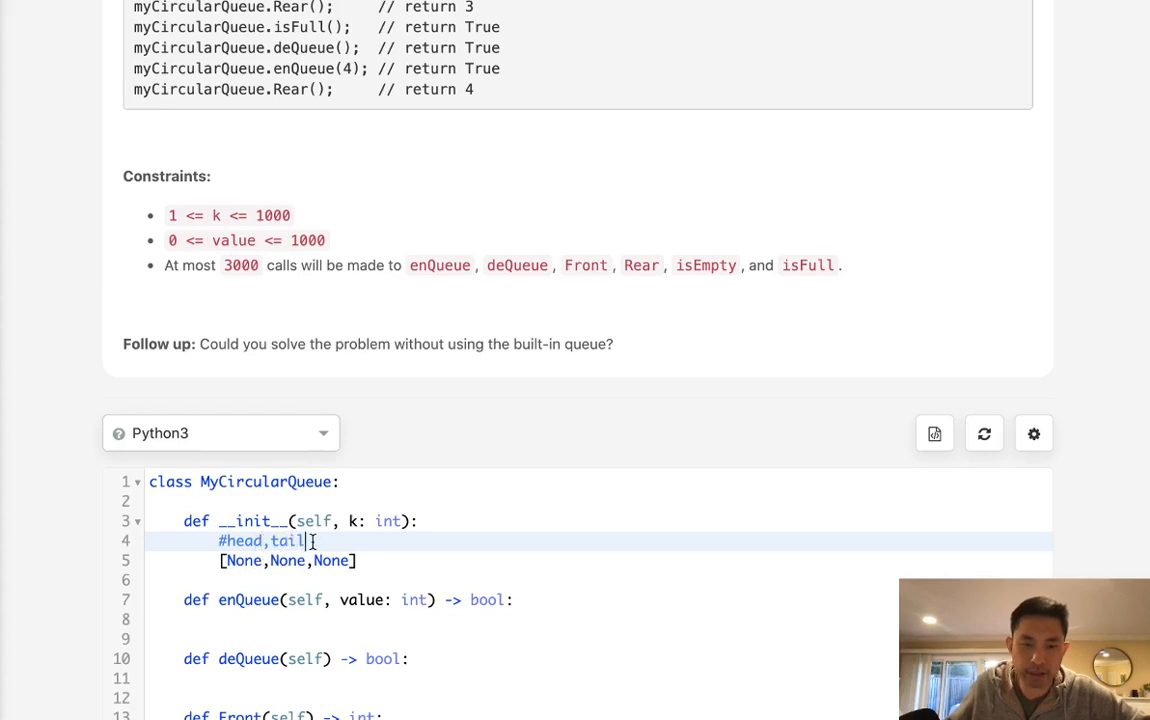
double_click(287, 540)
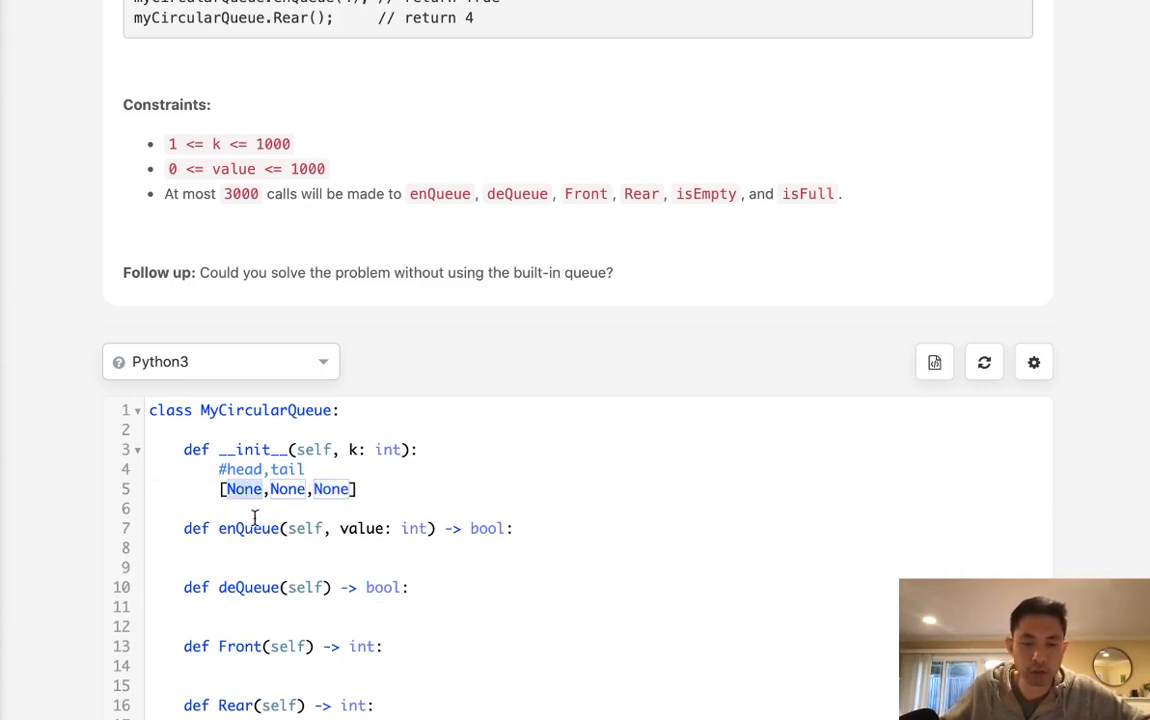
- Walk the example list through circular queue states using values 1, 2, None and 3
text(1)
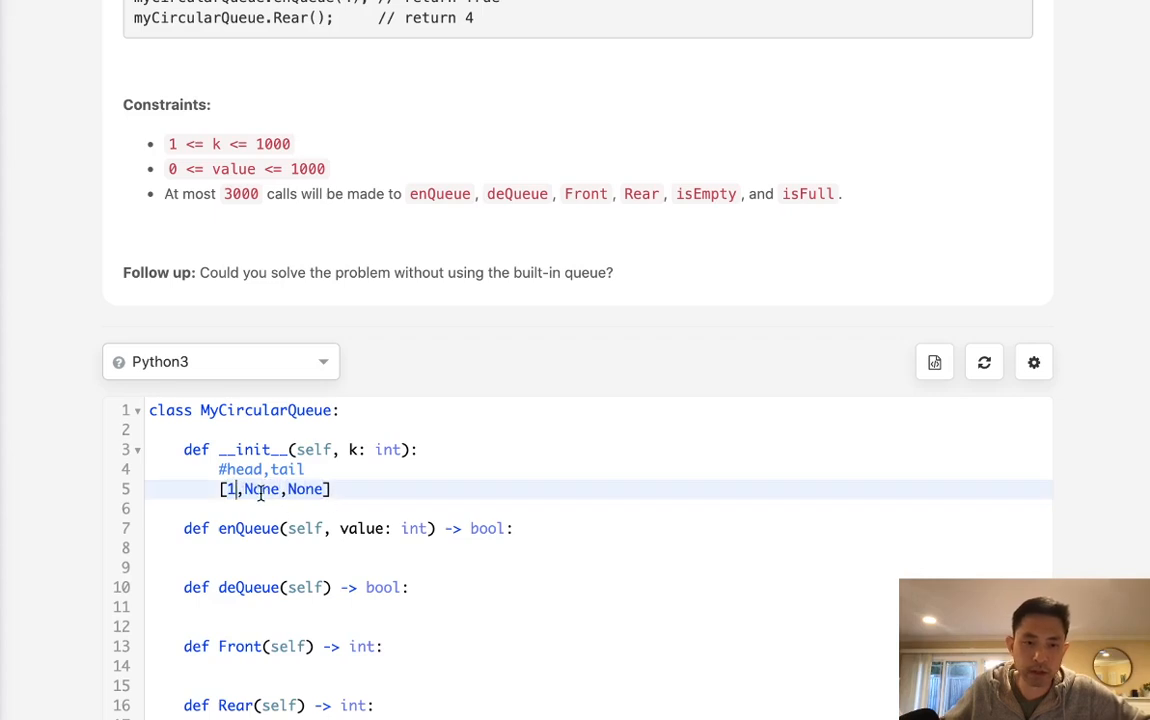
text(2)
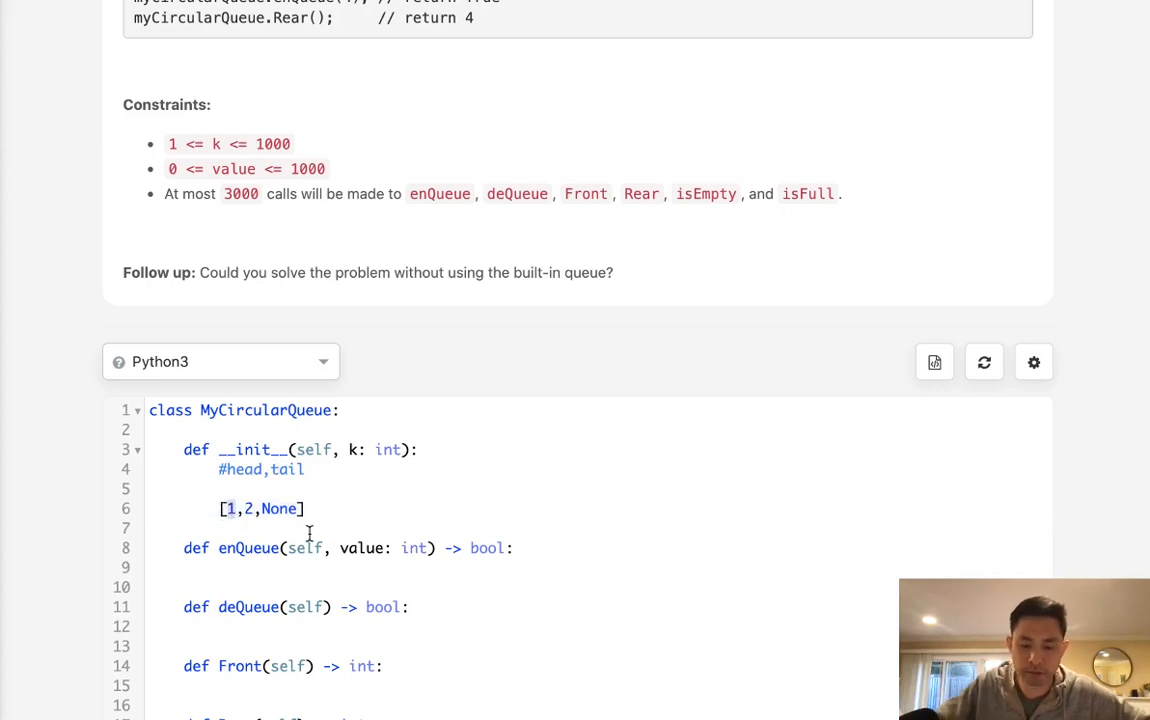
text(None)
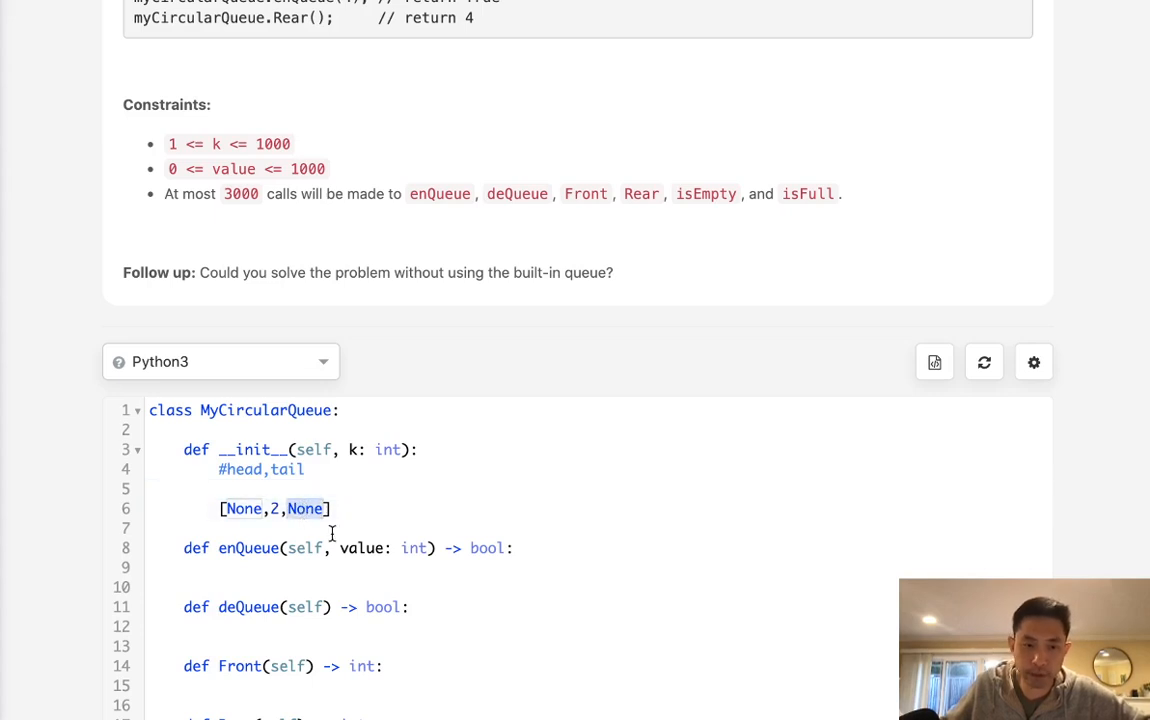
text(3)
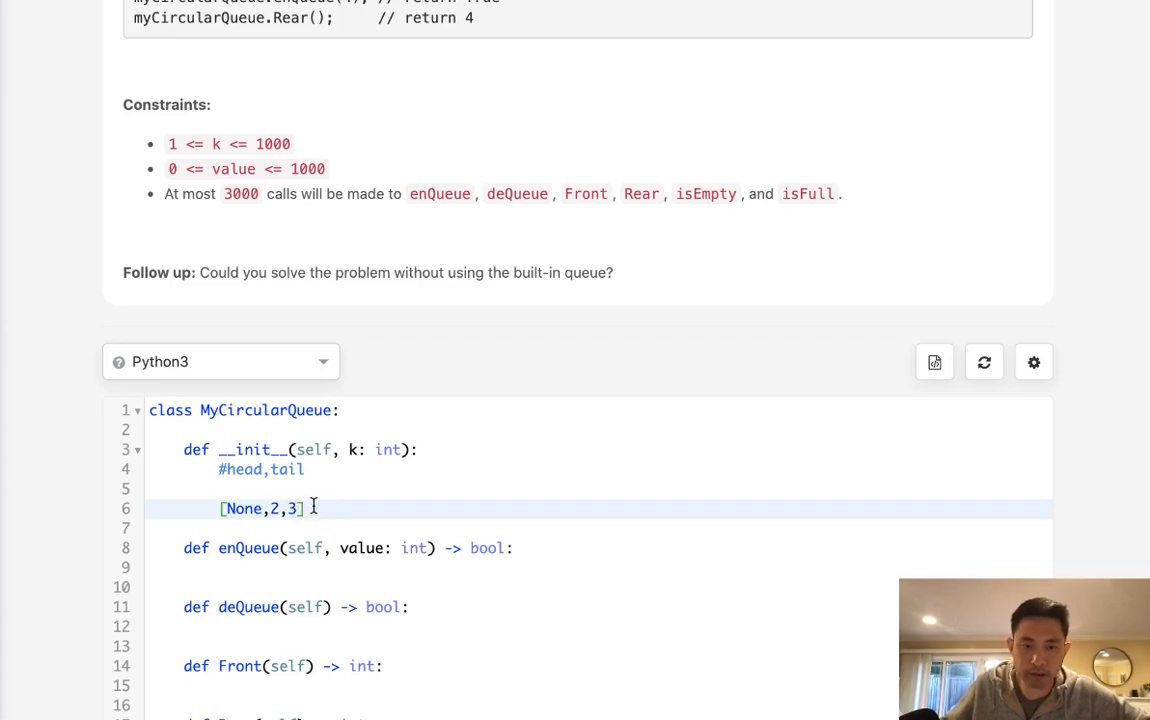
- Replace the None in the example array with 4, giving [4,2,3]
double_click(243, 508)
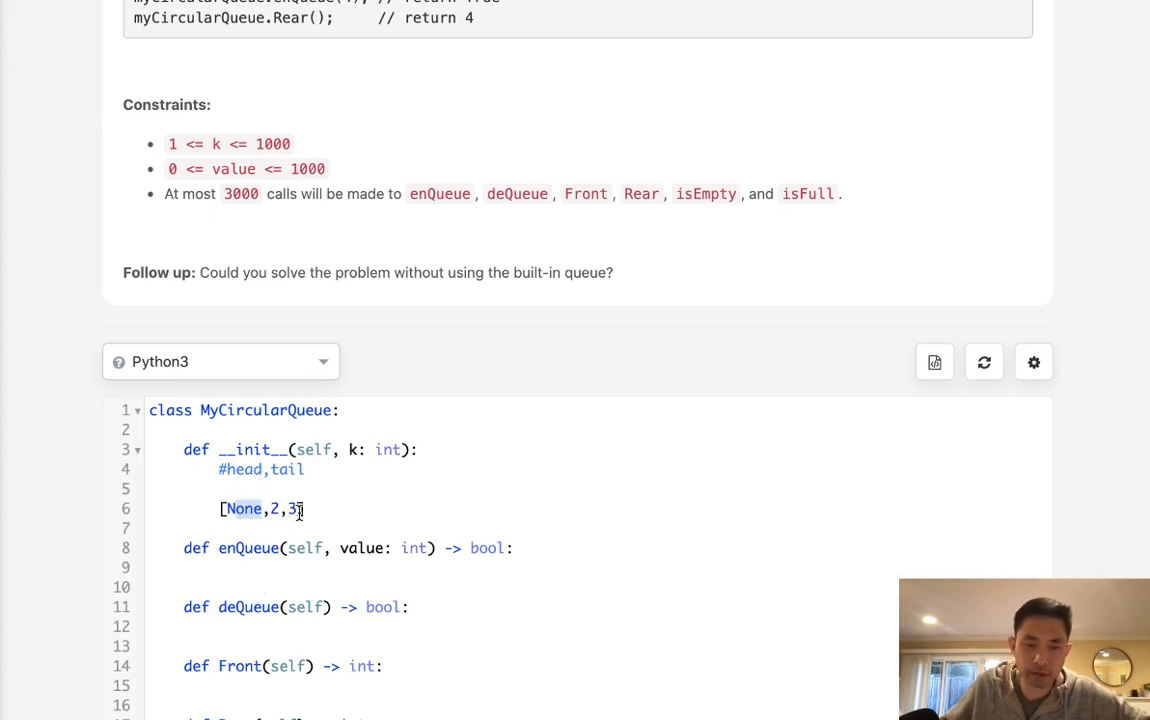
click(300, 509)
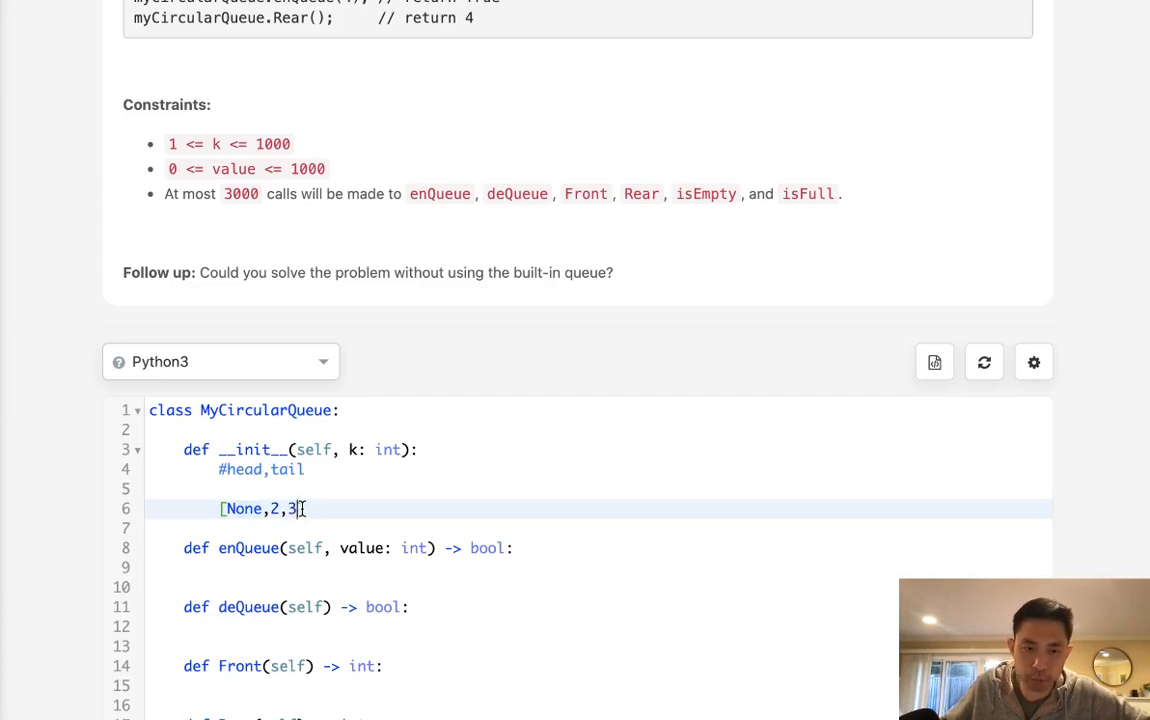
double_click(243, 509)
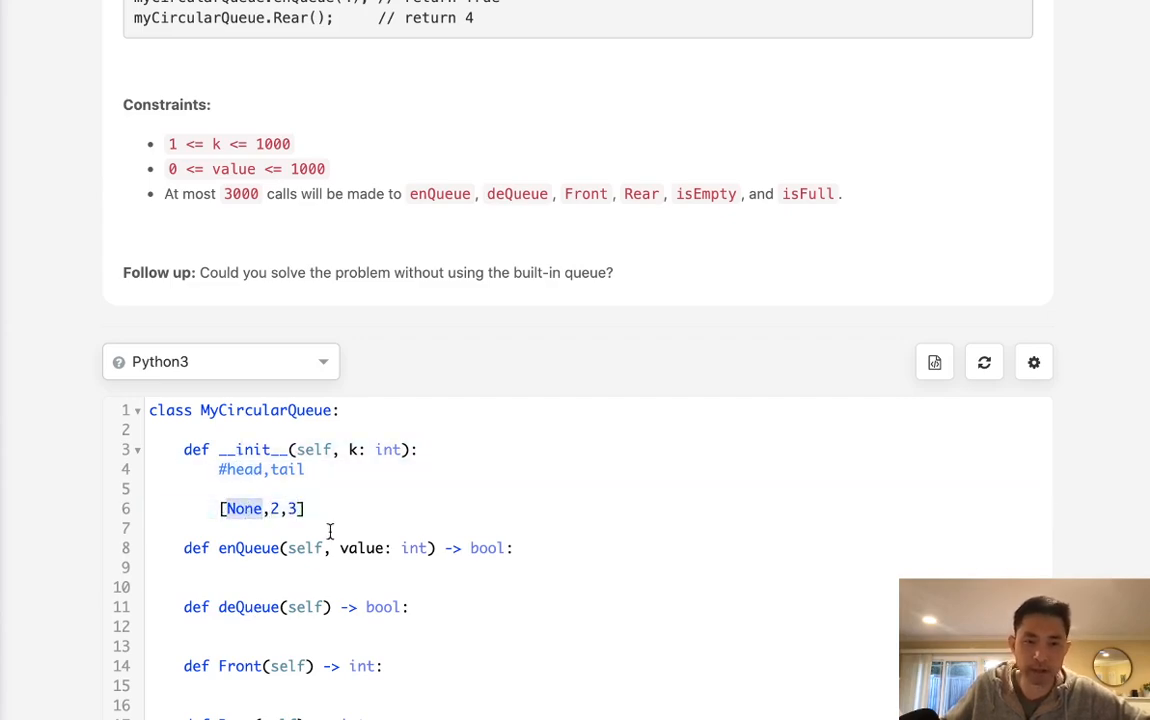
text(4)
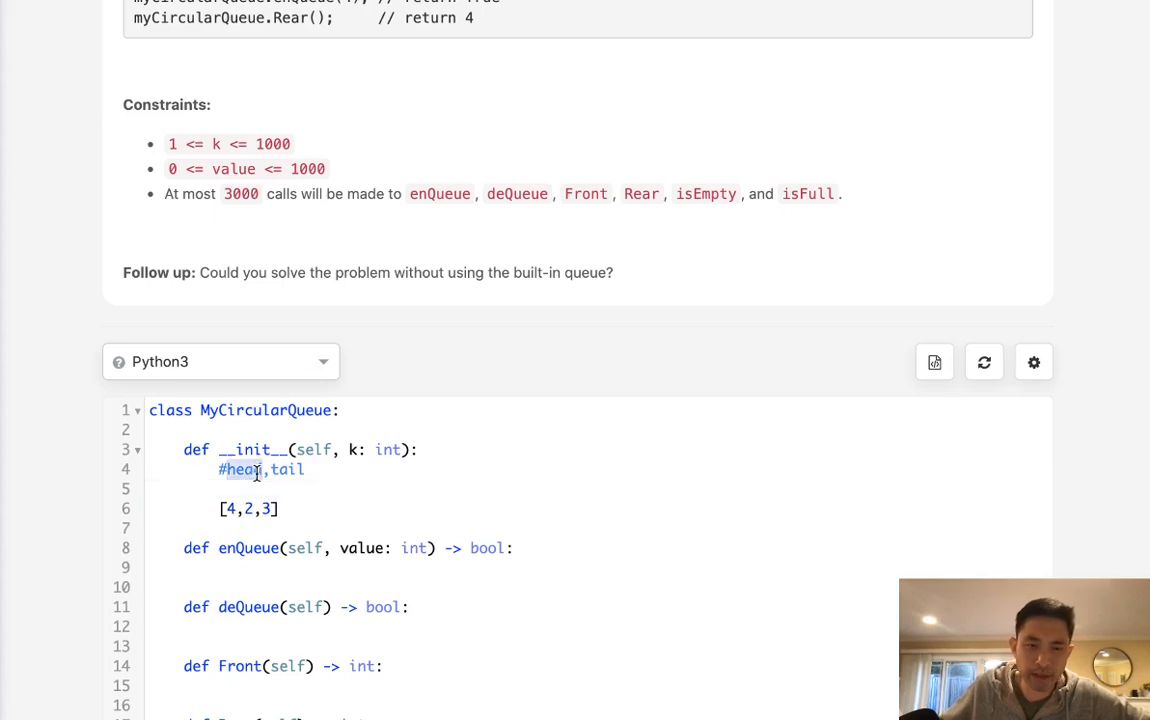
- Insert a '#size' comment between '#head,tail' and the [4,2,3] list, then select the notes
click(250, 508)
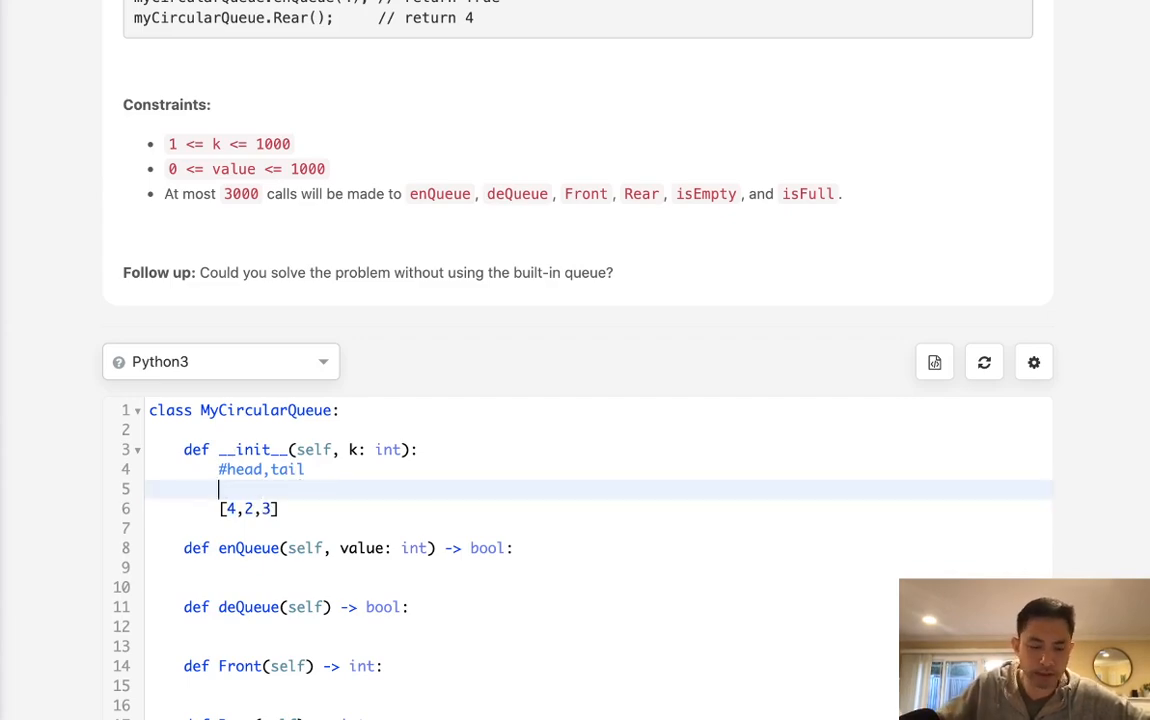
text(#)
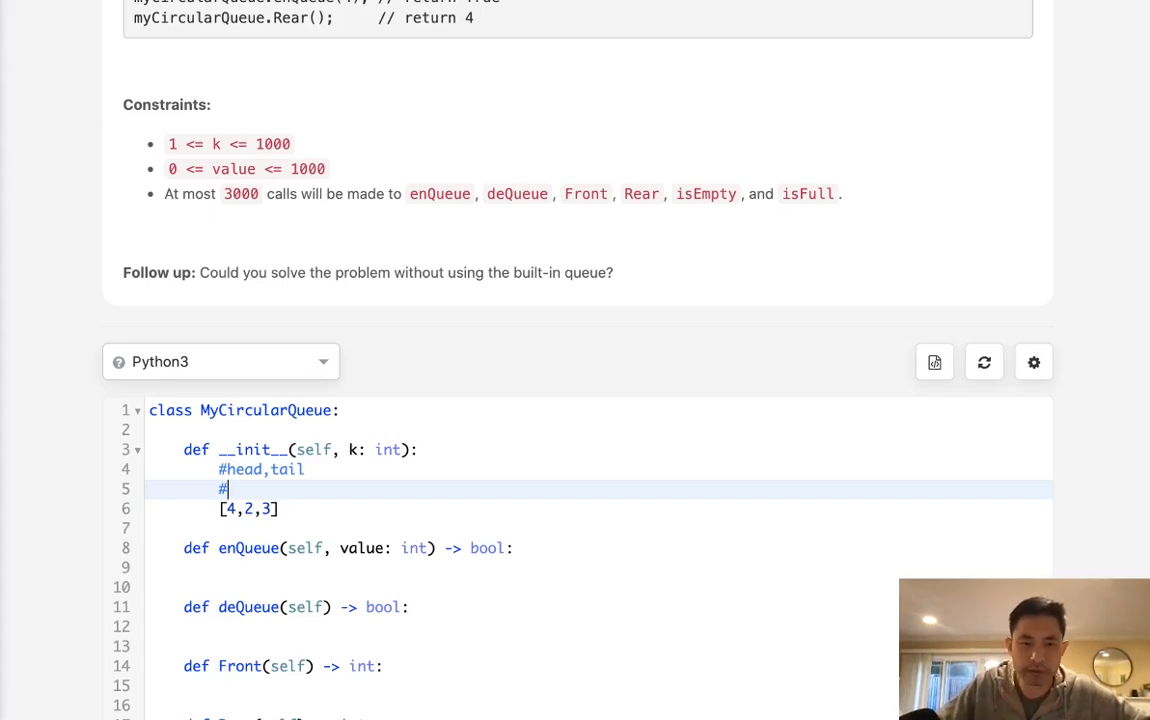
text(size)
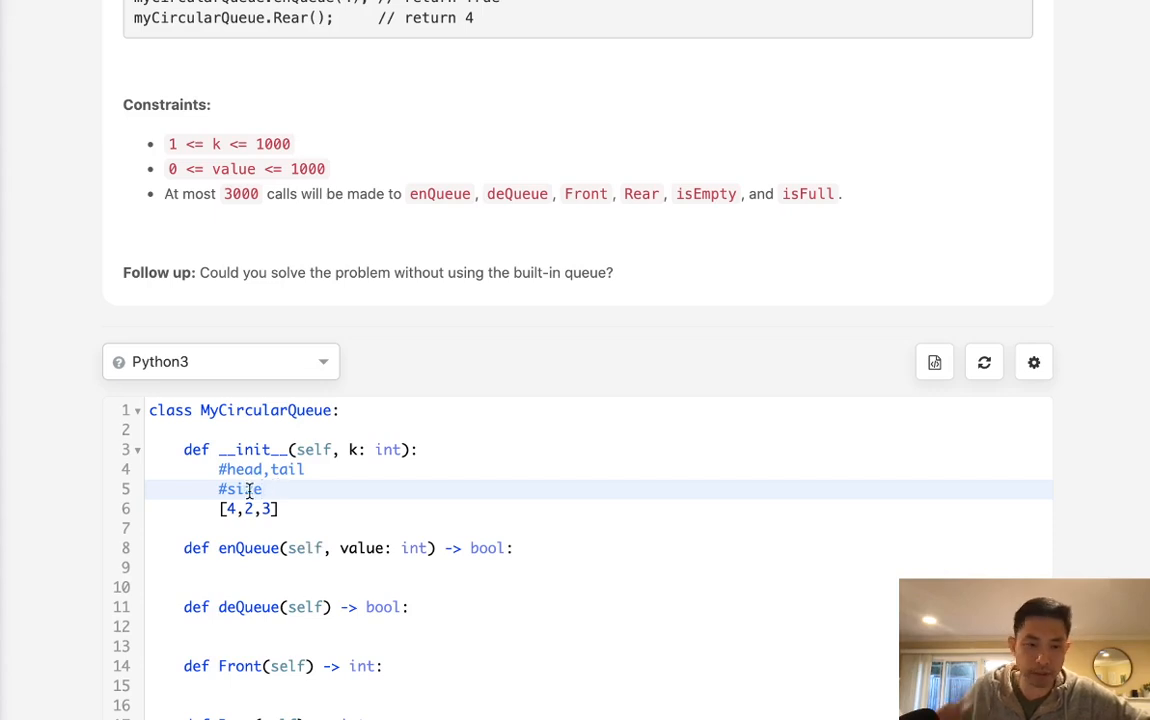
mouse_move(250, 640)
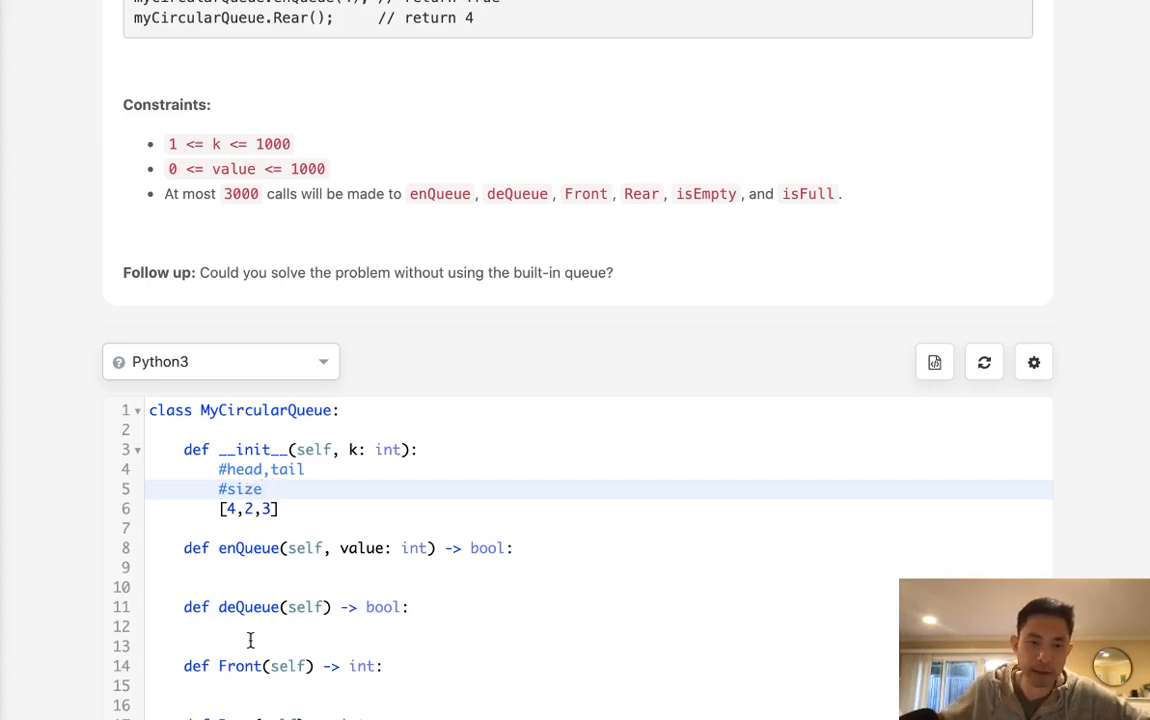
click(264, 489)
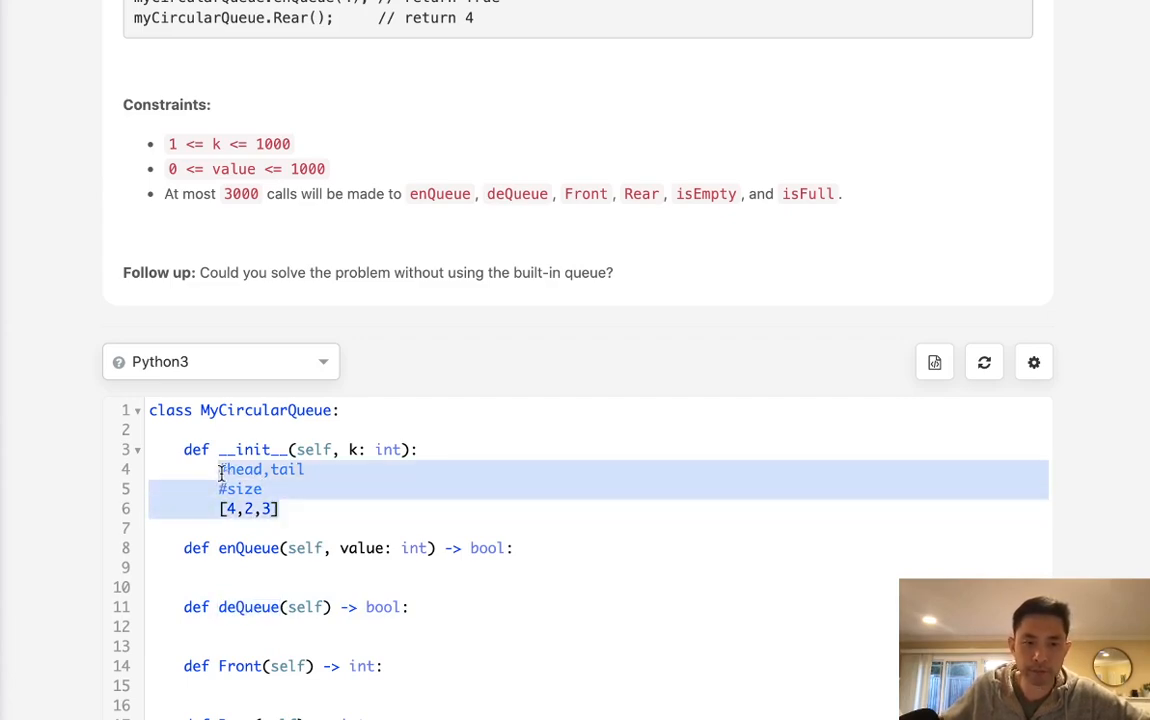
- Replace the notes with self.head, self.tail, self.size = 0 and self.k = k
text(sel;f)
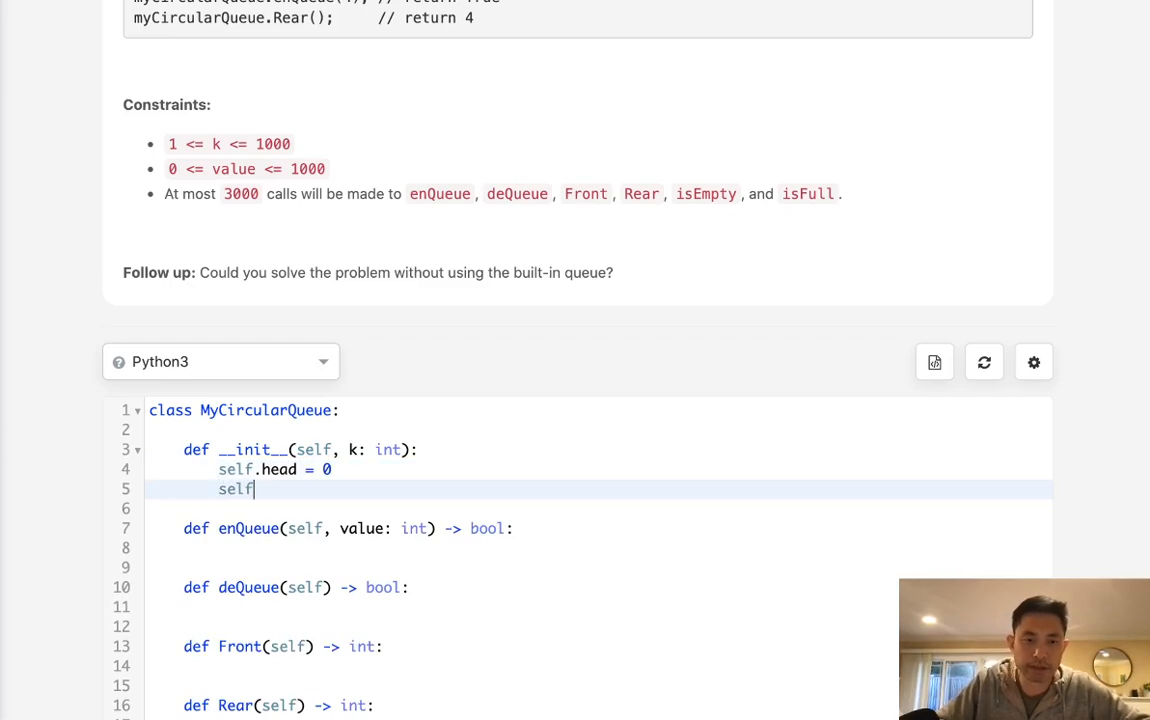
text(.tail = 0)
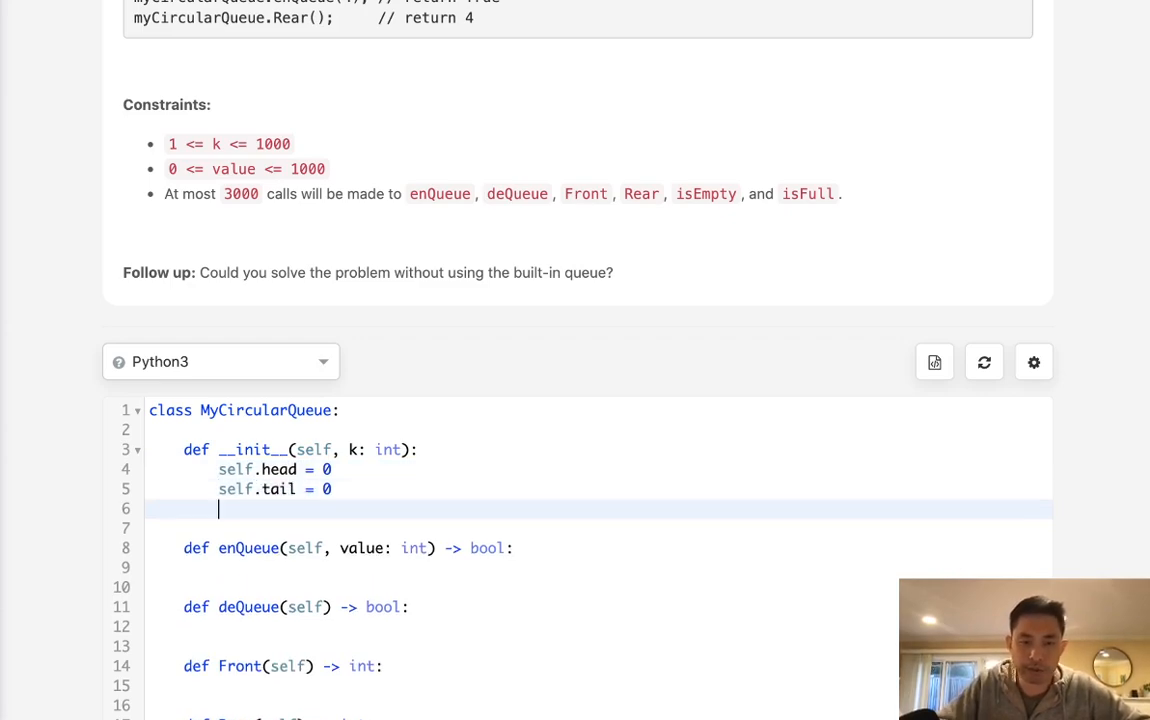
text(self.size =)
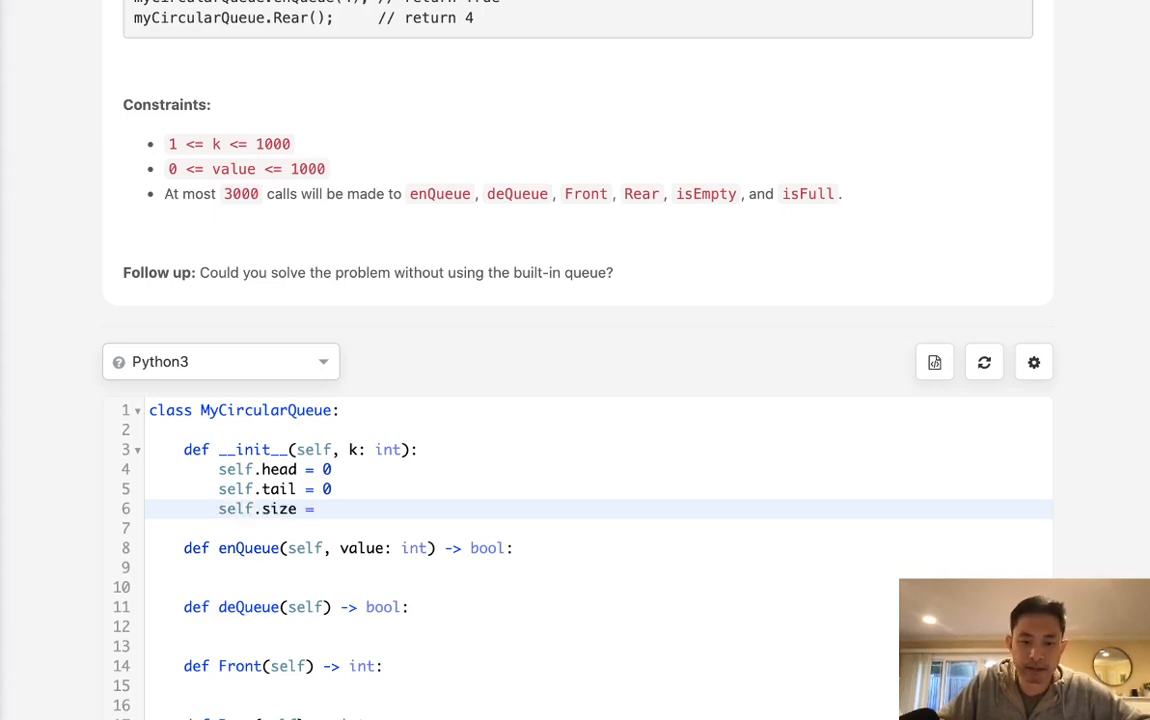
text(0)
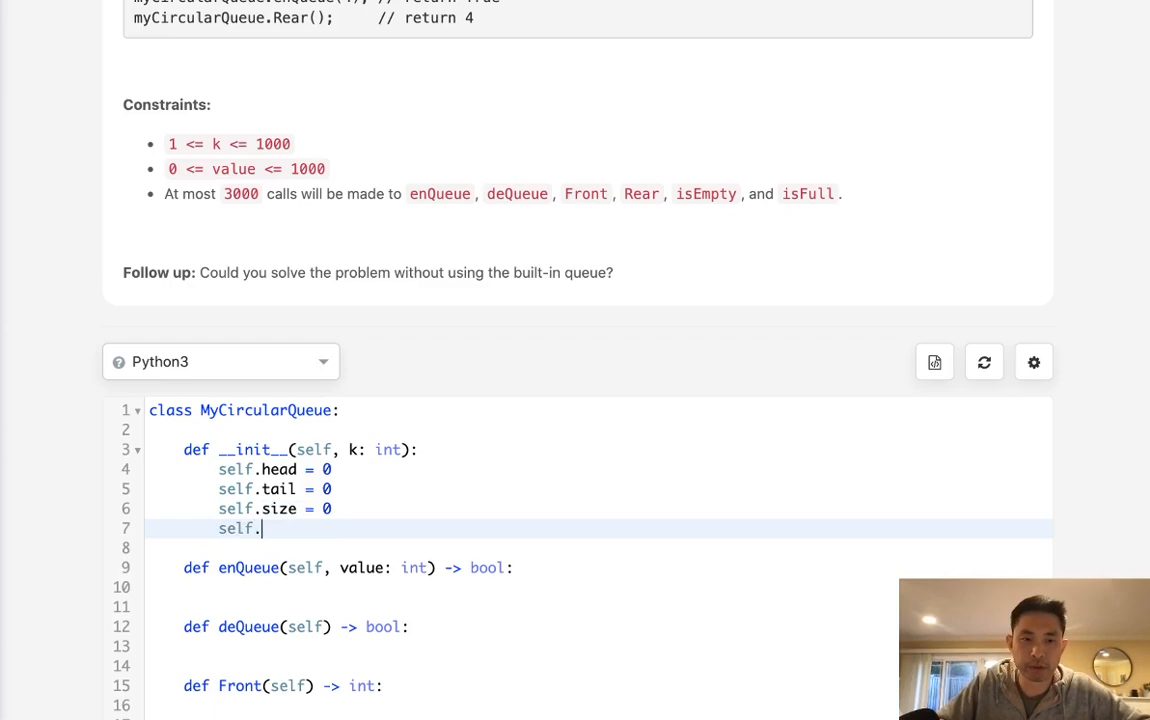
text(k)
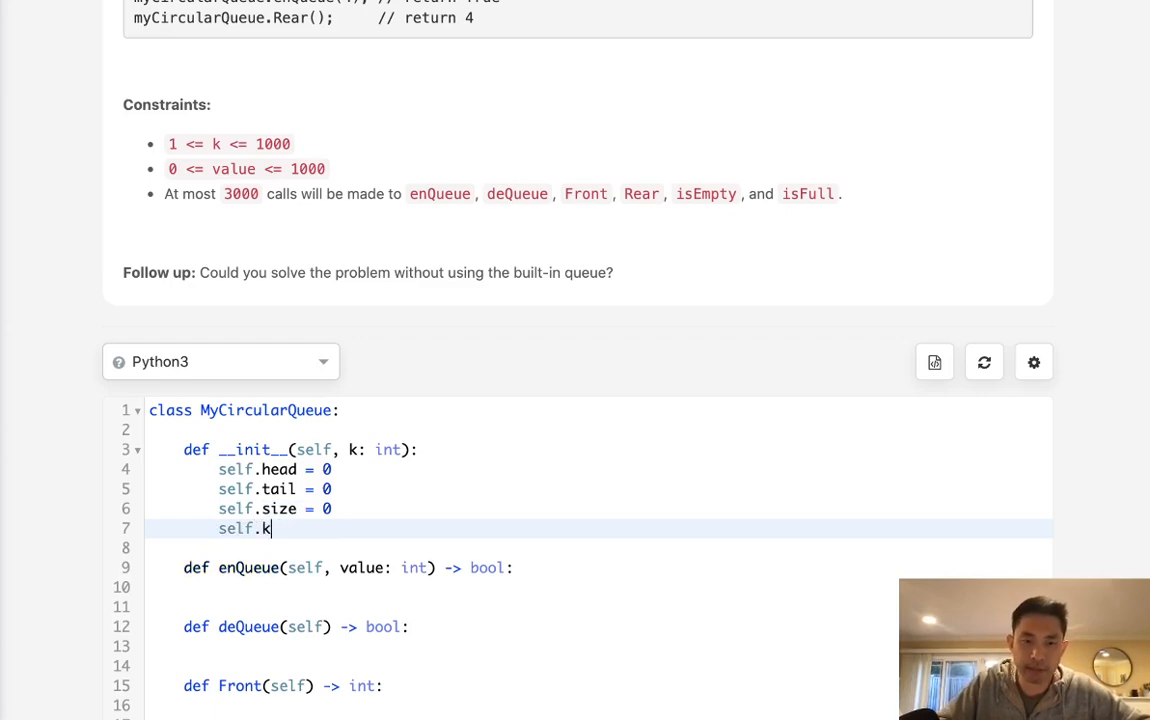
text(= k)
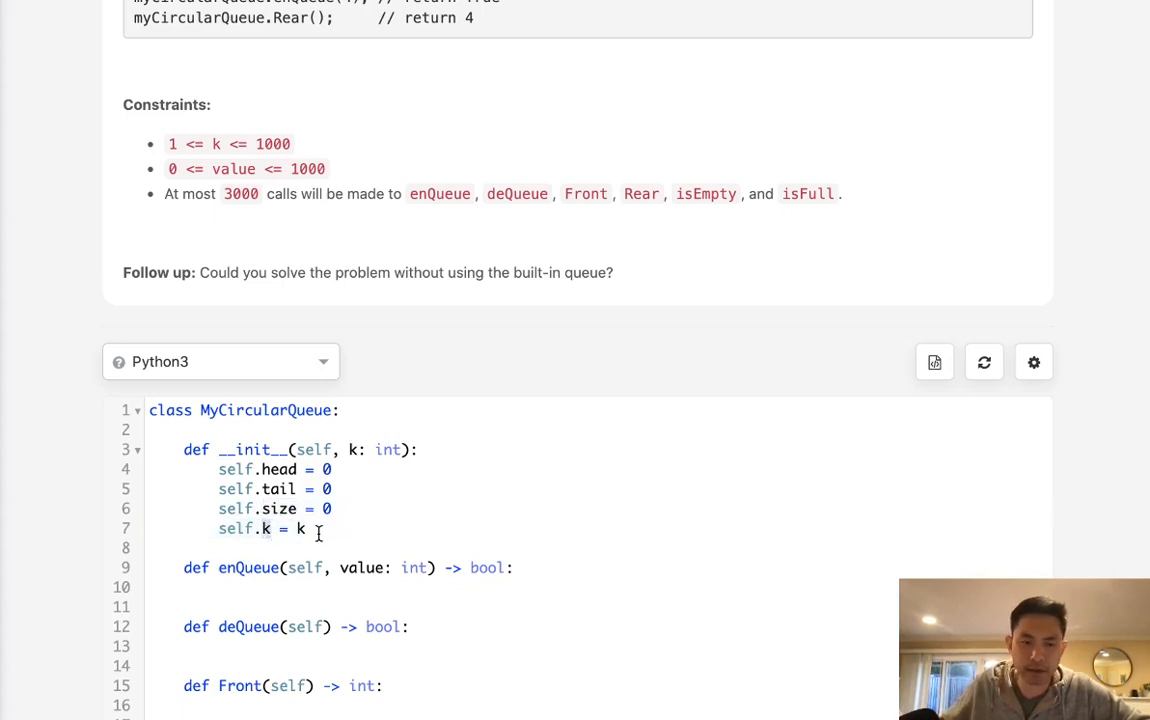
- Make isFull return True when self.size equals k, otherwise False
scroll(down, 3)
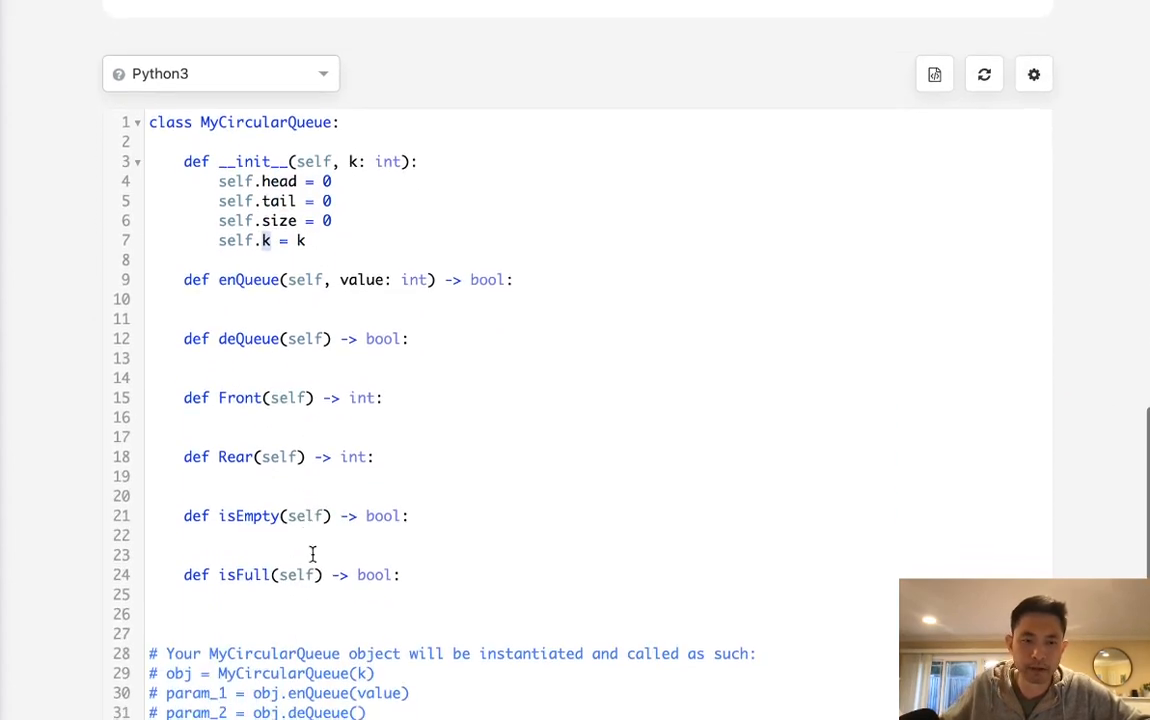
text(if)
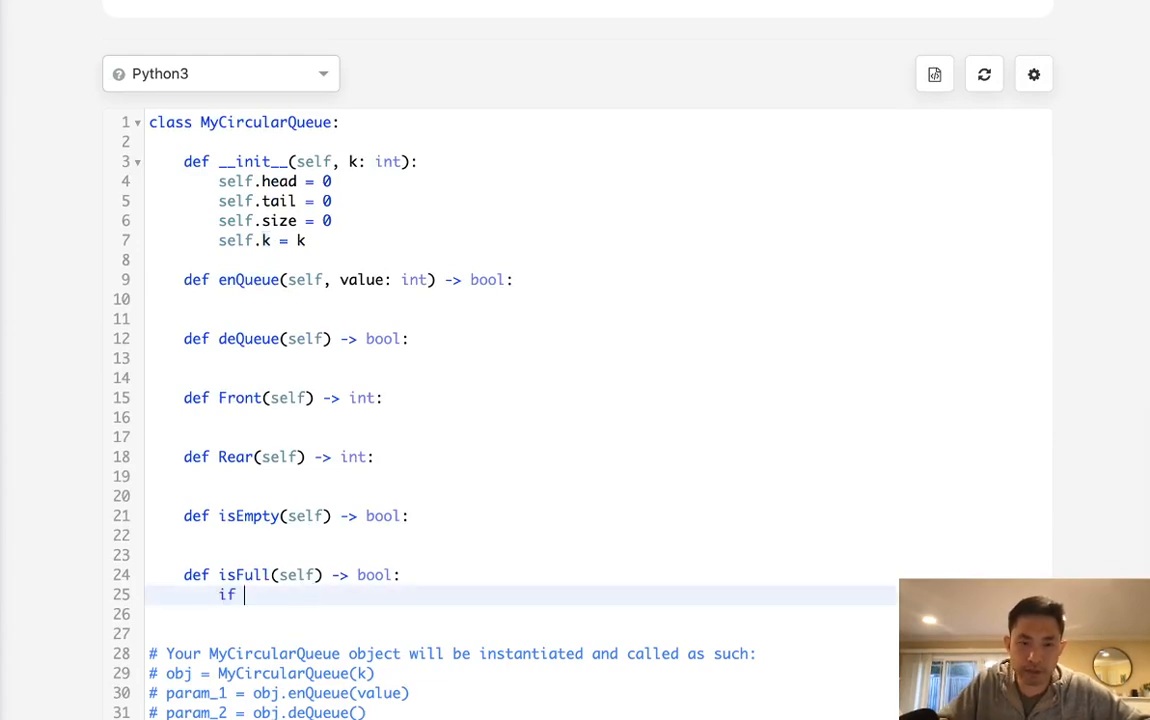
text(self.size == self.k:)
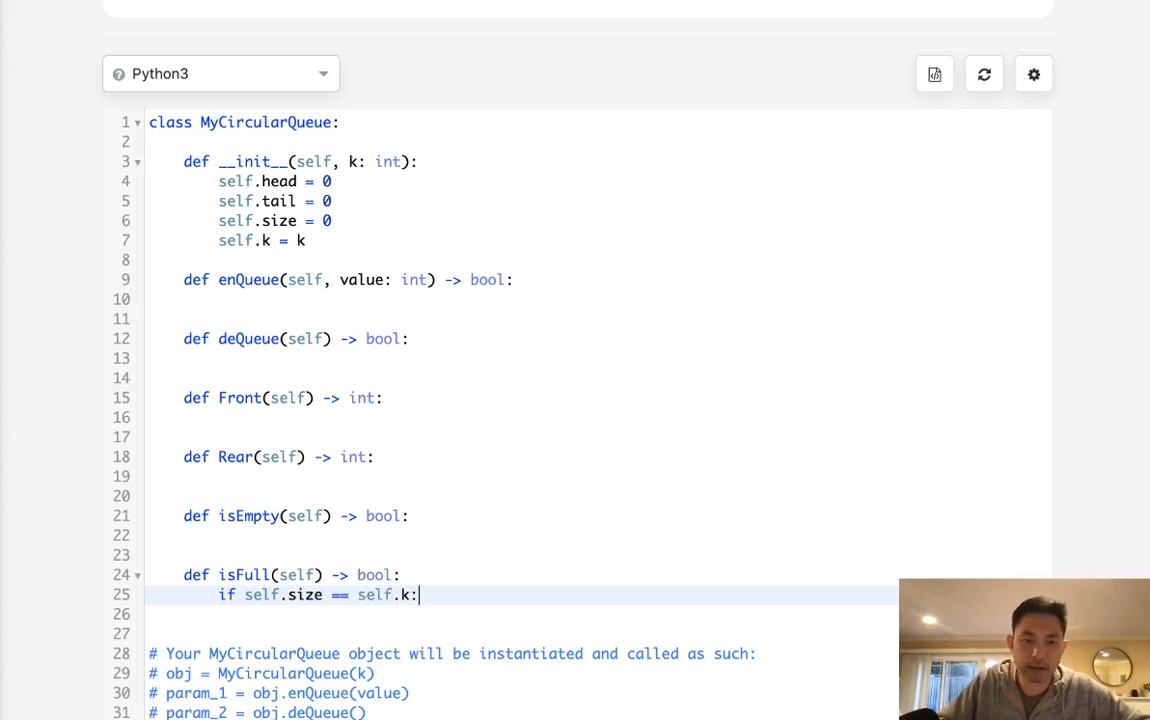
text(return True)
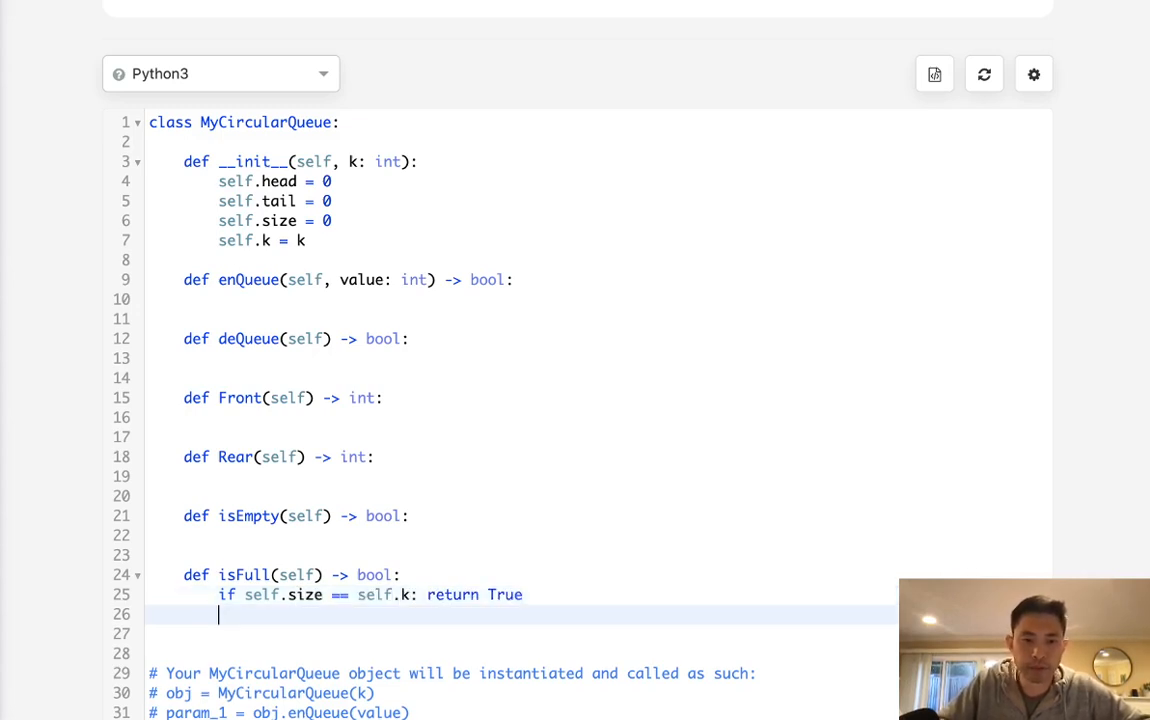
text(return False)
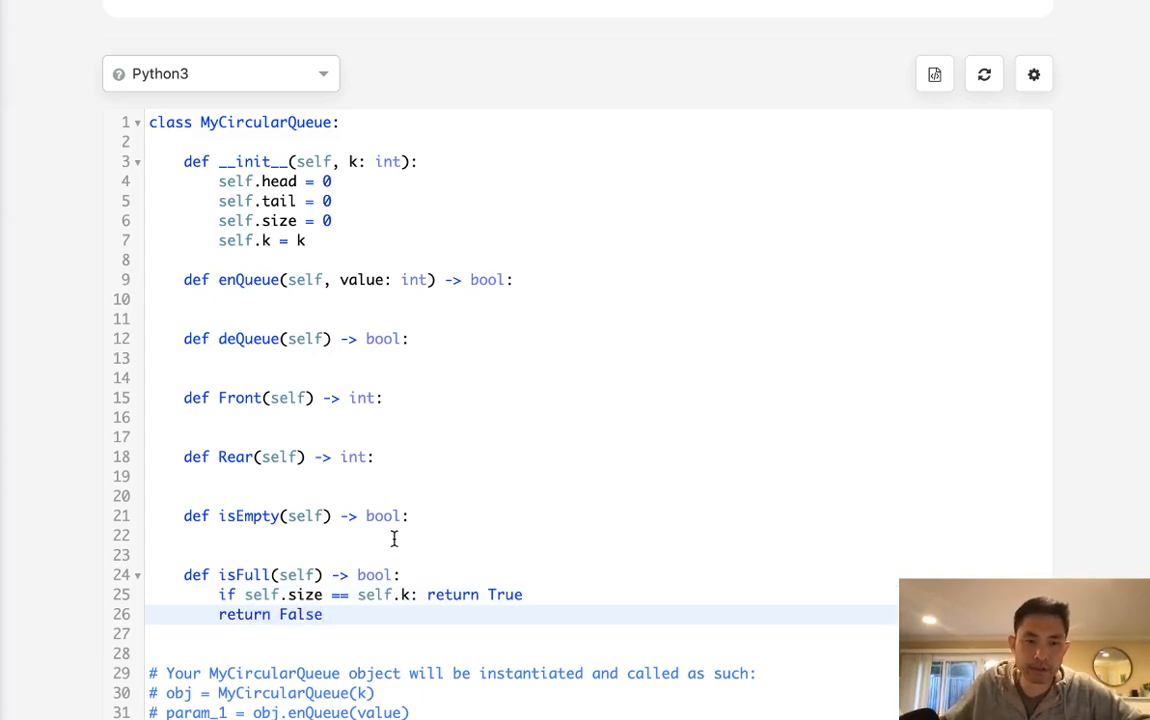
- Make isEmpty return True when self.size == 0
text(if se)
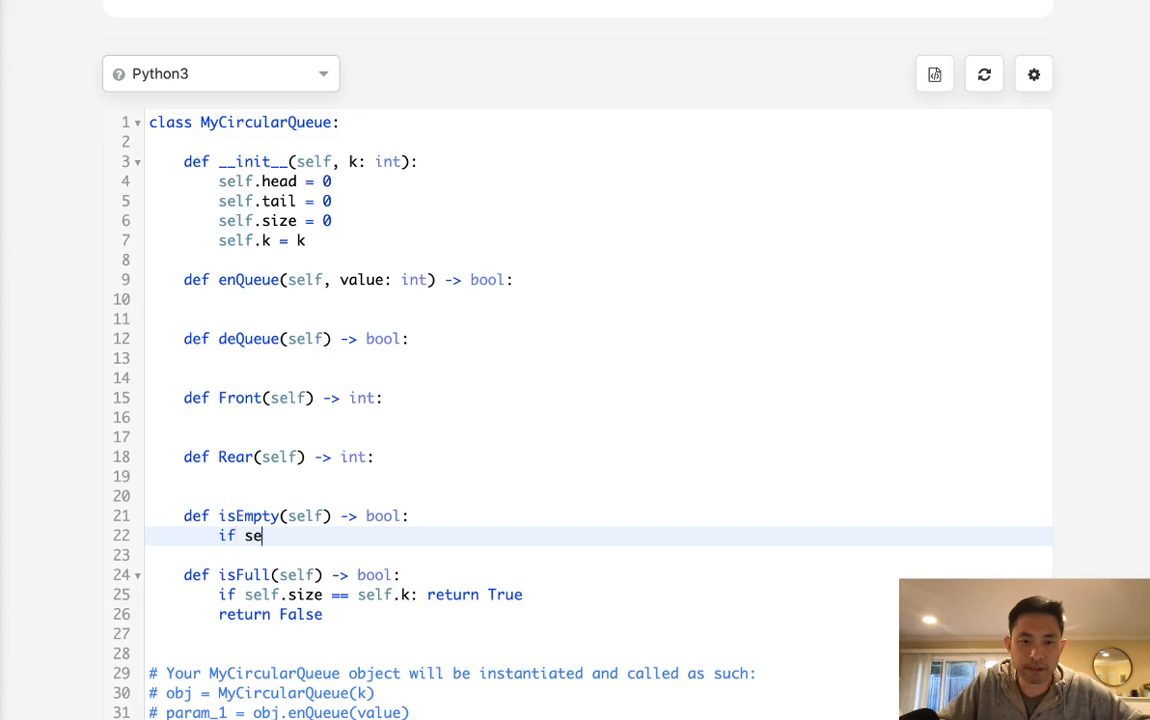
text(lf.size == 0: return)
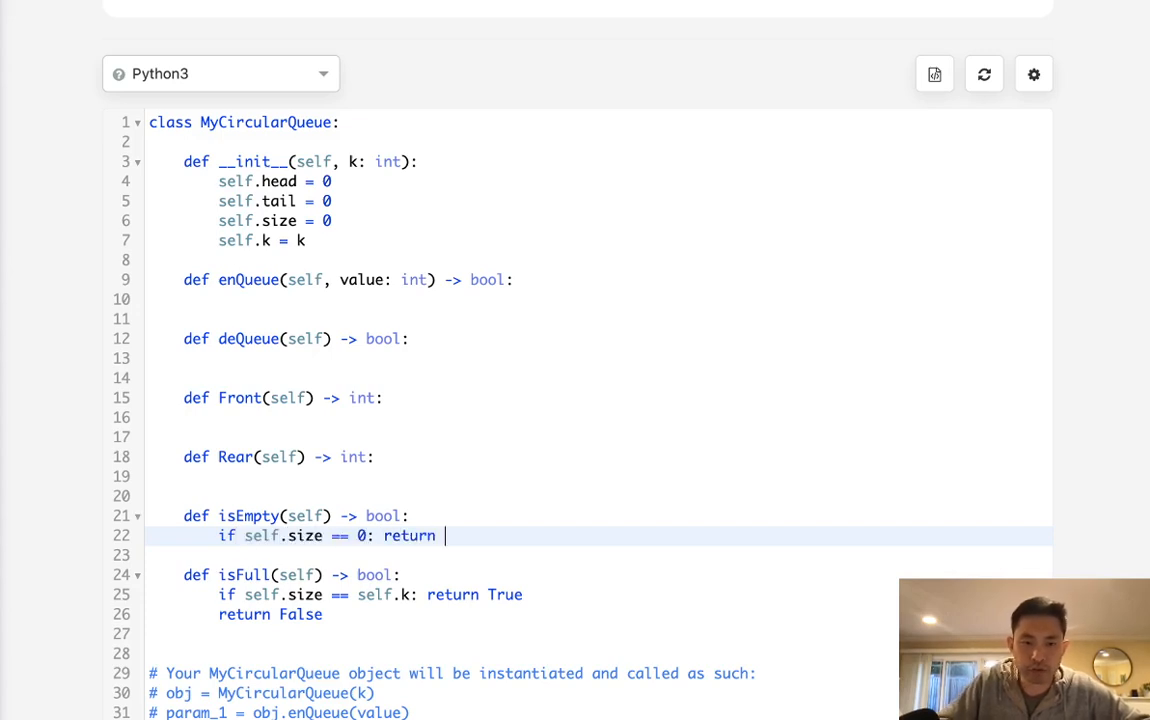
text(True)
text(return False)
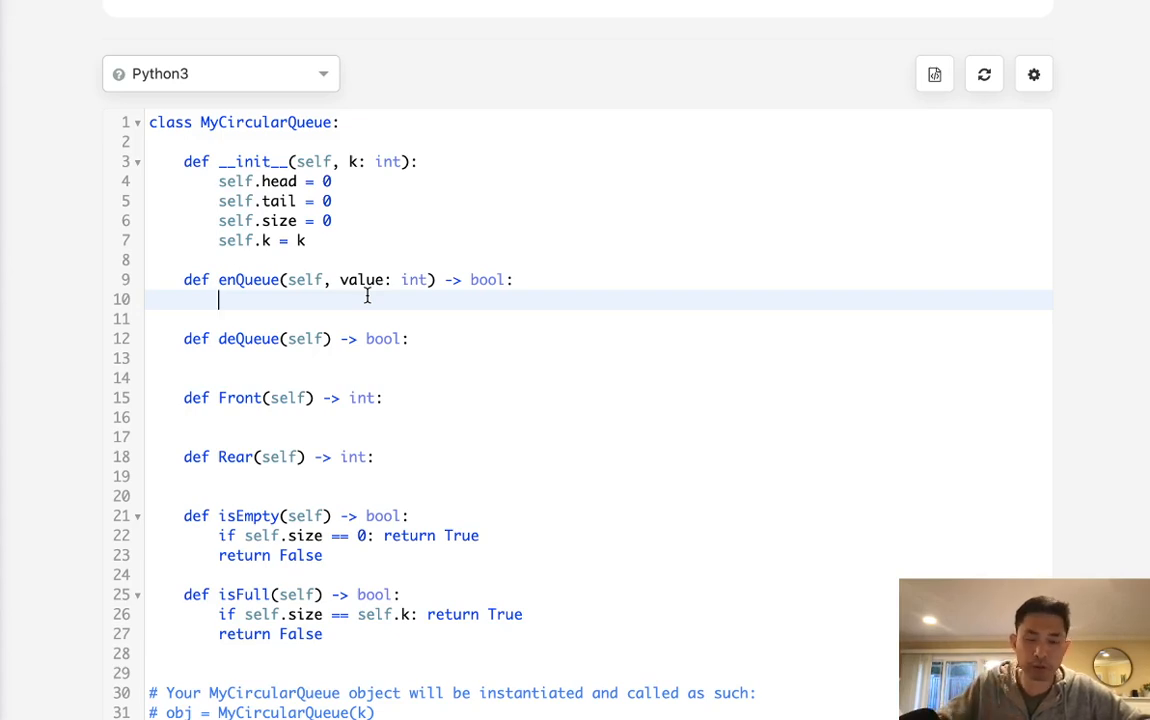
- Add 'if self.isFull(): return False' as the first line of enQueue
text(if)
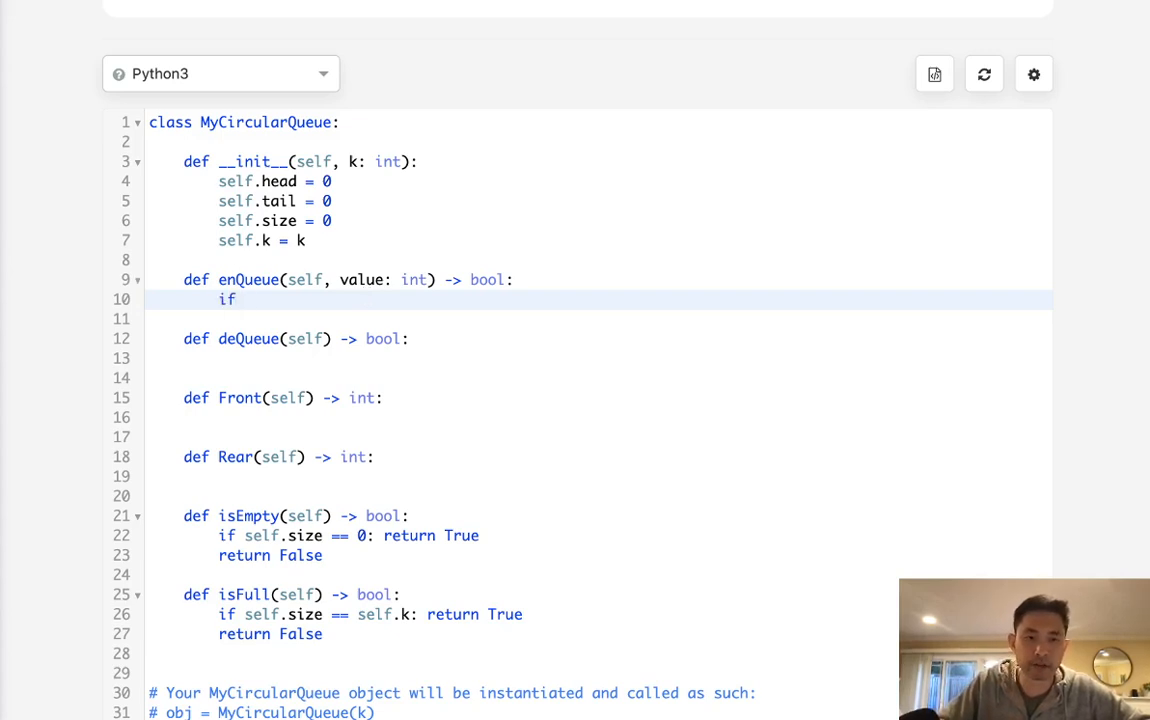
text(self.)
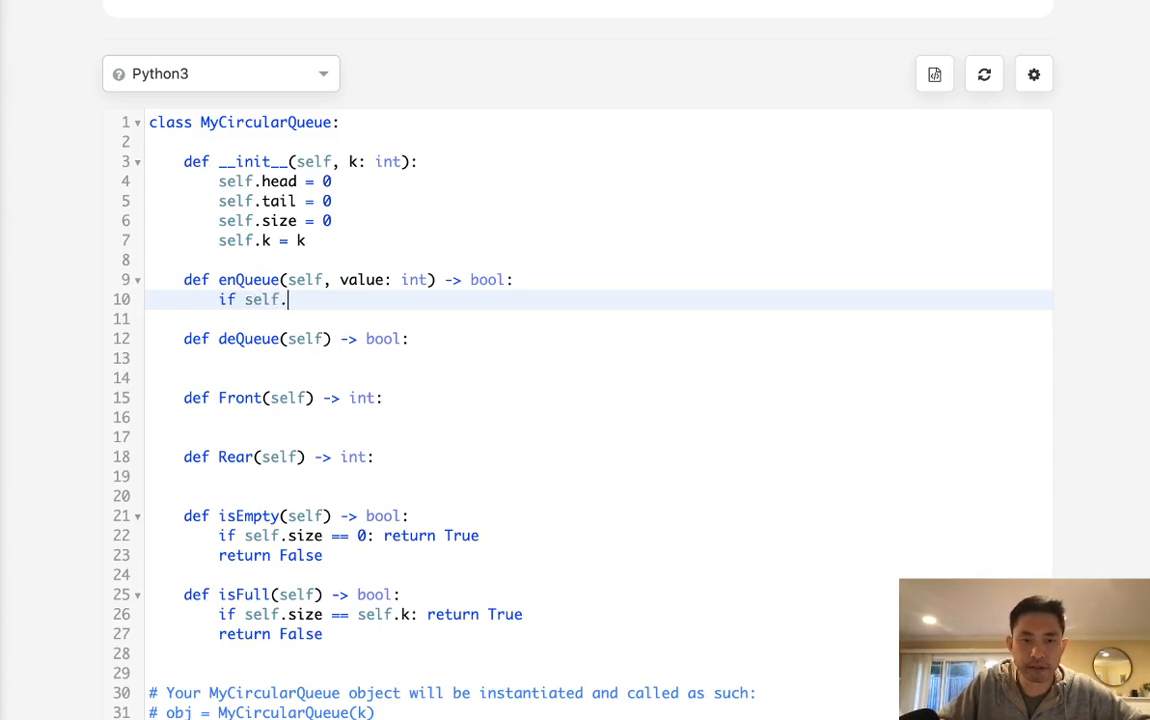
text(isFull())
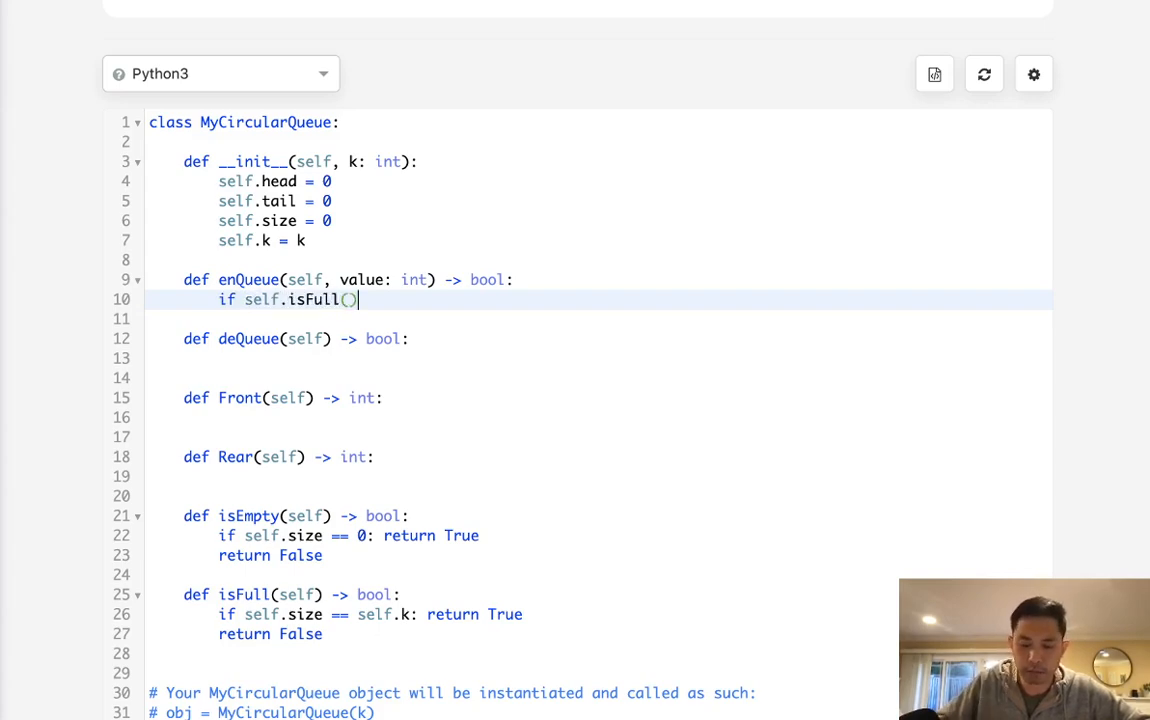
text(: return Fal)
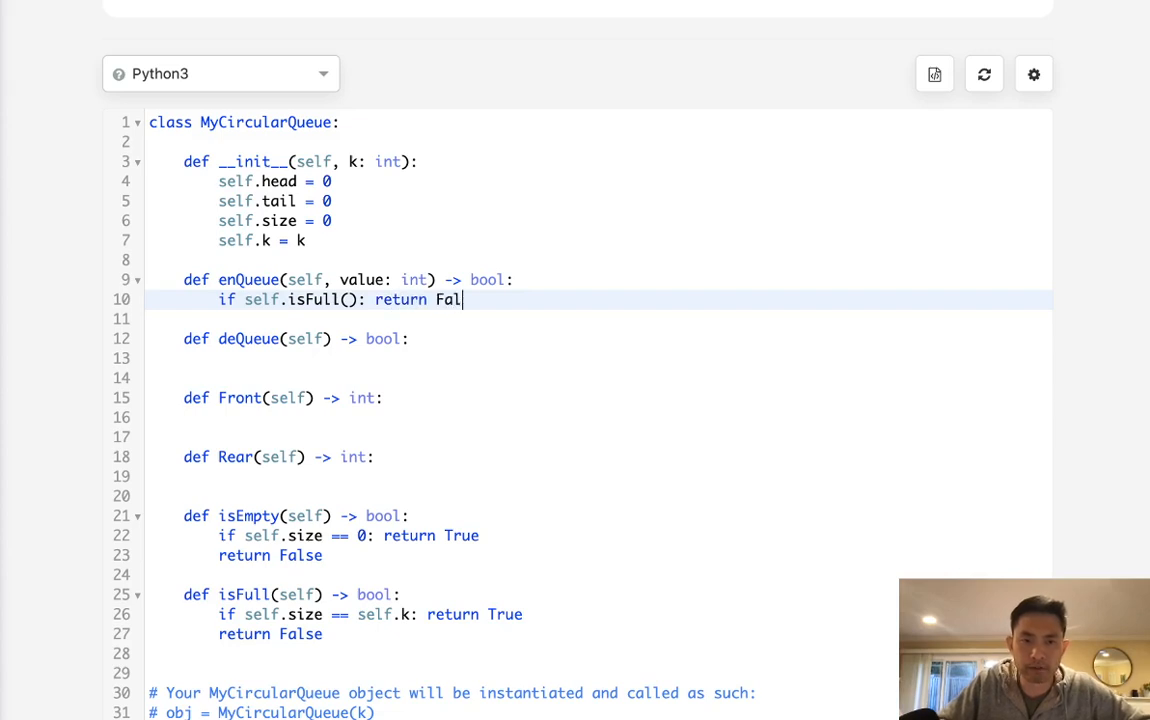
text(se)
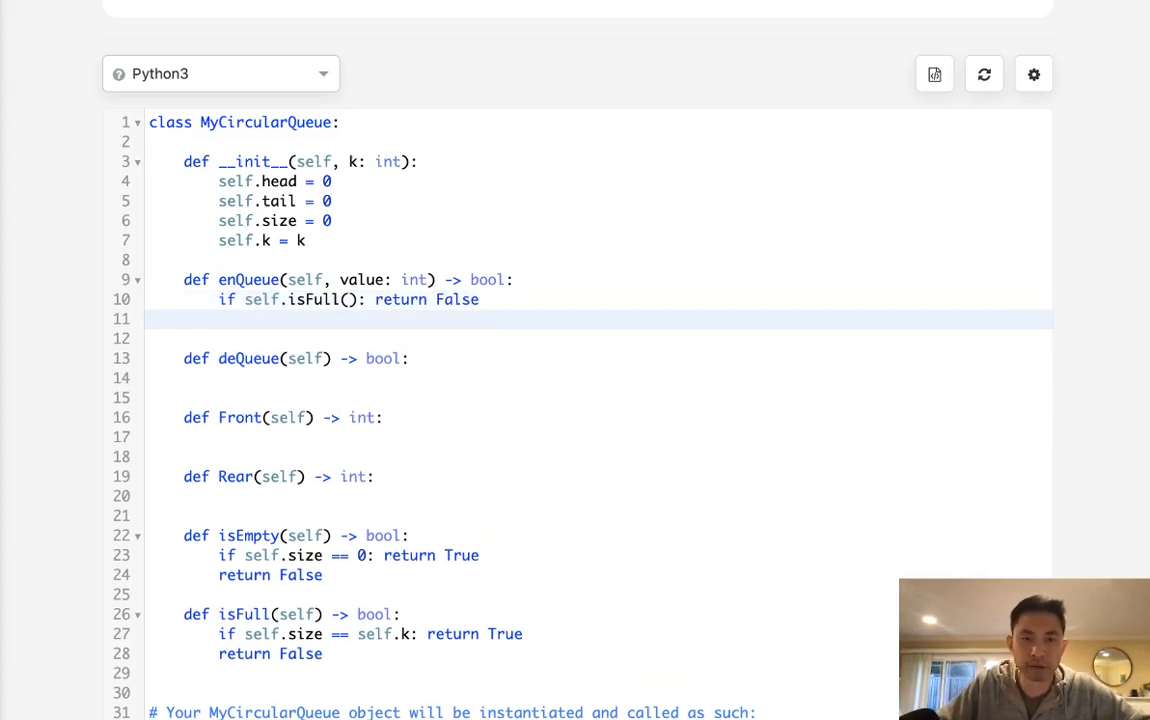
- Start a new self. line in __init__ below the tail attribute
click(220, 318)
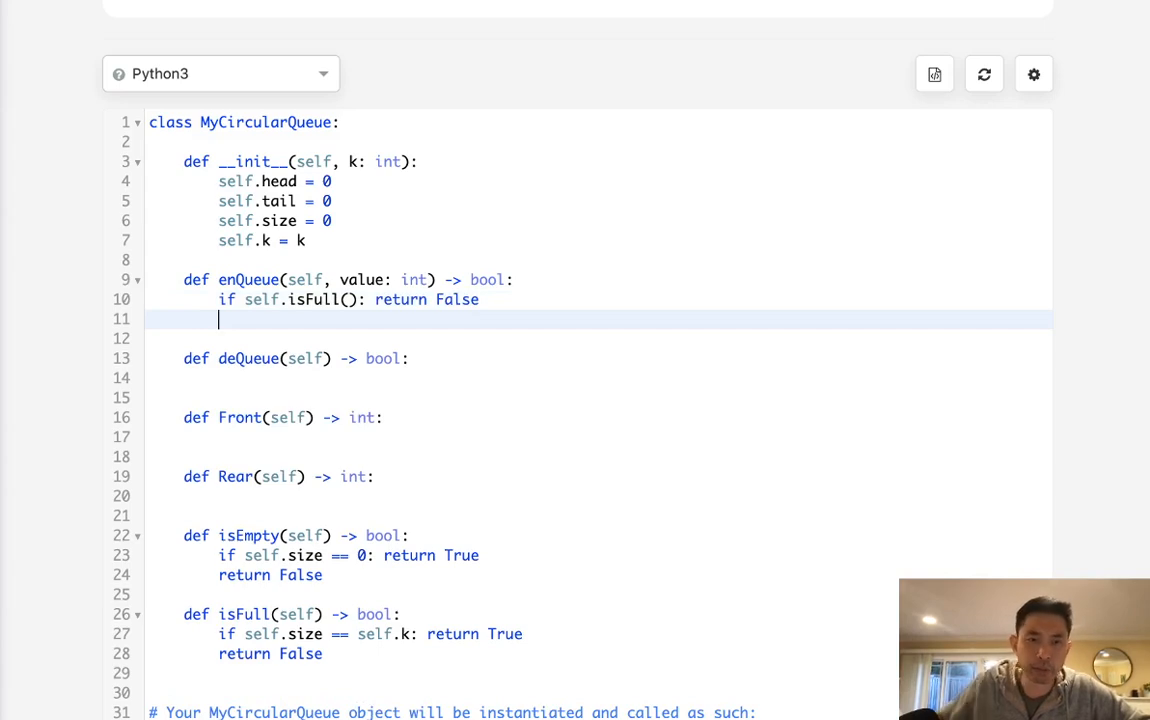
double_click(280, 201)
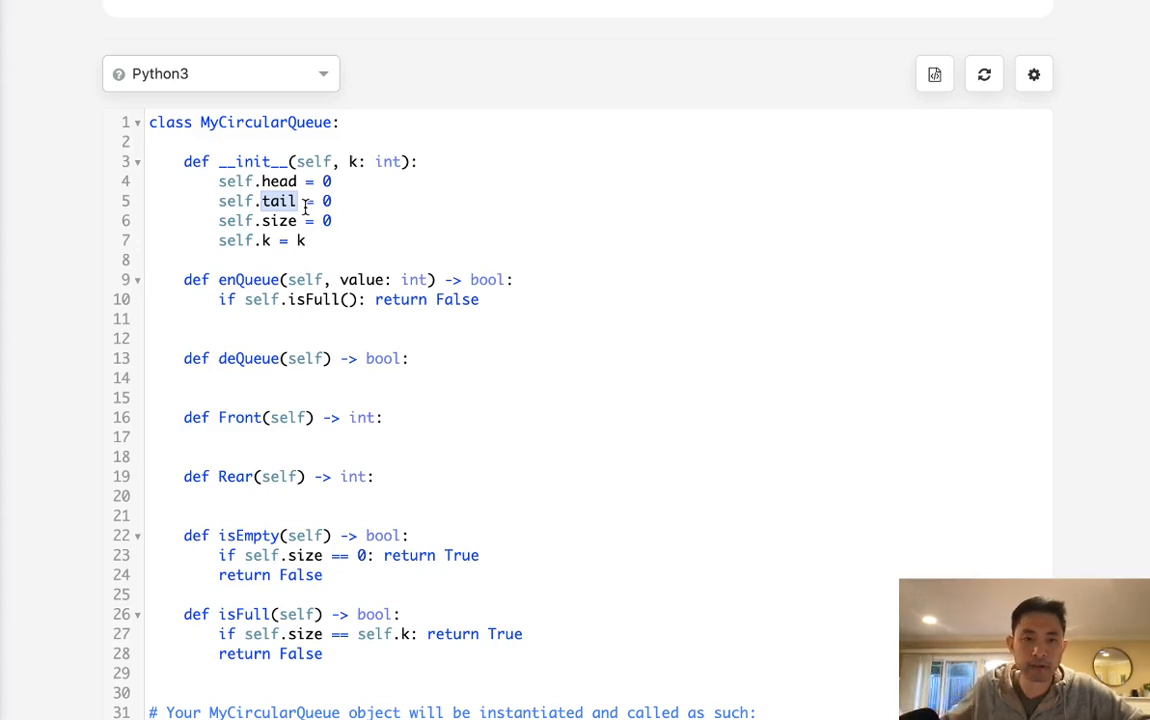
text(self.)
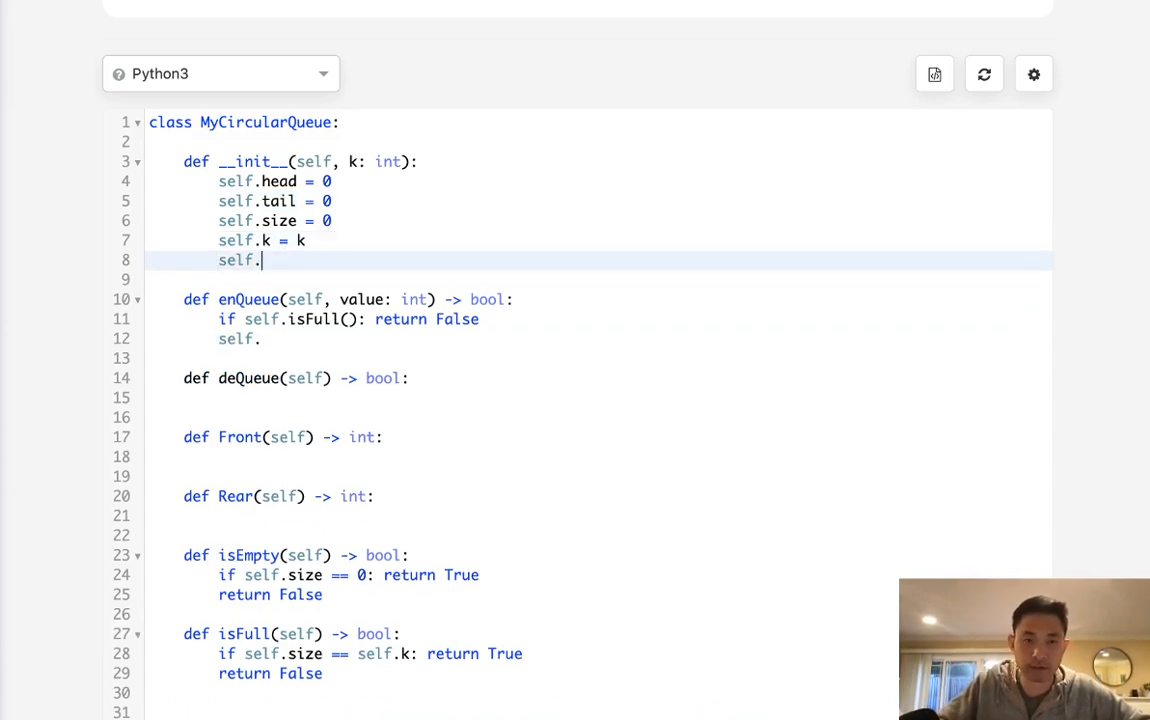
- Create the storage list self.q = [None]*k in __init__ and begin self.q in enQueue
text(q =)
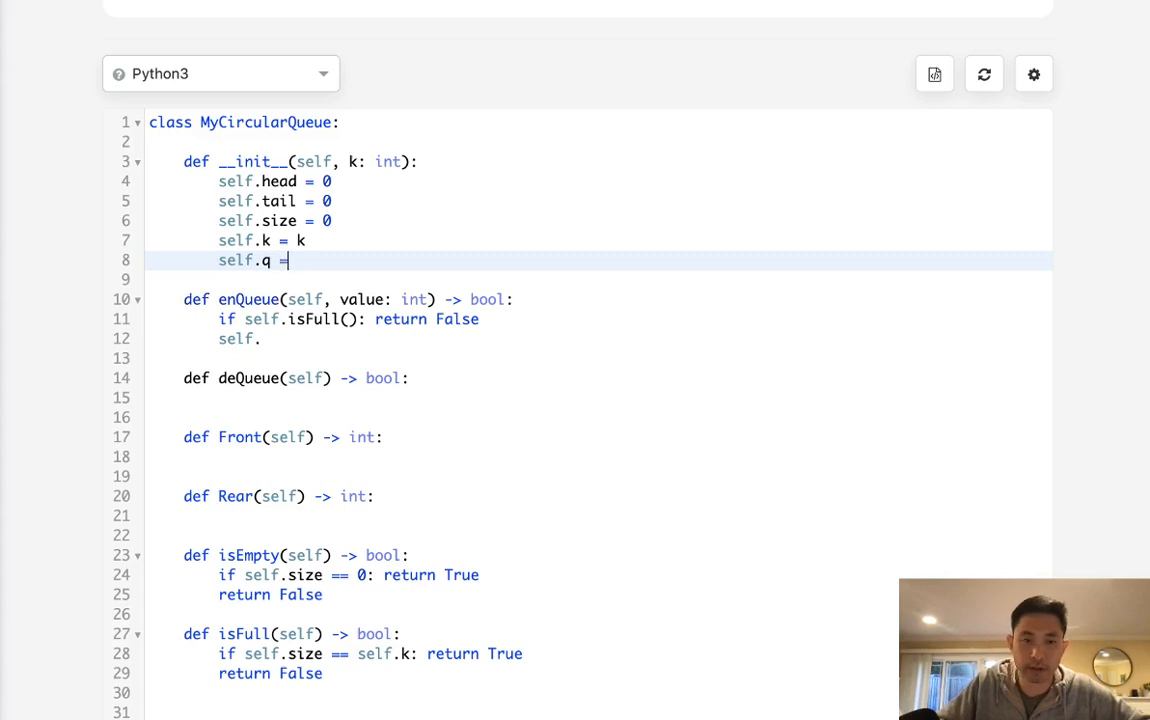
text([None])
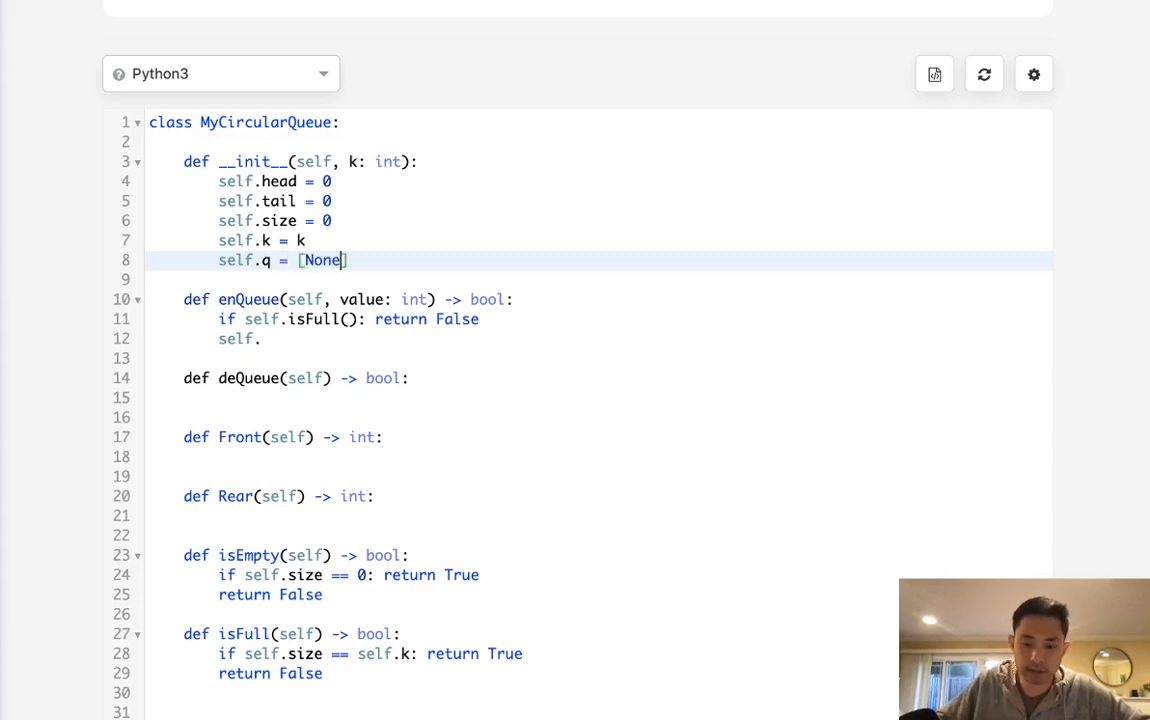
text(*k)
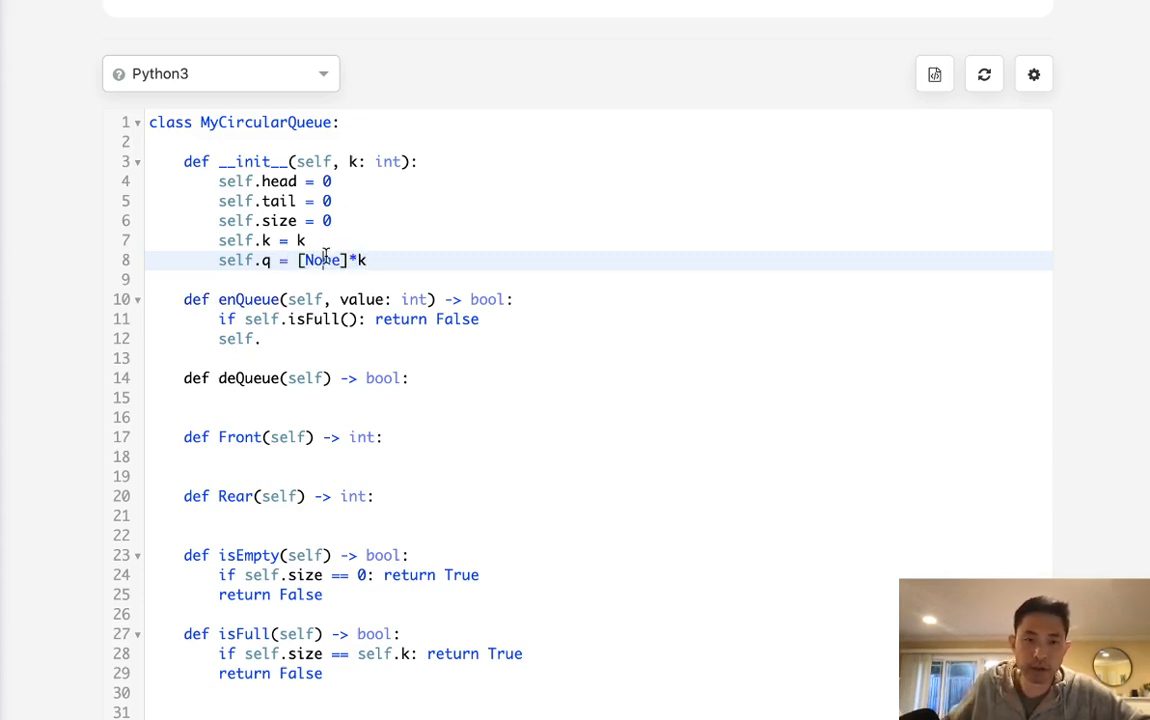
double_click(322, 260)
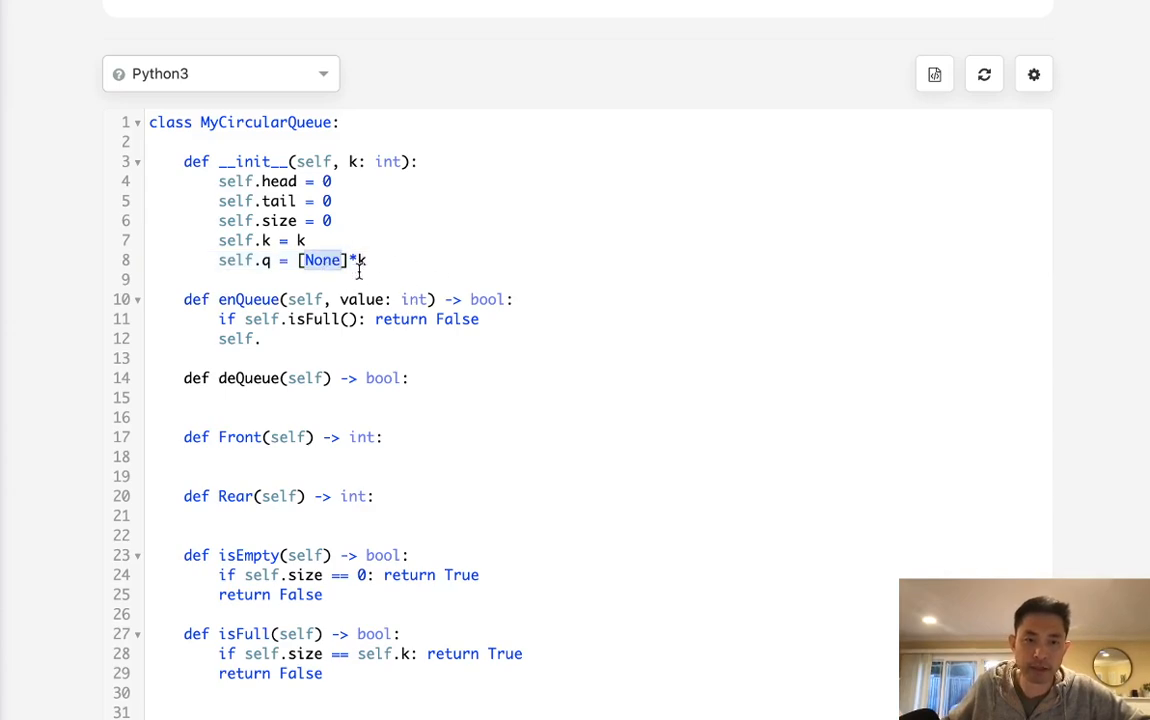
text(q)
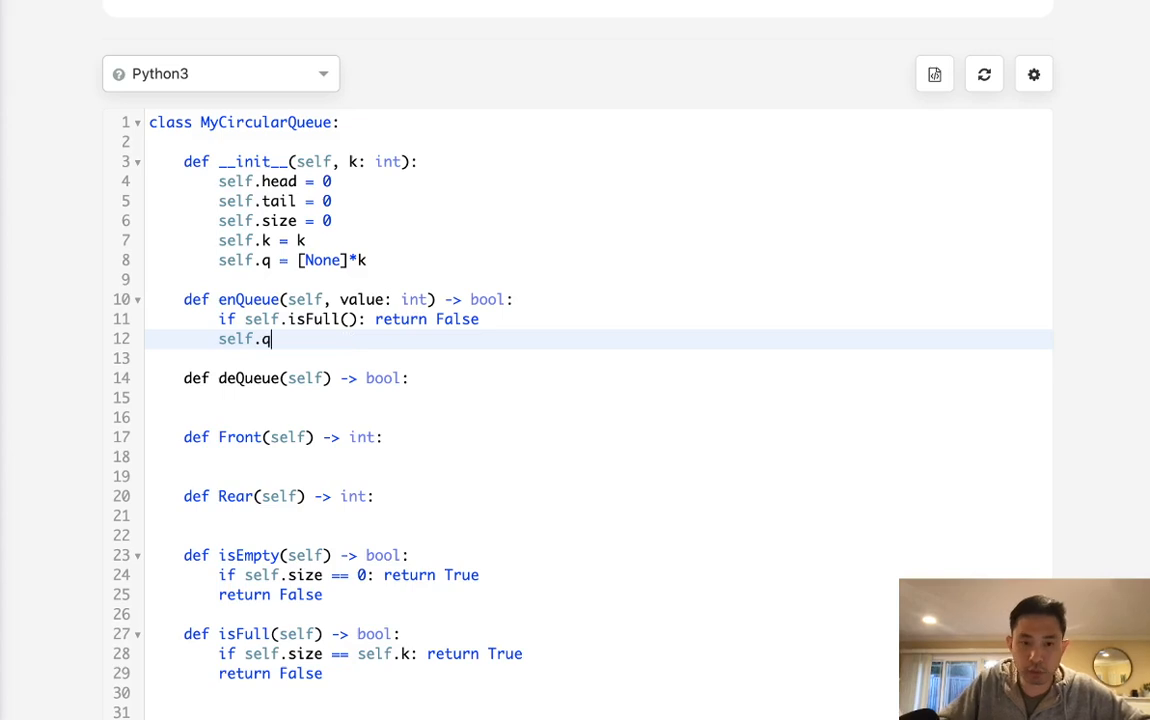
- In enQueue, set self.q[self.tail] = value, increment size, and wrap tail with (self.tail+1)%self.k
text([self.tail ])
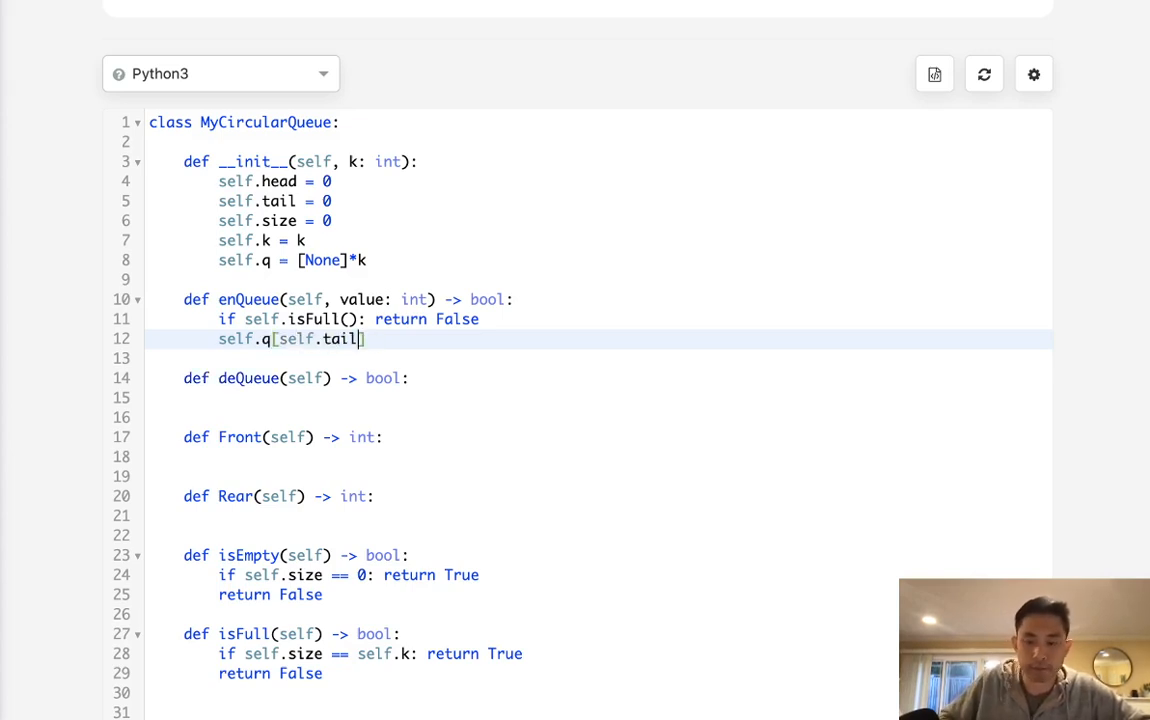
text(= value)
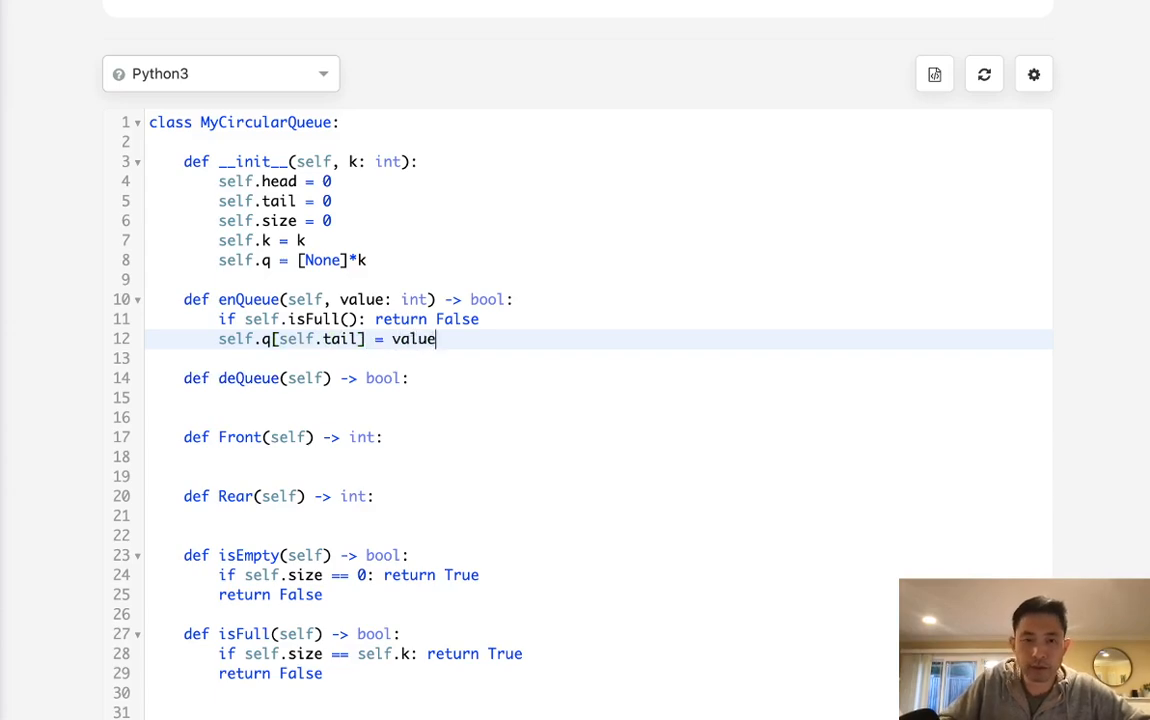
text(self.size +=1)
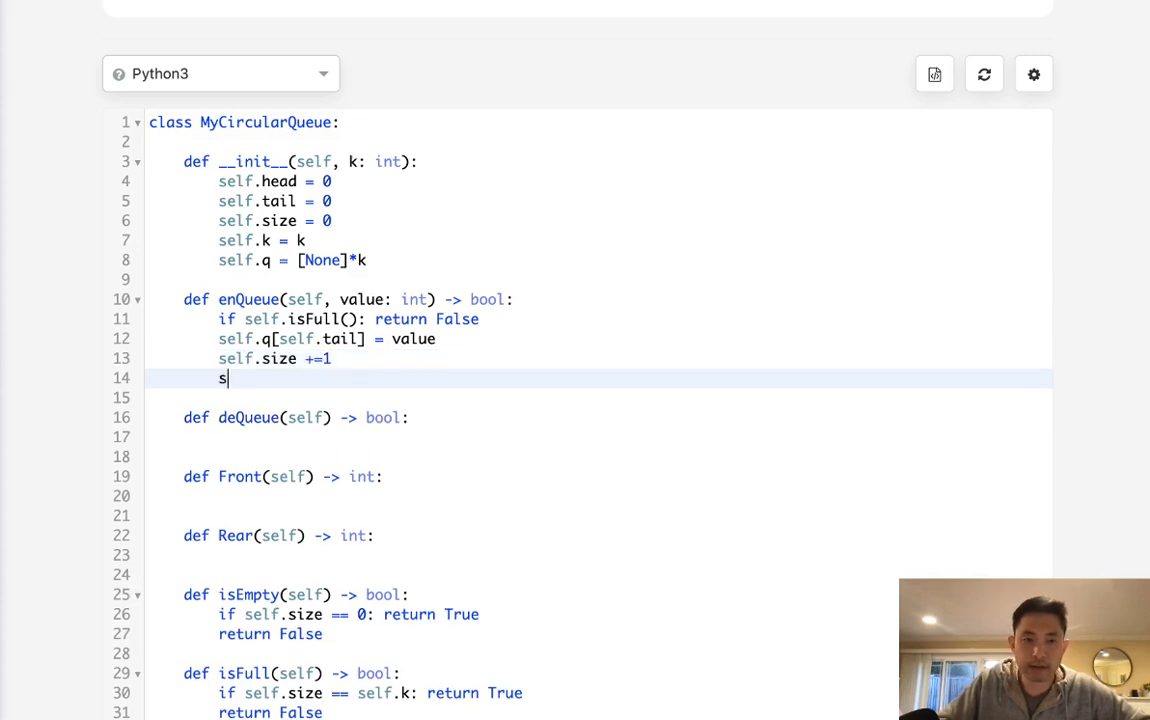
text(elf.tail =)
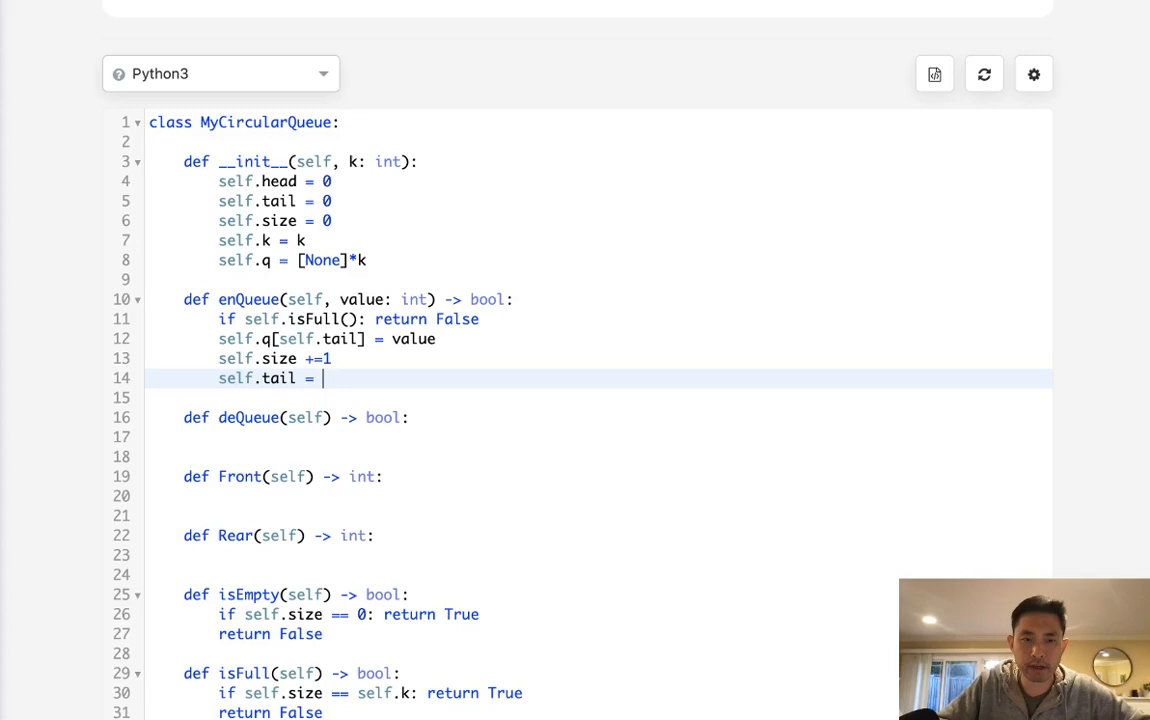
text(self.tail)
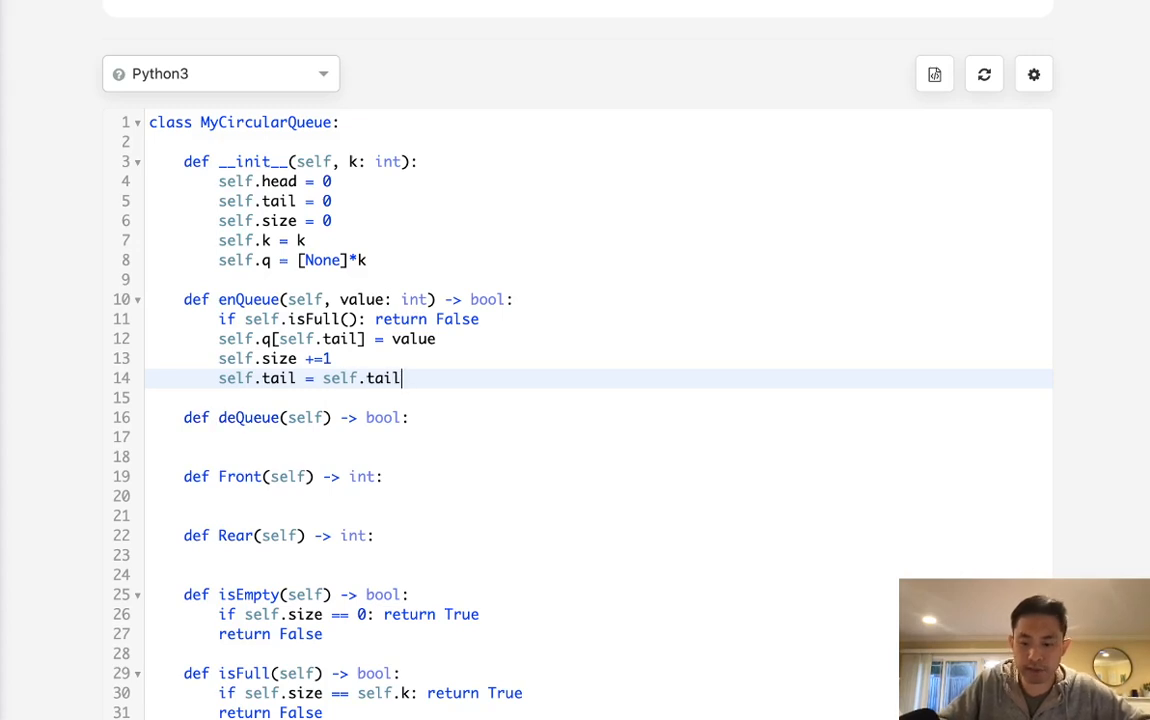
text(+1))
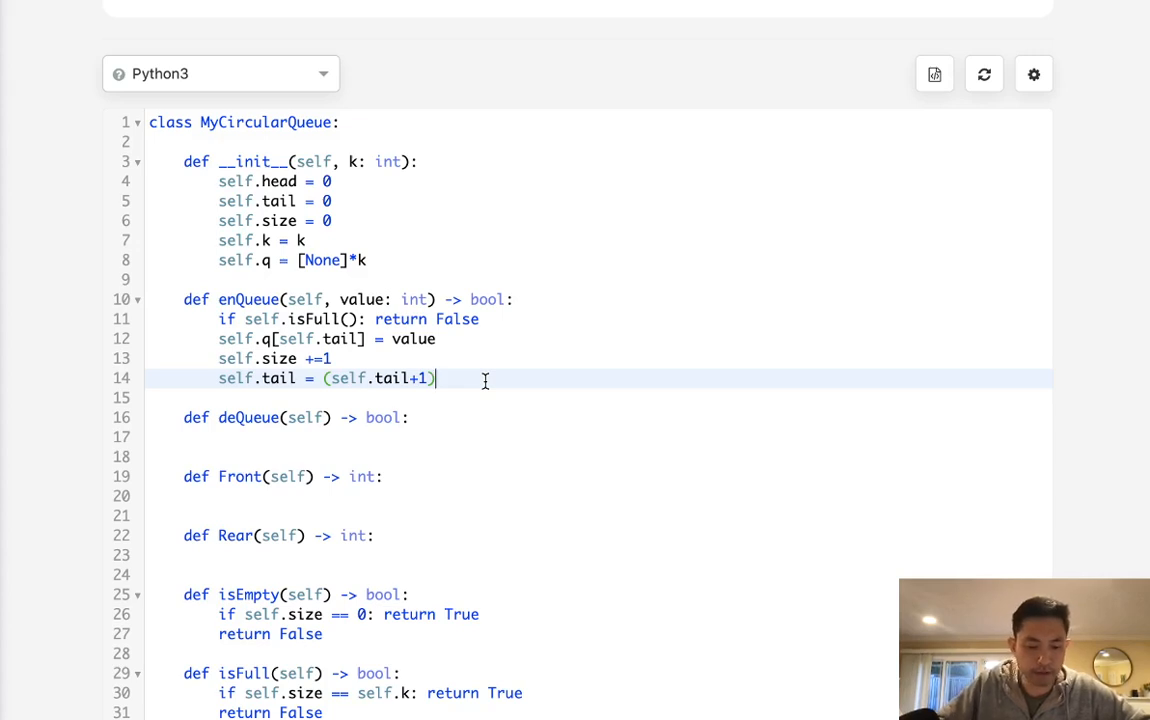
text(%self)
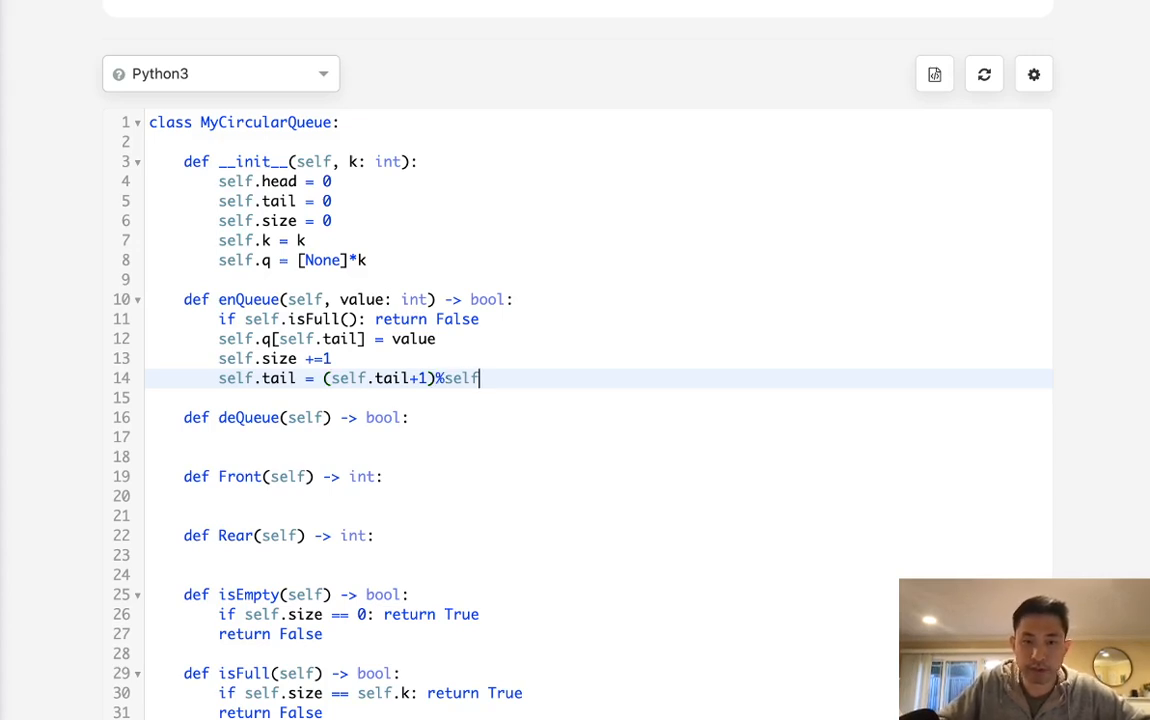
text(.k)
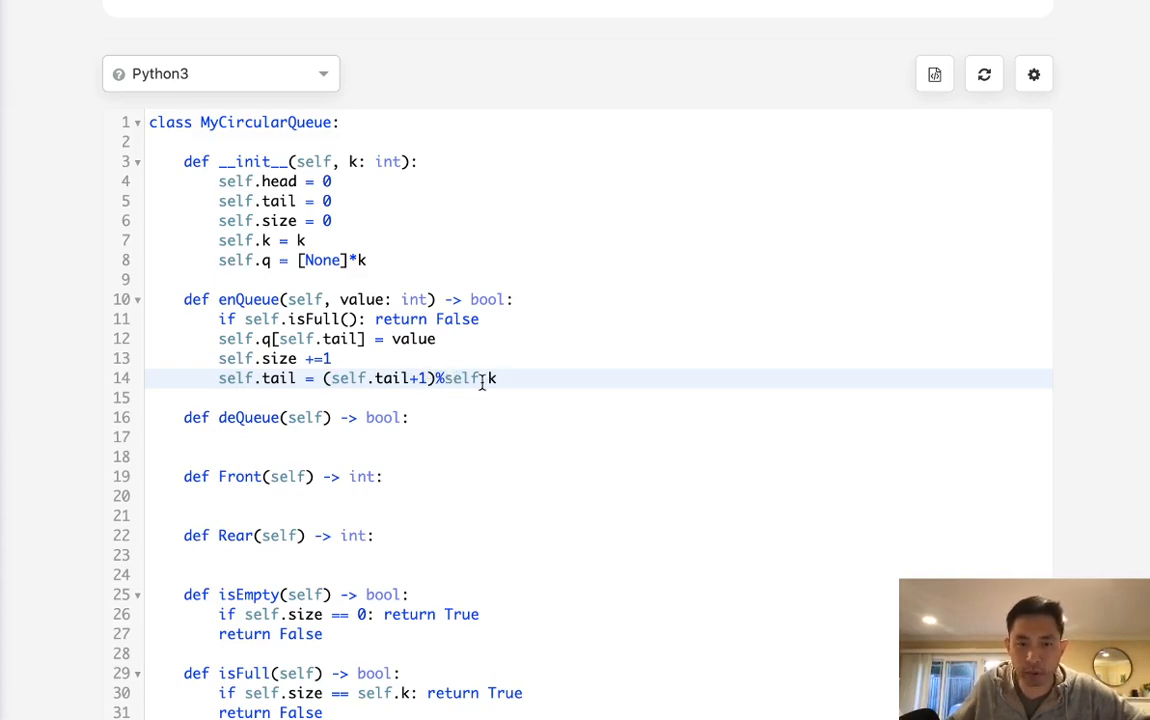
text(.k)
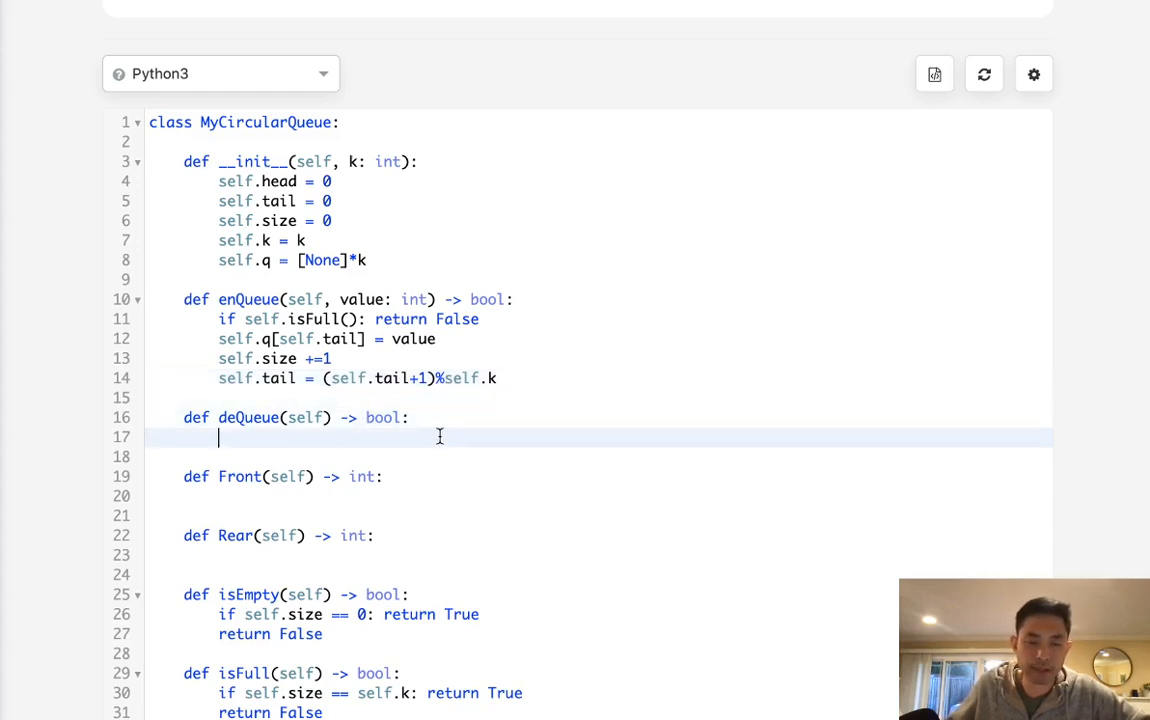
- Add an isEmpty guard returning False to deQueue and make enQueue return True
text(if)
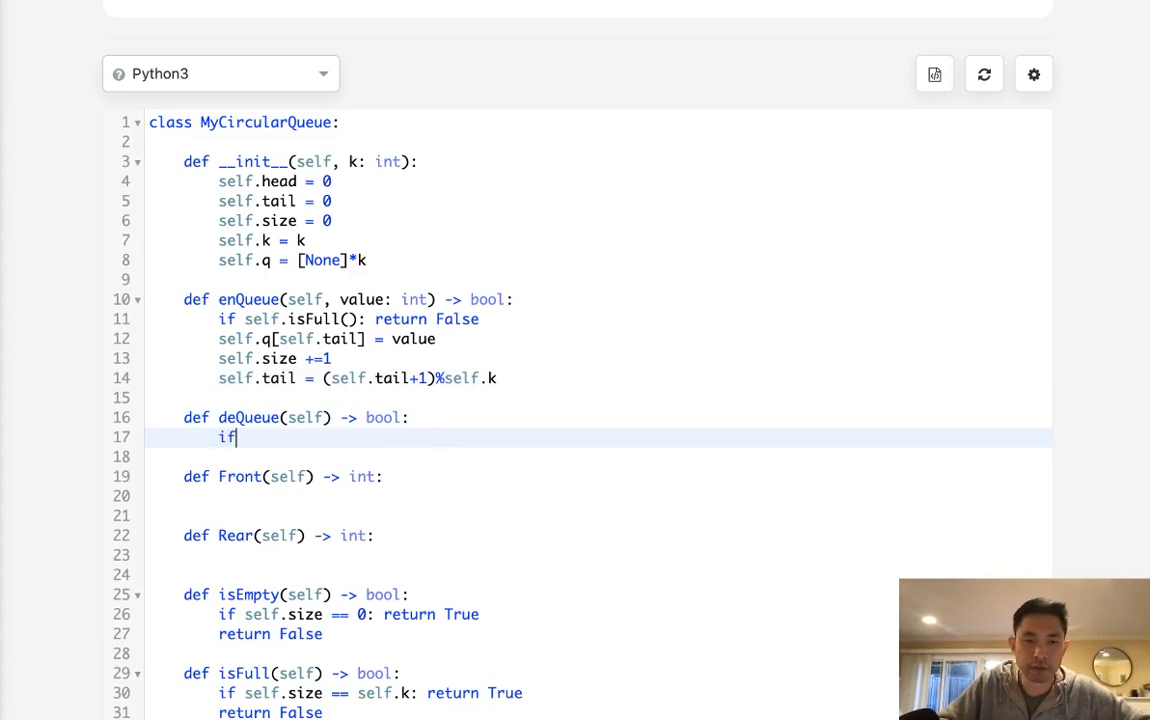
text(self.)
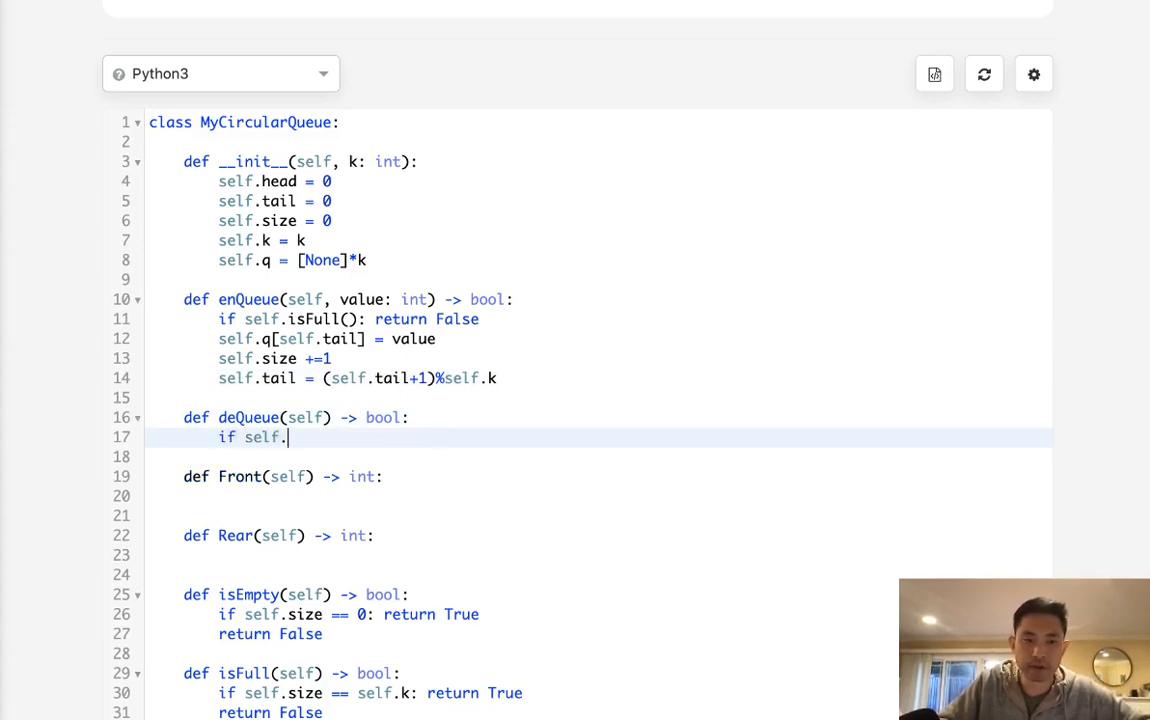
text(isEmpty(): return)
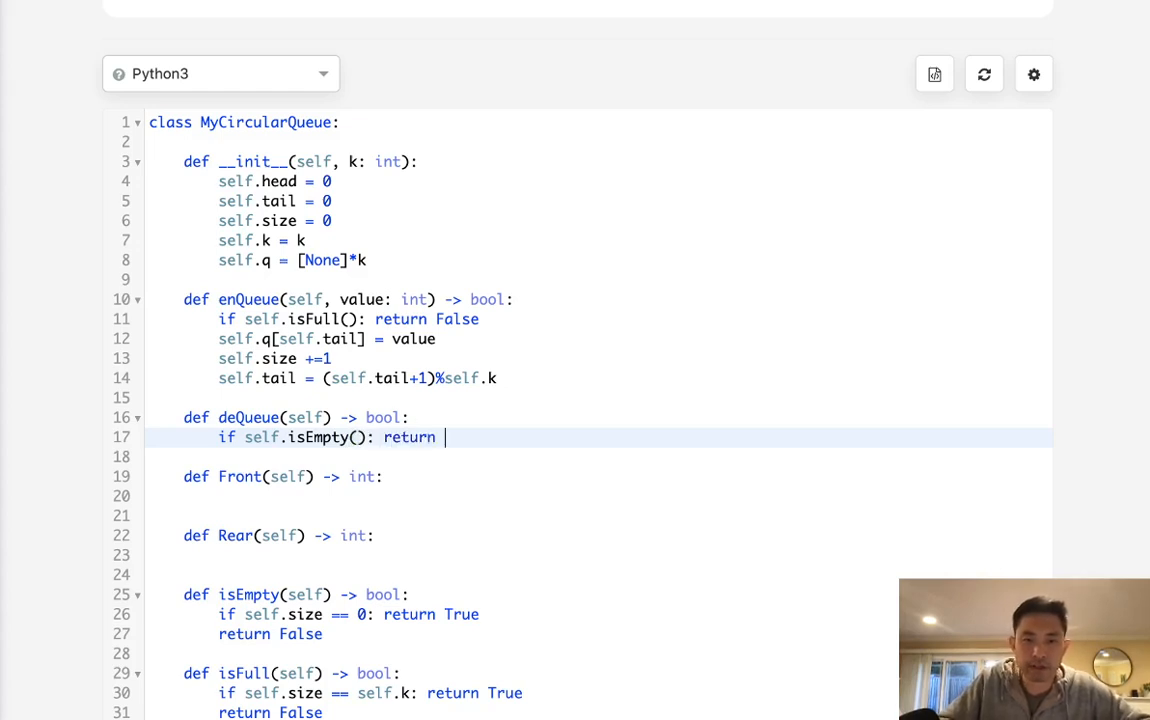
text(False)
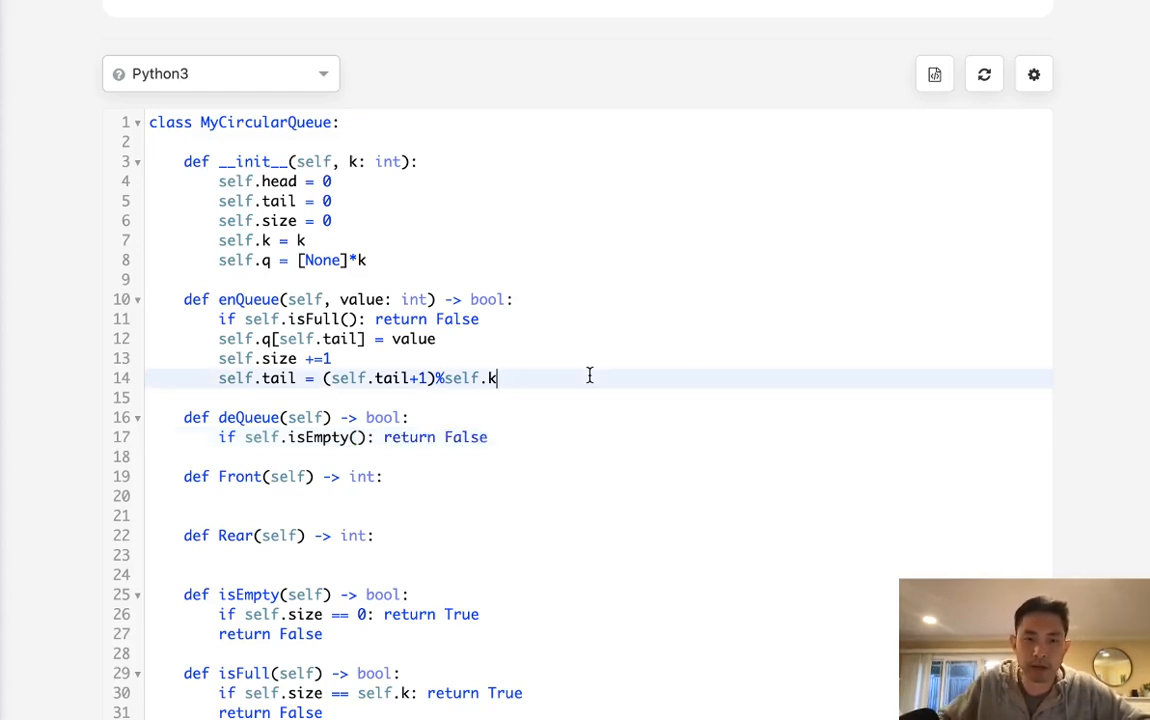
text(return True)
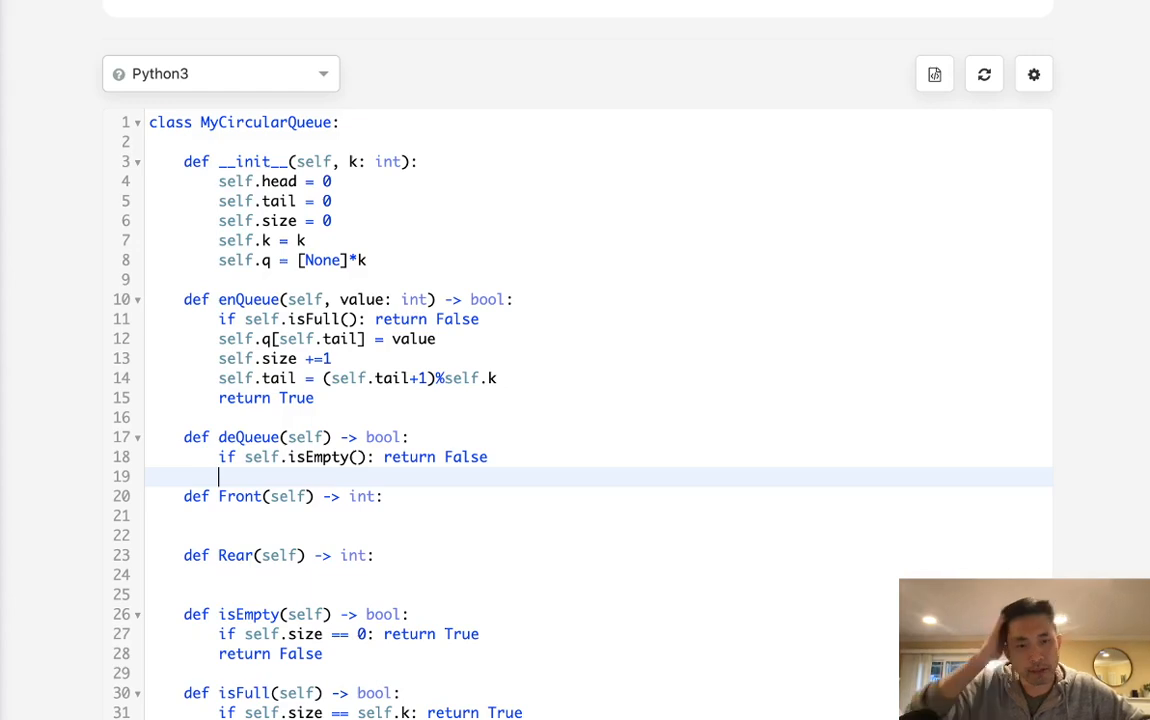
- In deQueue, decrement self.size and set self.head = (self.head+1)%self.k
text(self.size-=1)
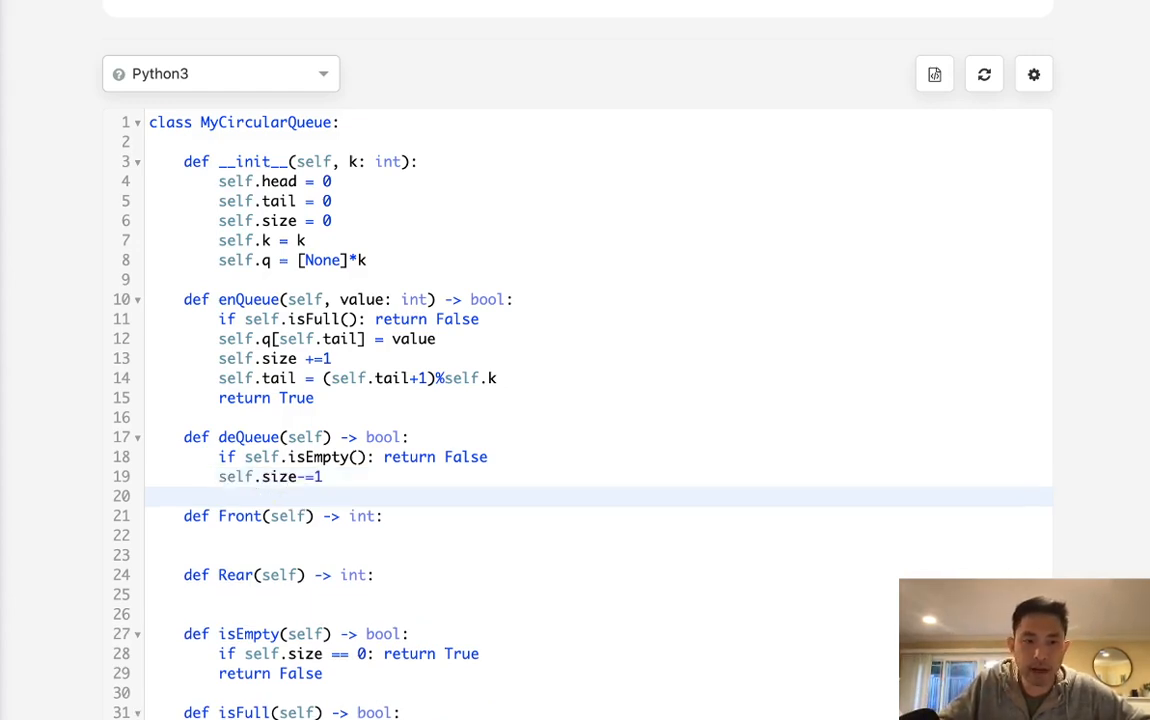
text(self.head)
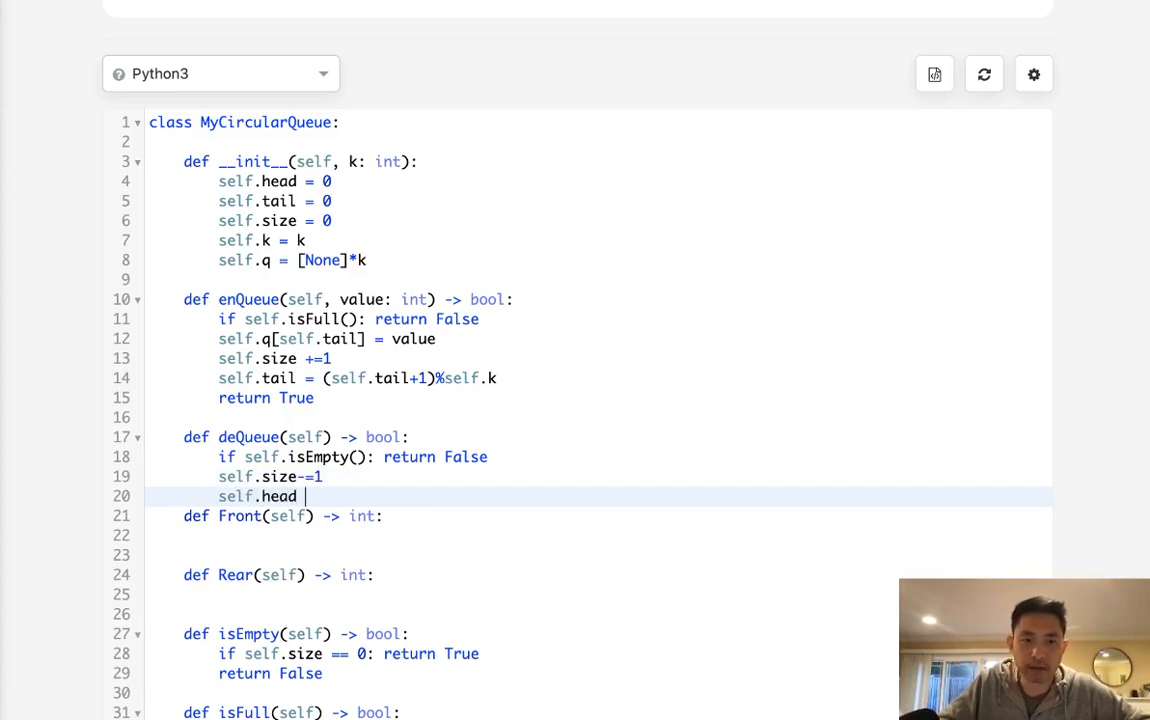
text(= self.hea)
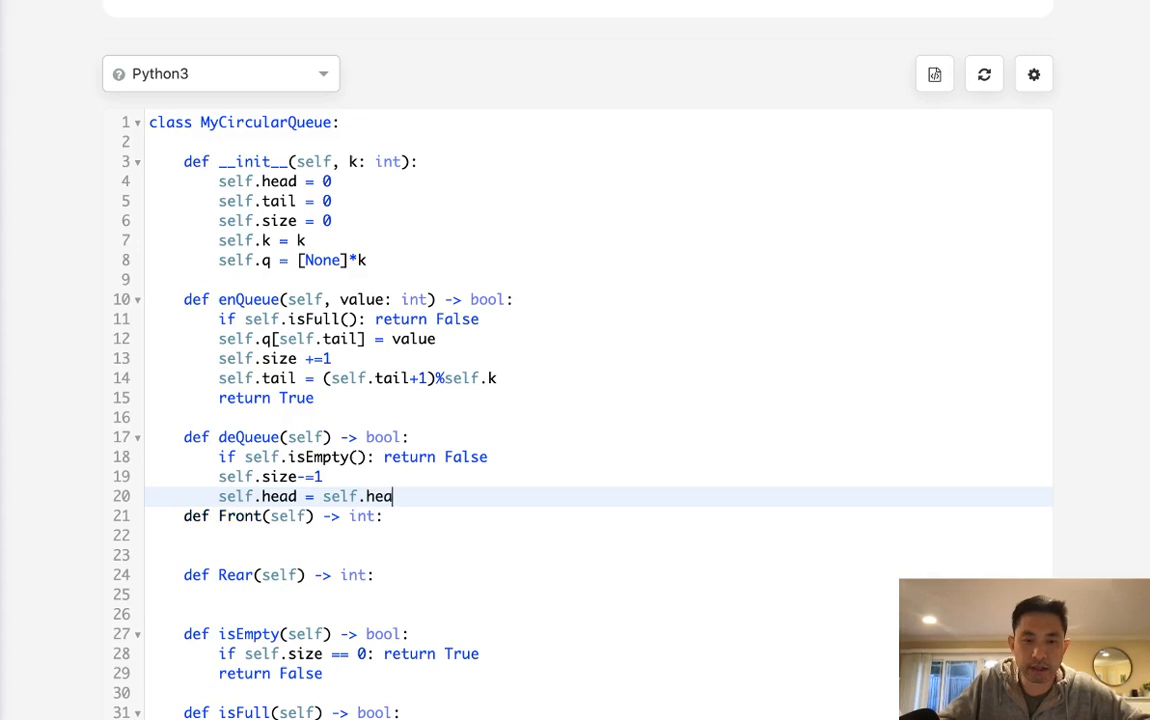
text(+1)%self.k)
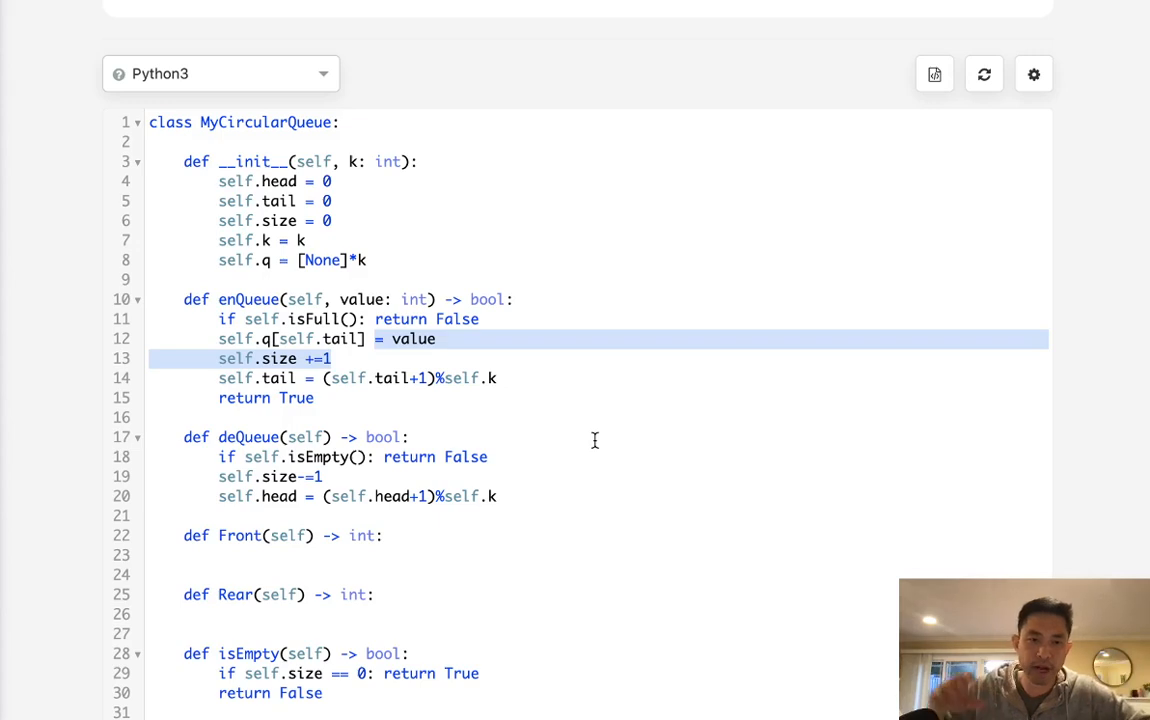
mouse_move(285, 495)
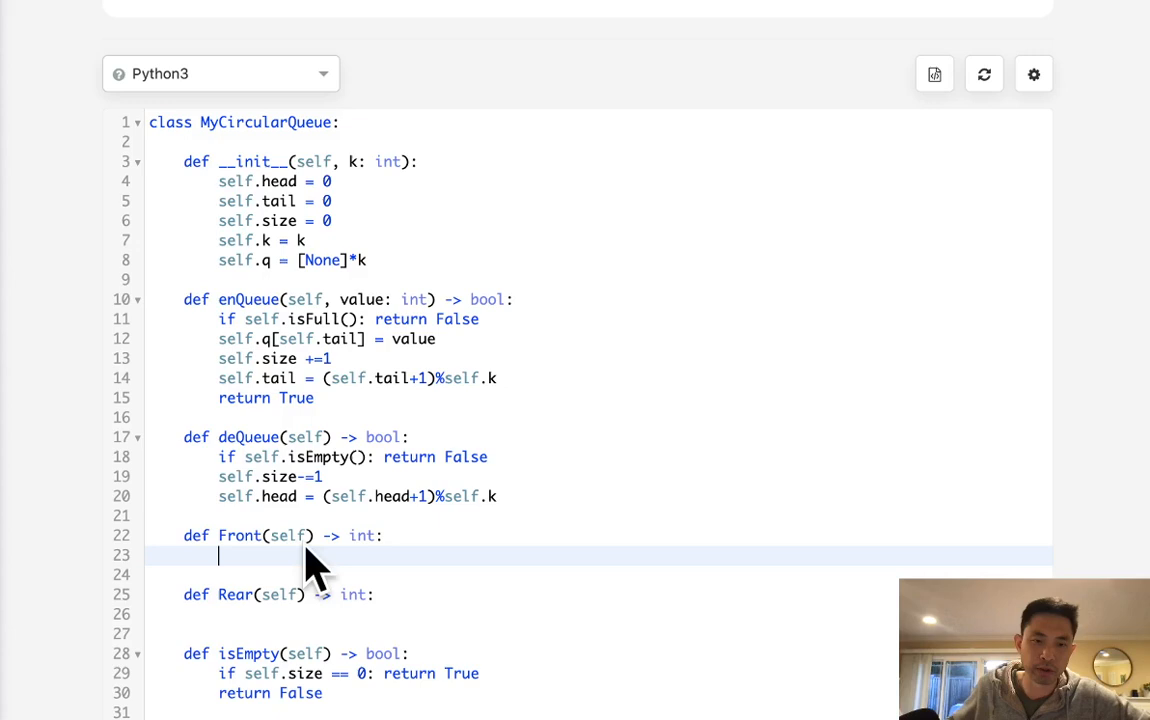
- Make Front return -1 when the queue is empty, otherwise self.q[self.head]
text(if)
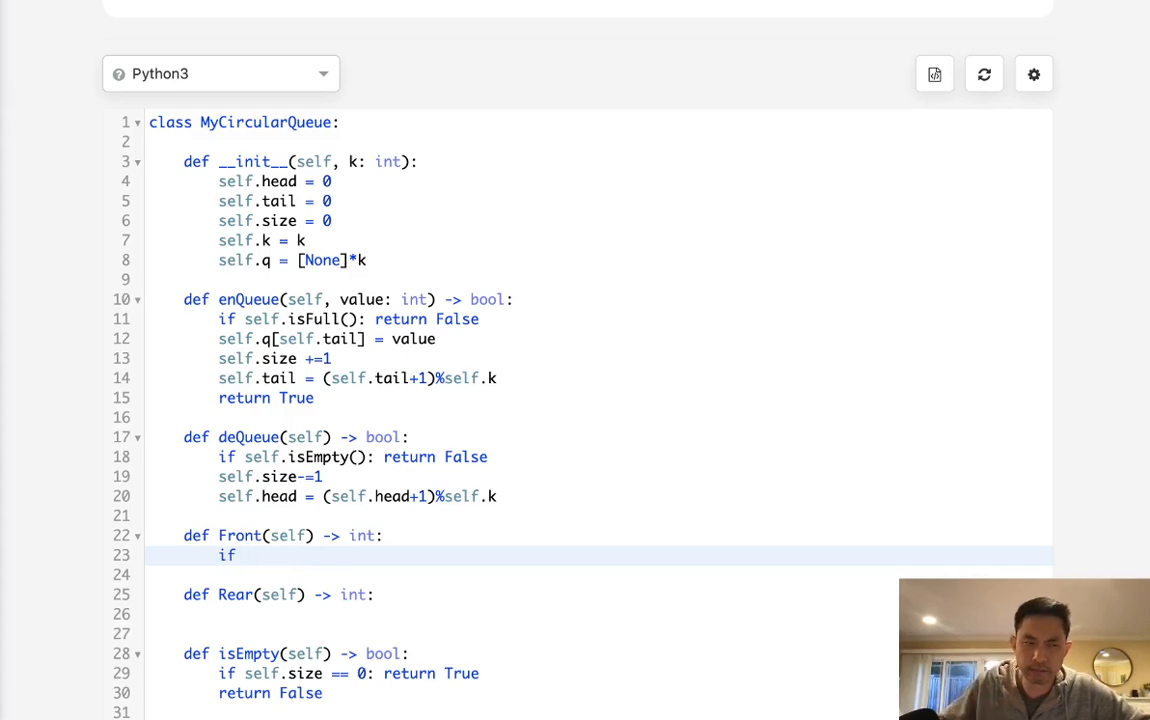
text(self.is)
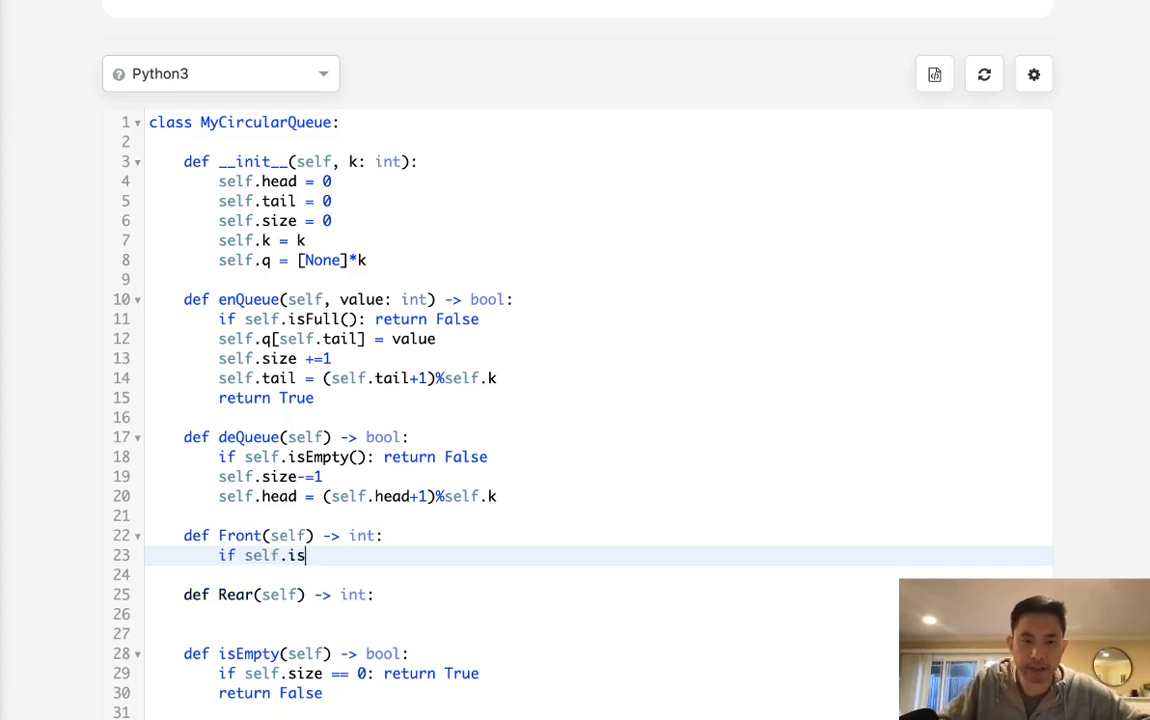
text(Empty(): return -1)
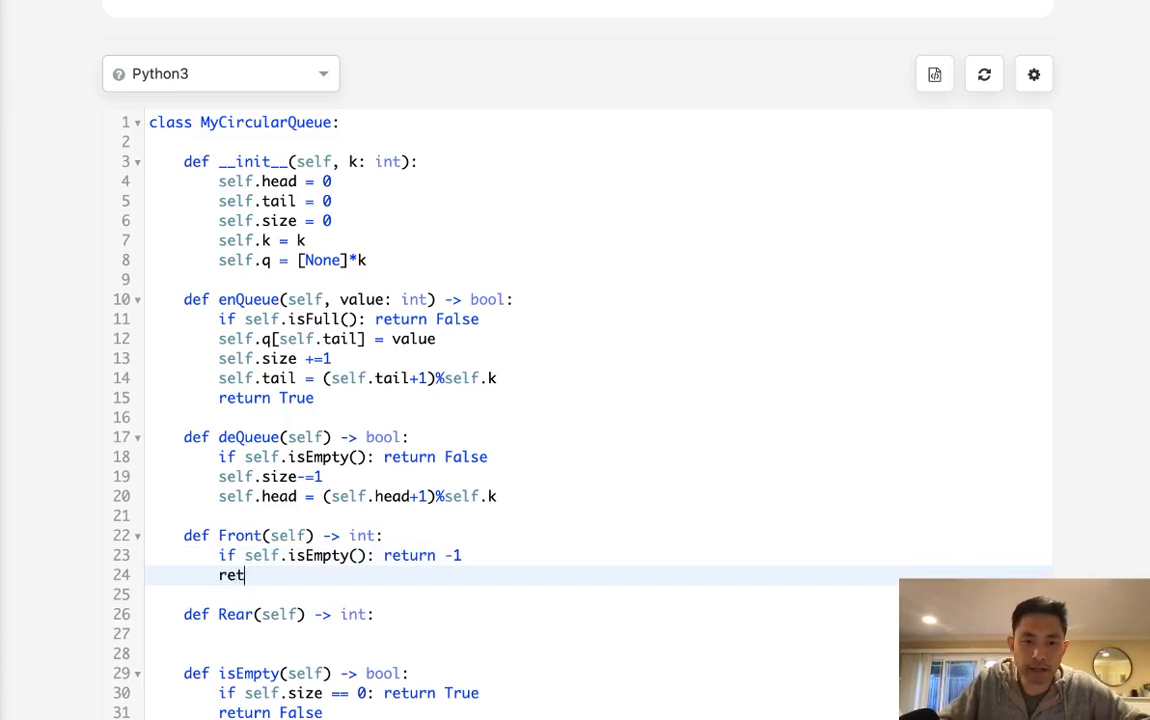
text(urn self.q[self.)
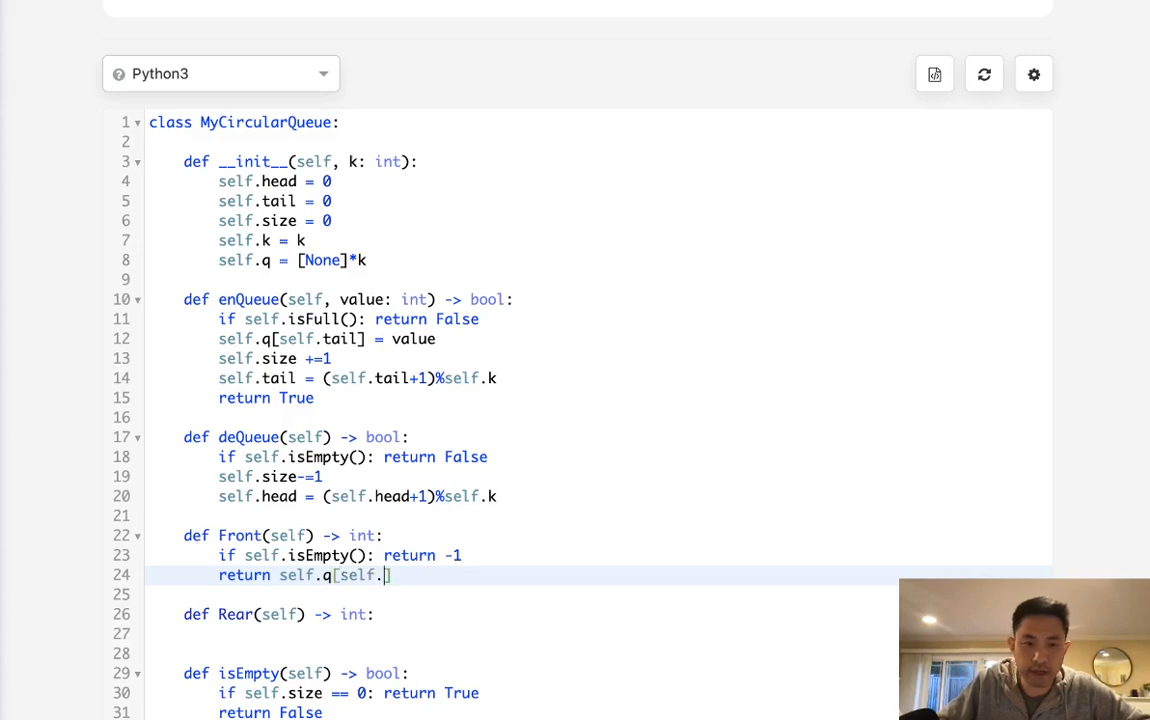
text(head])
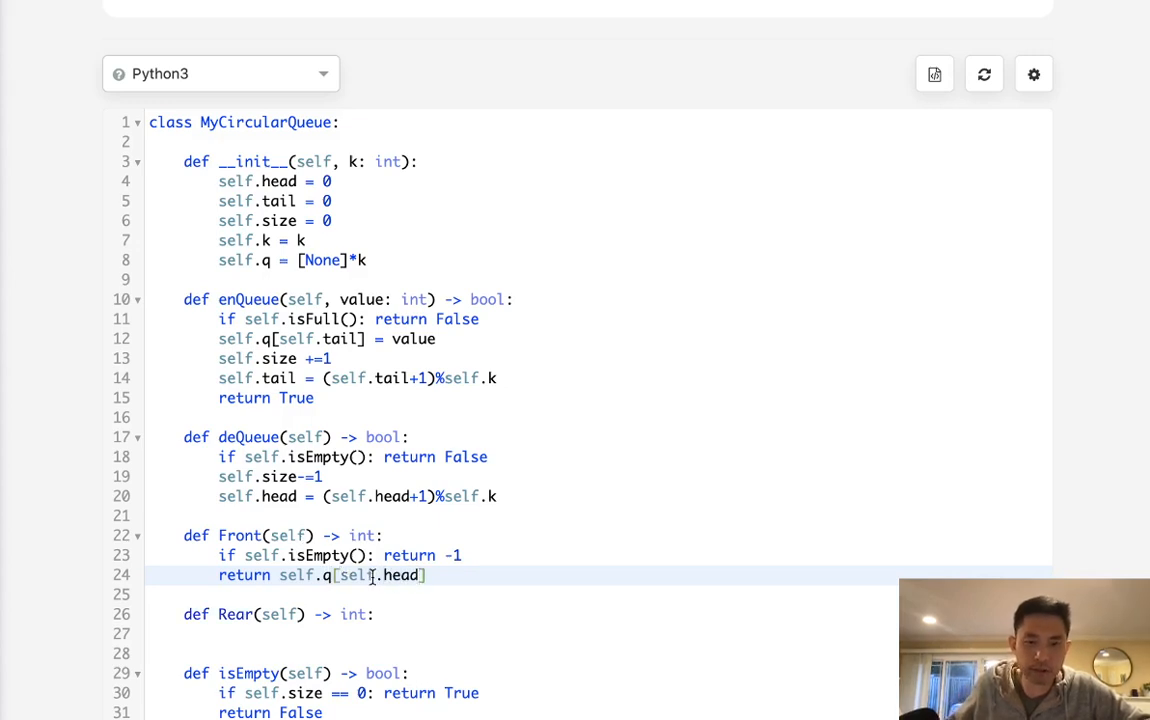
- Make Rear return -1 when the queue is empty, otherwise self.q[self.tail-1]
text(if self.)
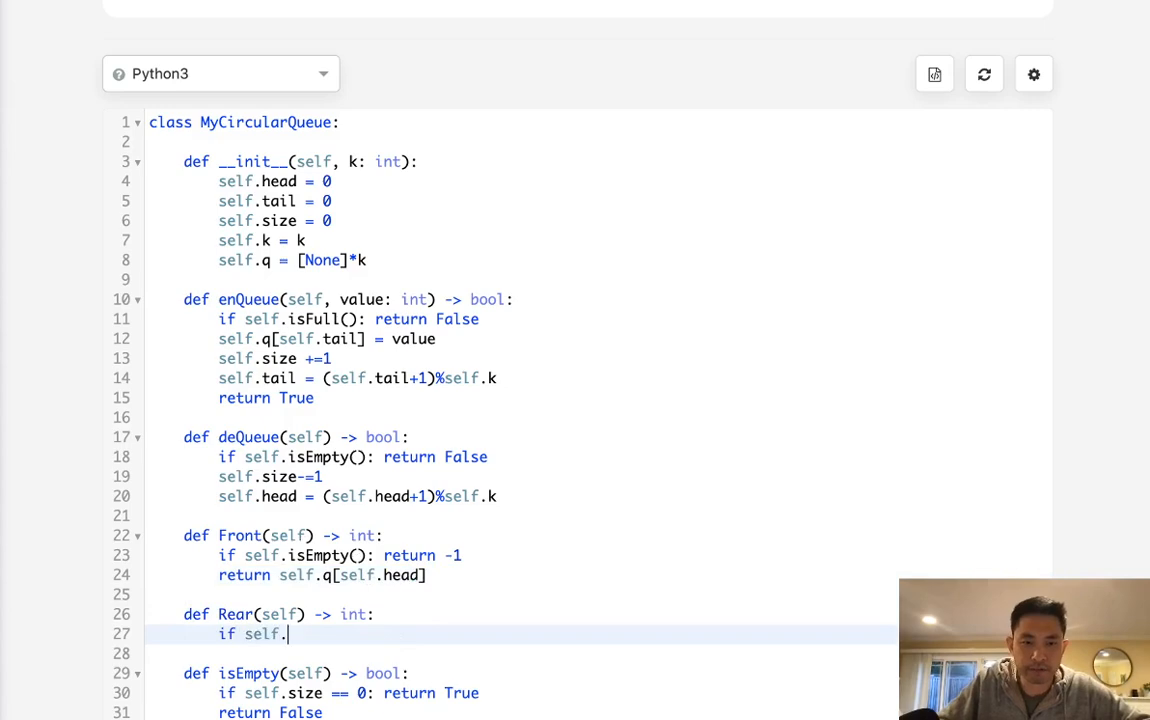
text(isEmpty(): return -1)
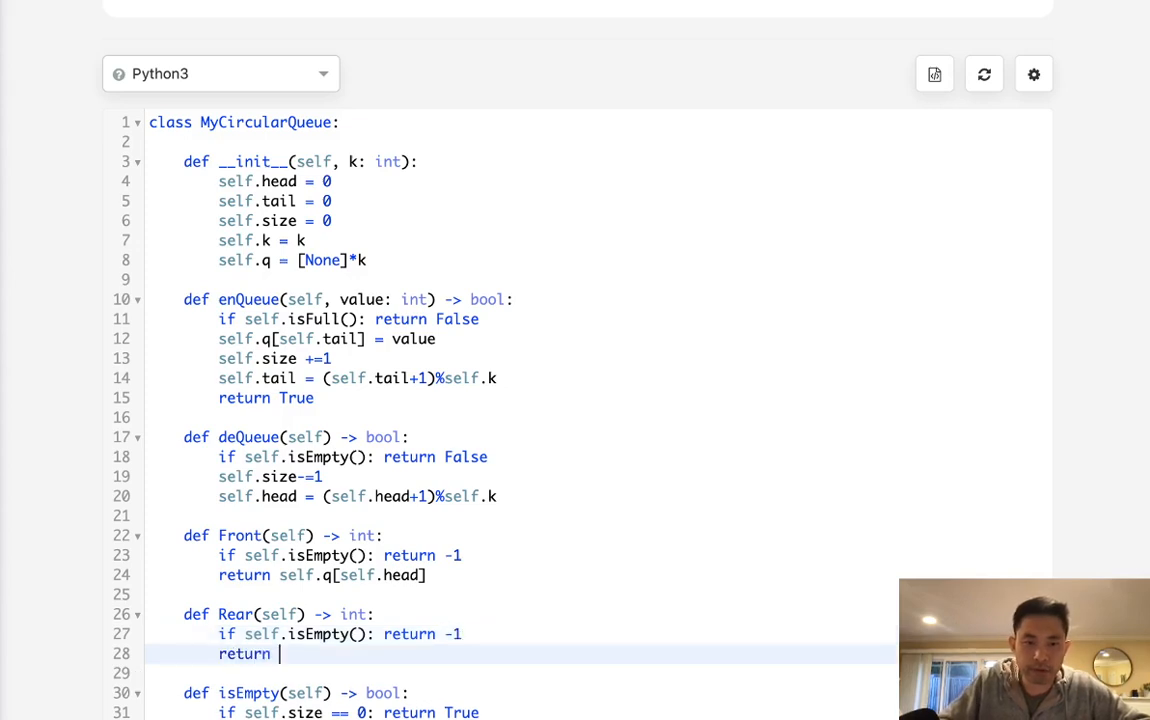
text(self.q[self.])
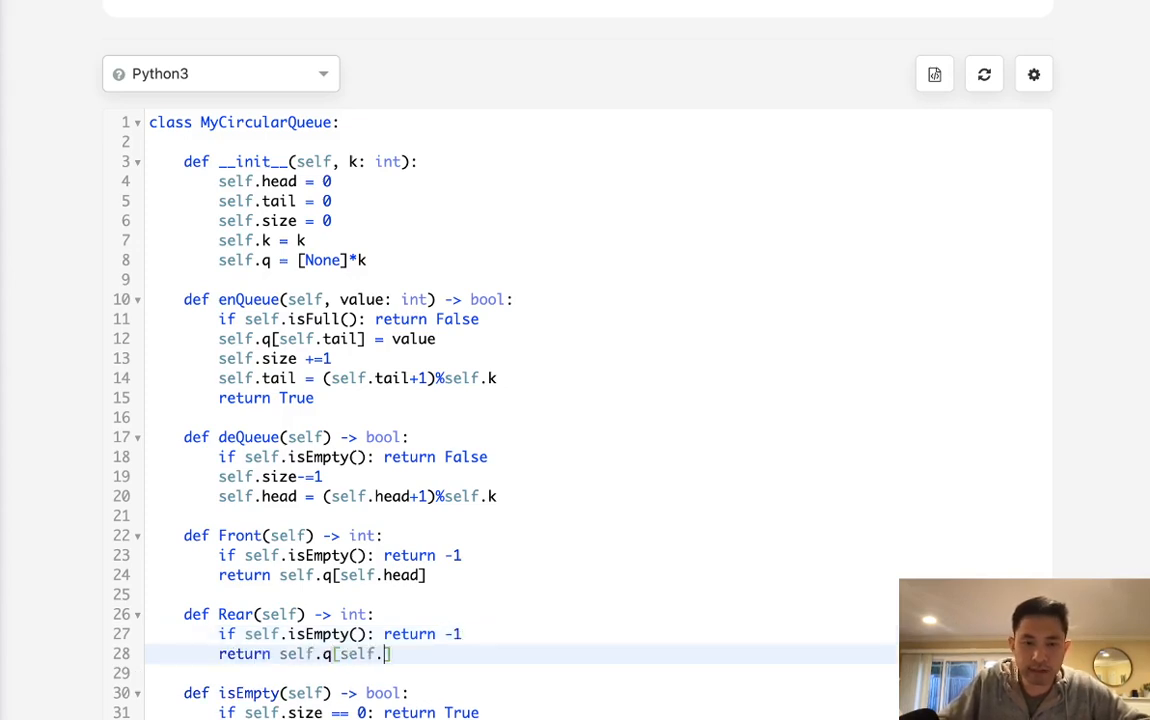
text(tail-1)
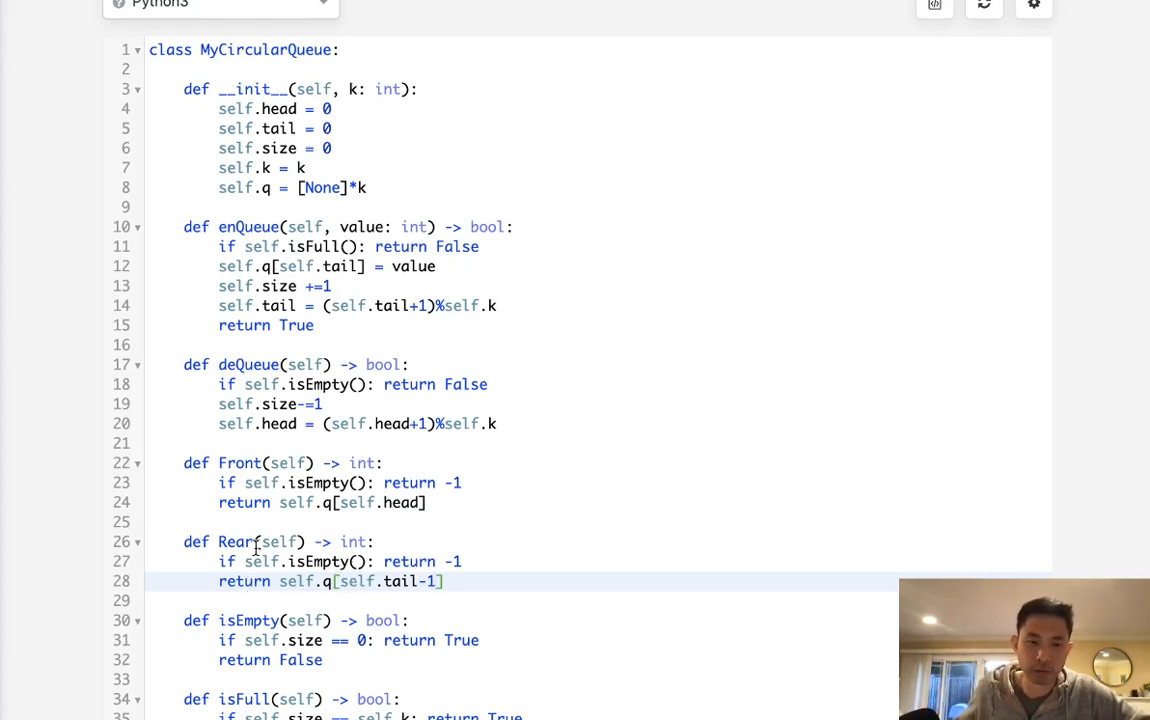
- Scroll down through the completed MyCircularQueue solution toward the run controls
scroll(down, 3)
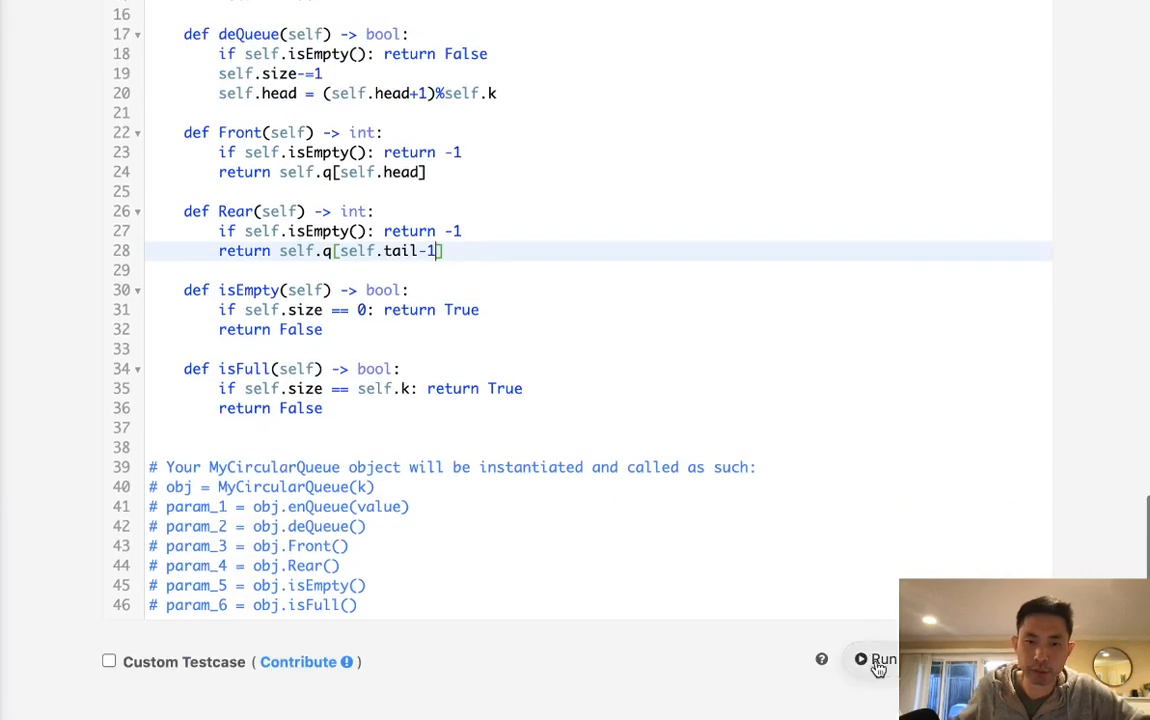
mouse_move(593, 463)
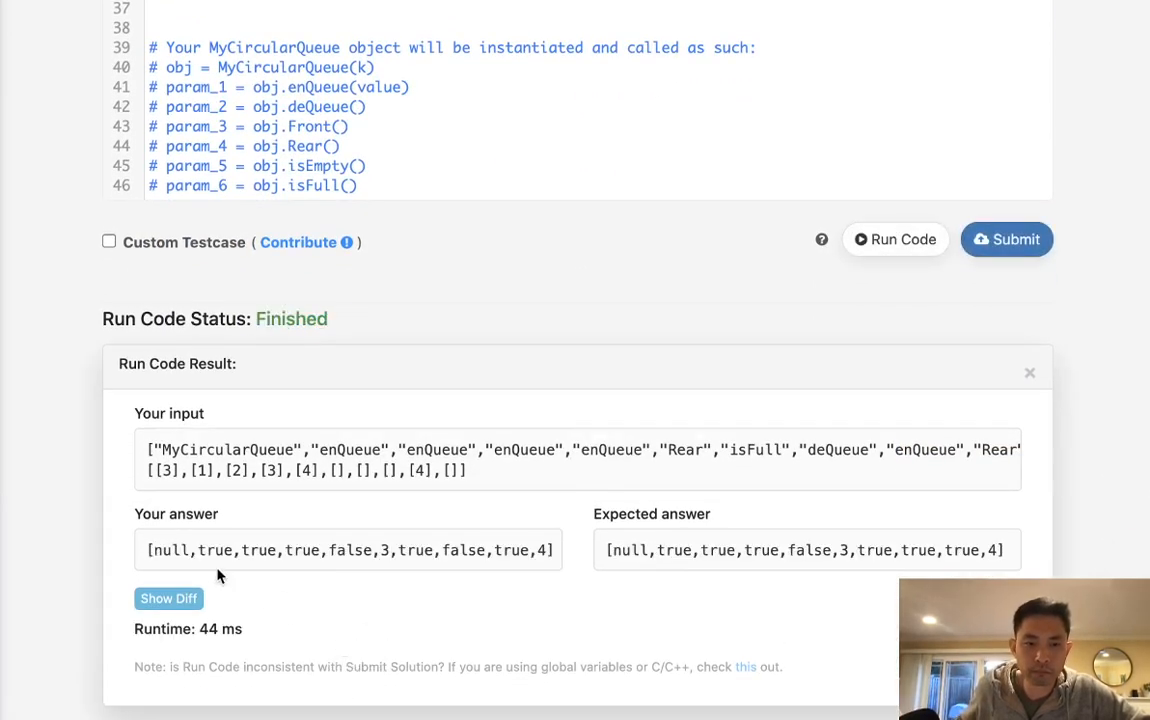
mouse_move(1043, 315)
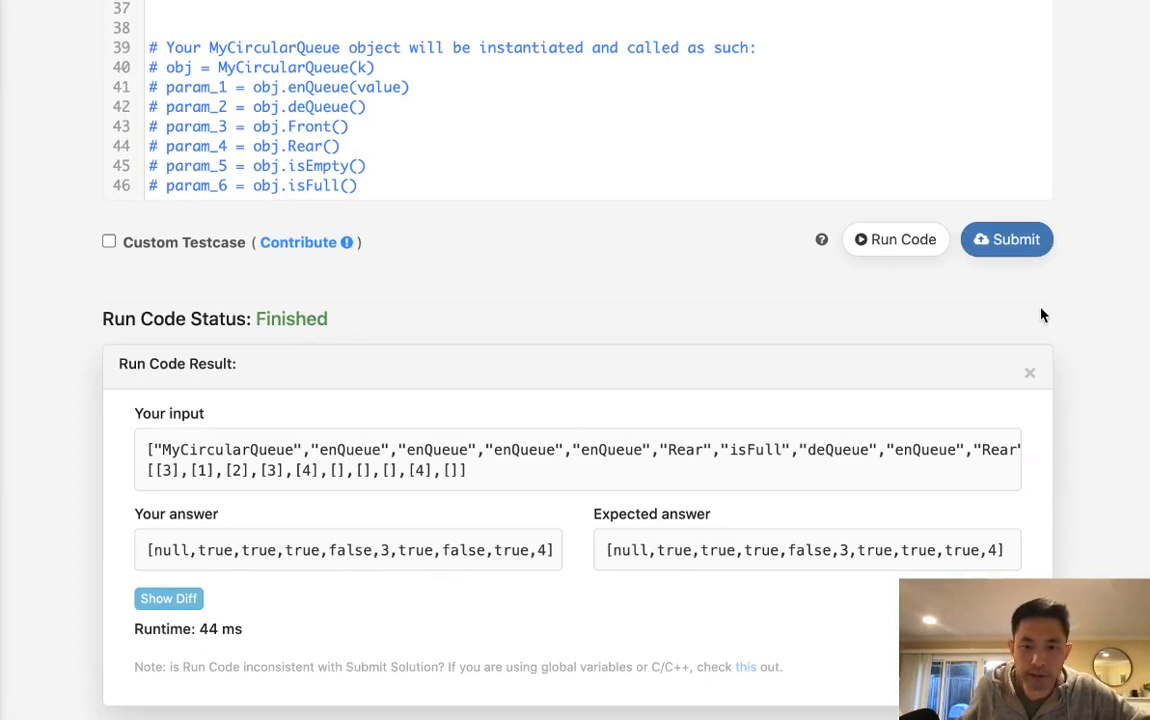
- Submit the MyCircularQueue solution for judging
click(1006, 239)
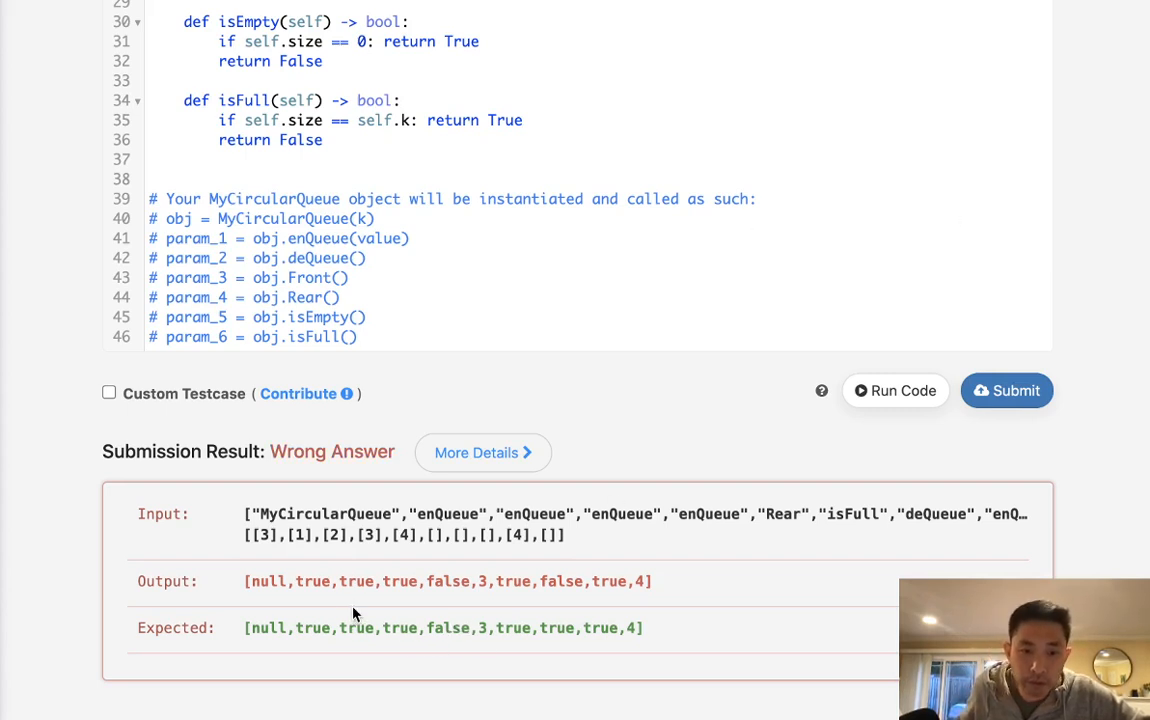
mouse_move(474, 660)
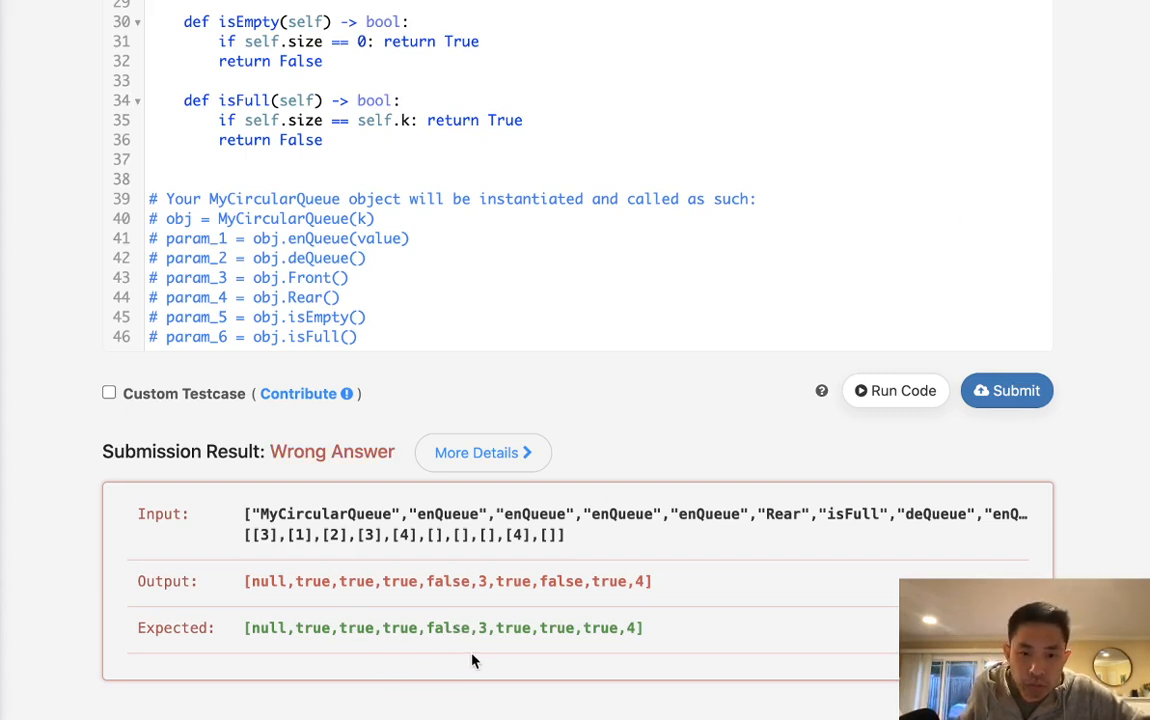
mouse_move(347, 645)
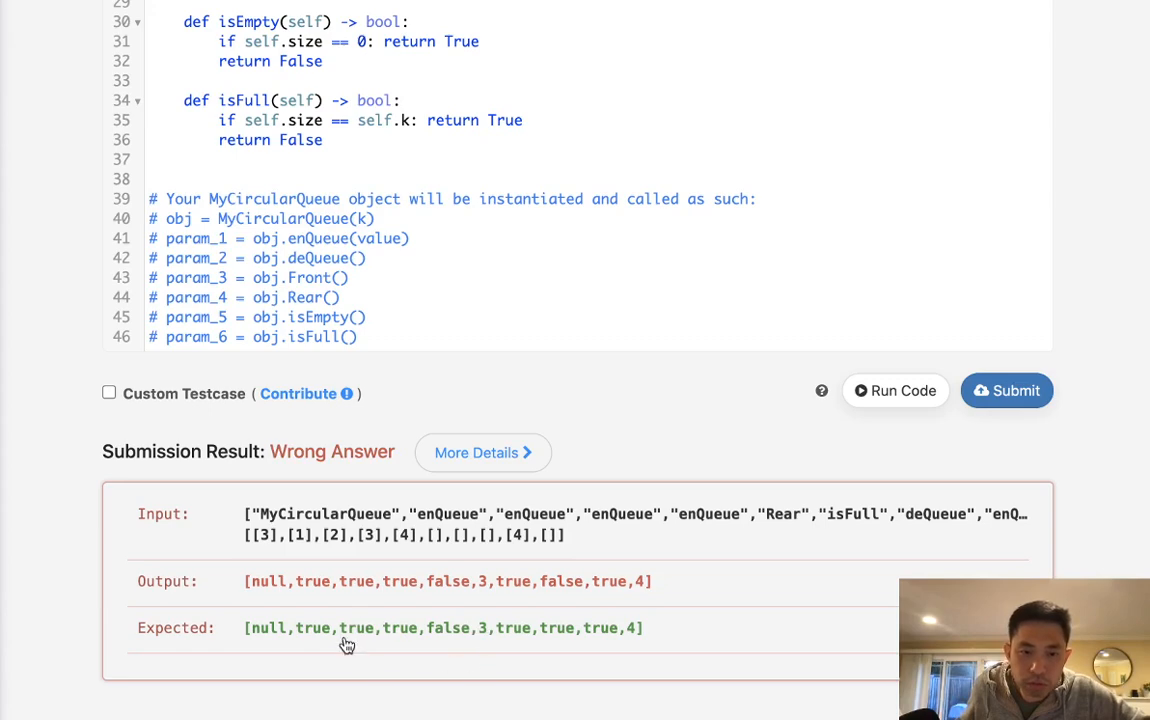
mouse_move(523, 643)
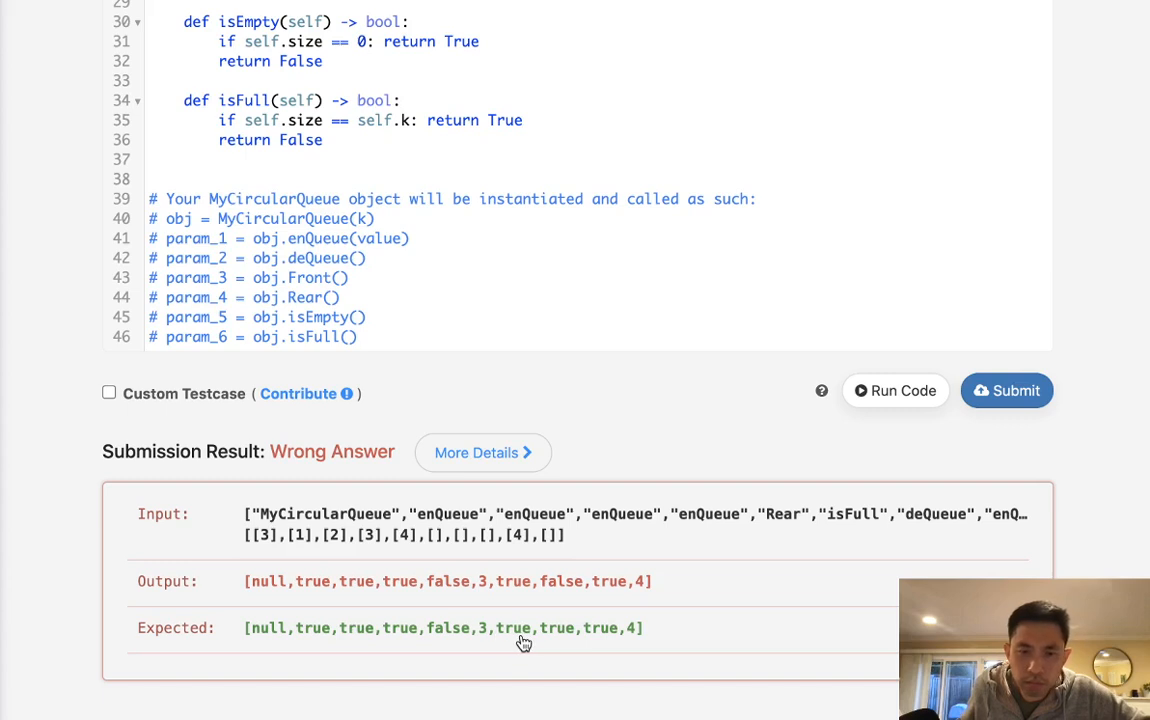
mouse_move(513, 567)
text(return T)
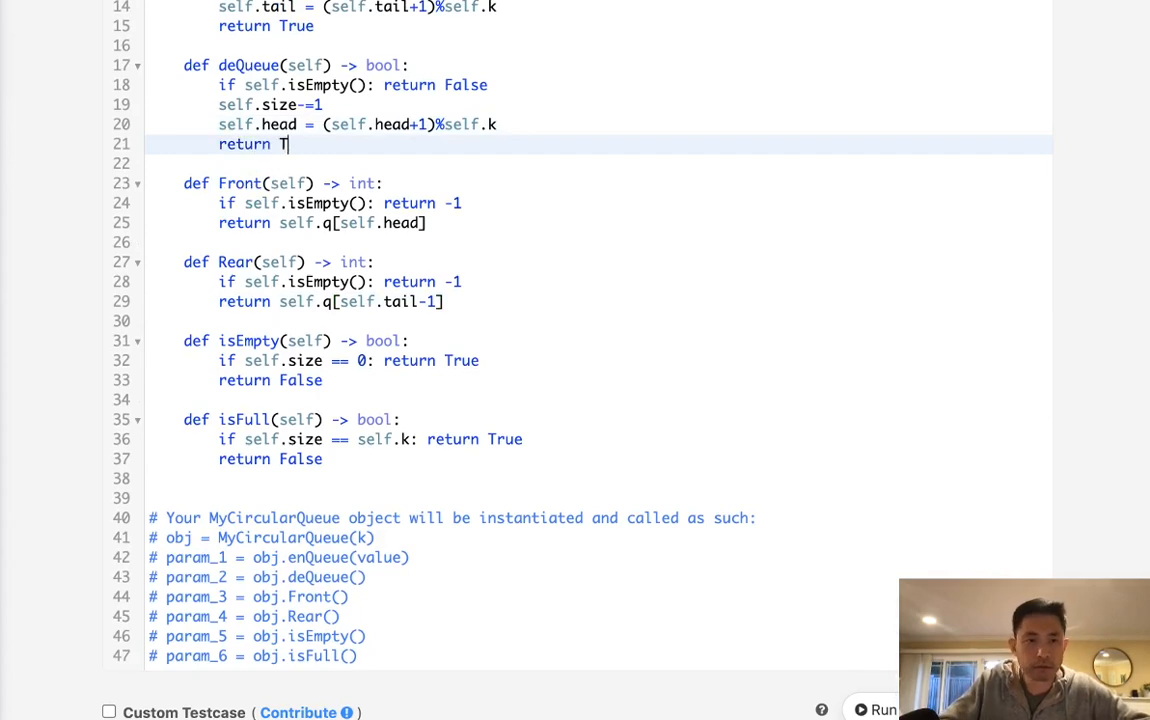
- Resubmit the solution with deQueue now ending in return True
click(1006, 461)
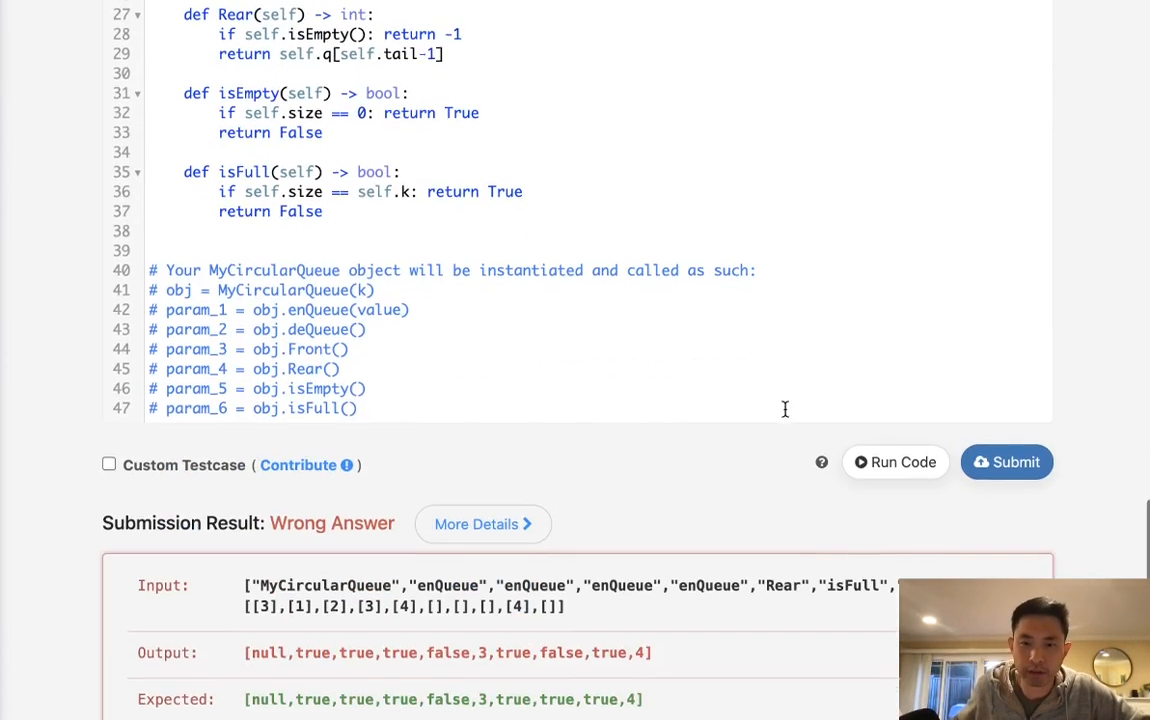
click(1006, 461)
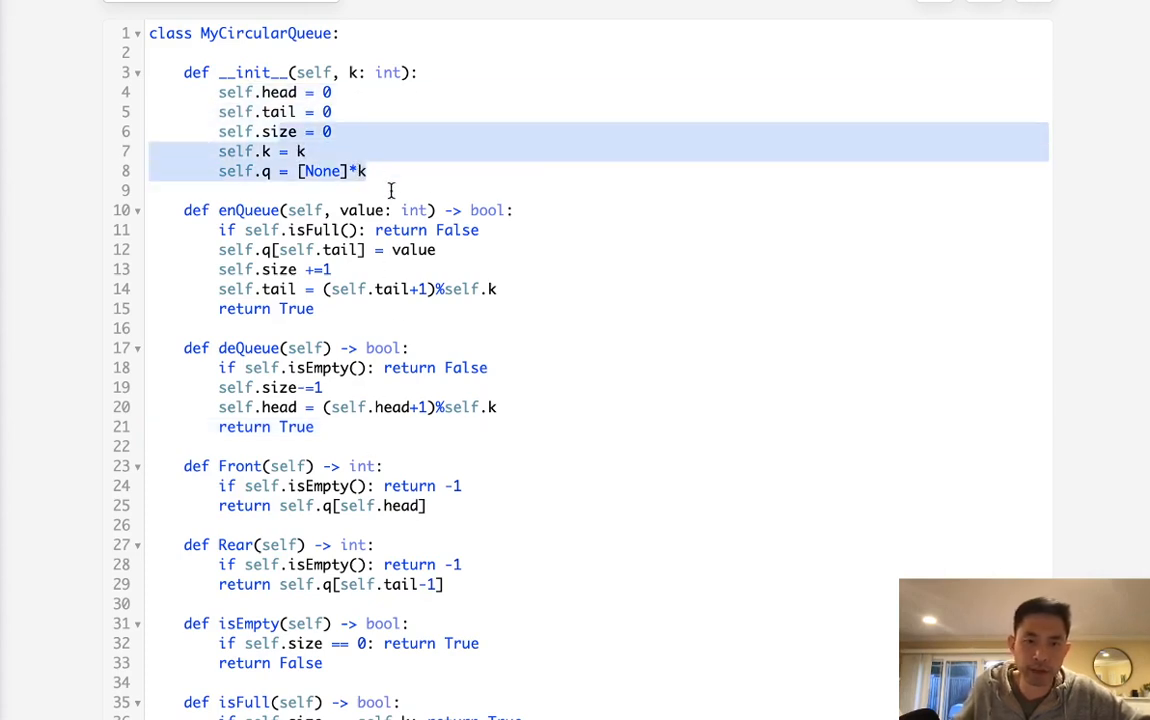
scroll(down, 3)
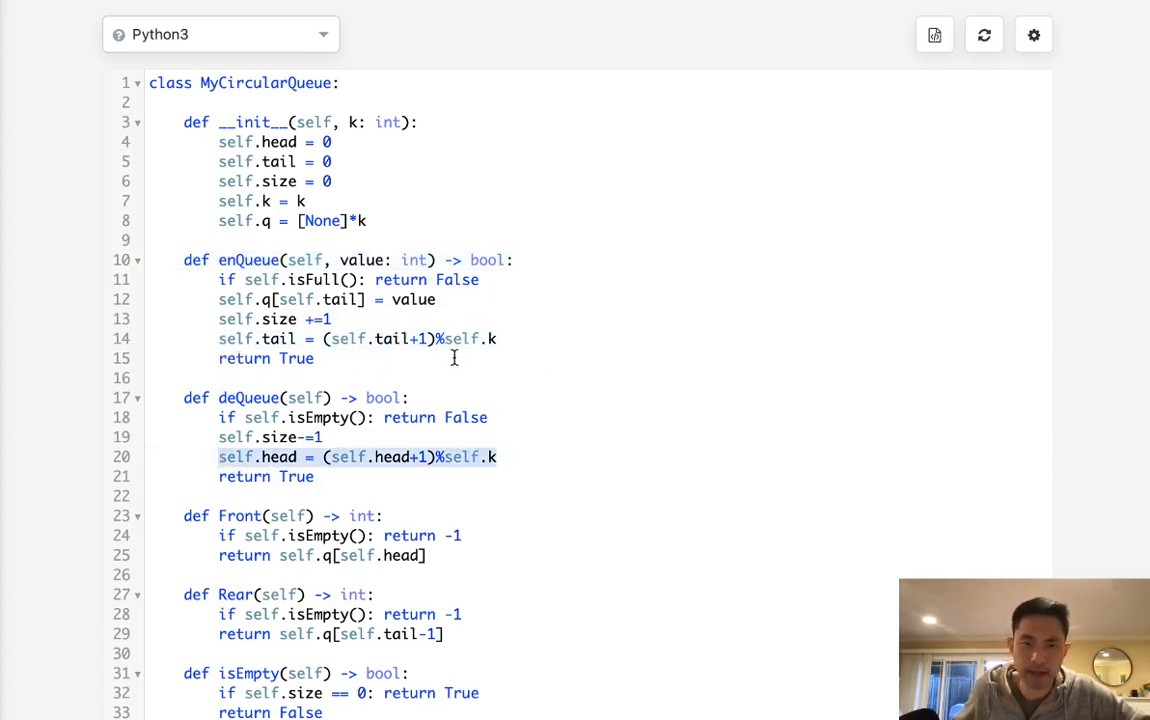
mouse_move(340, 491)
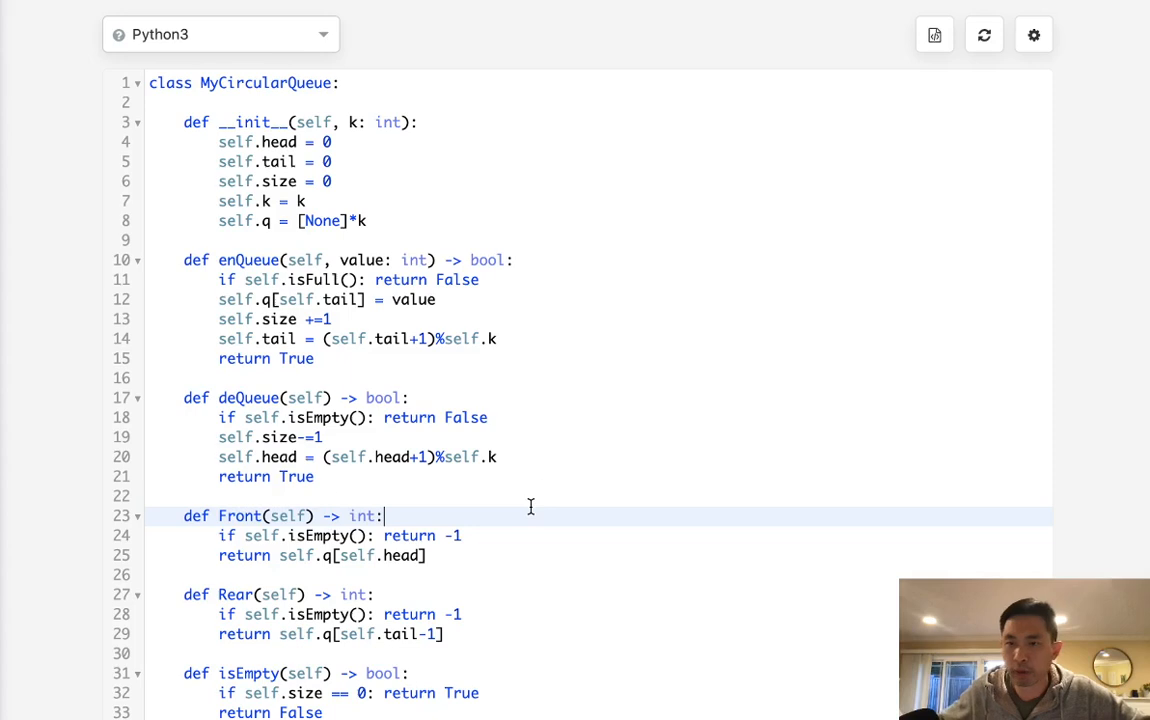
mouse_move(1010, 171)
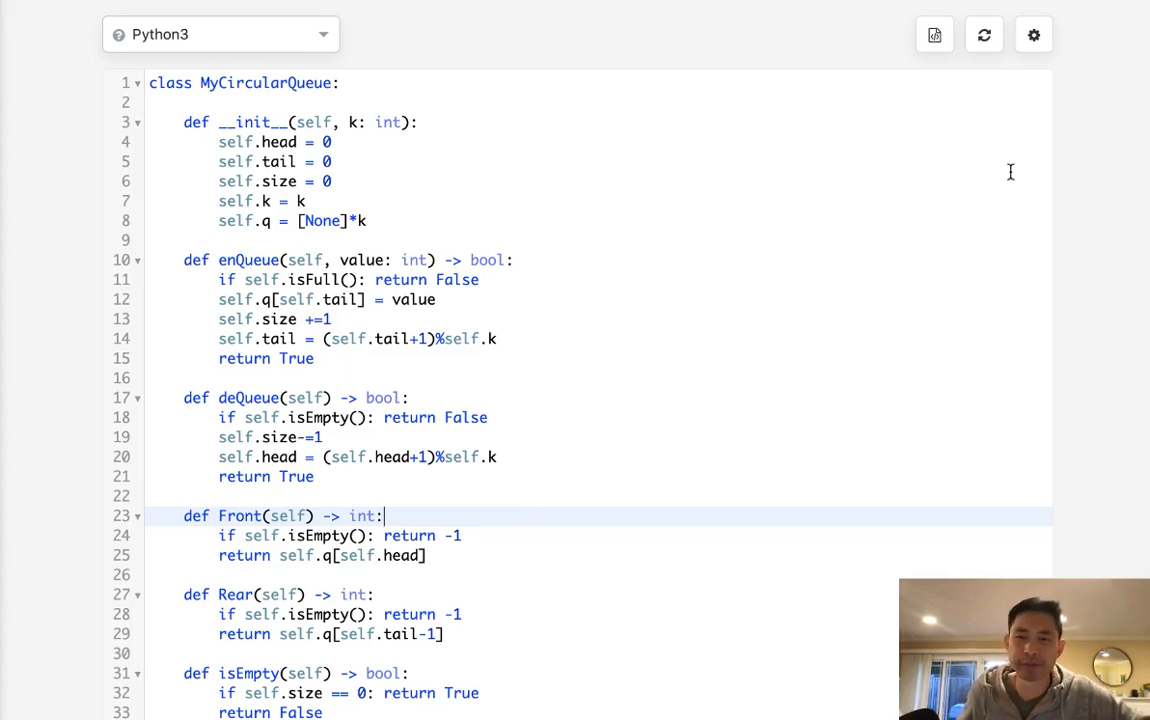